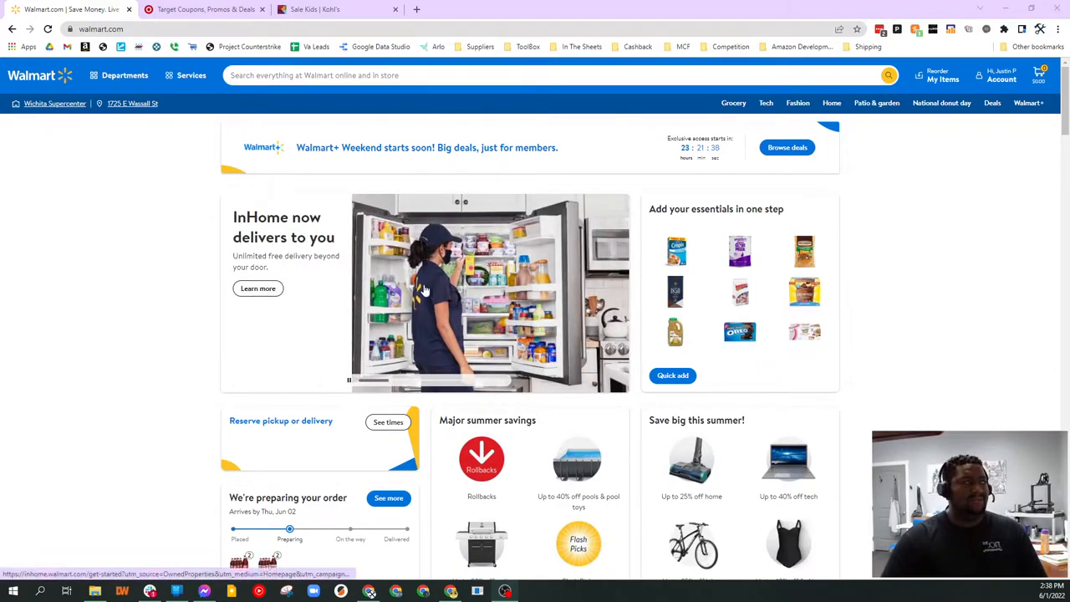
{"action": "mouse_move", "coordinate": [495, 305]}
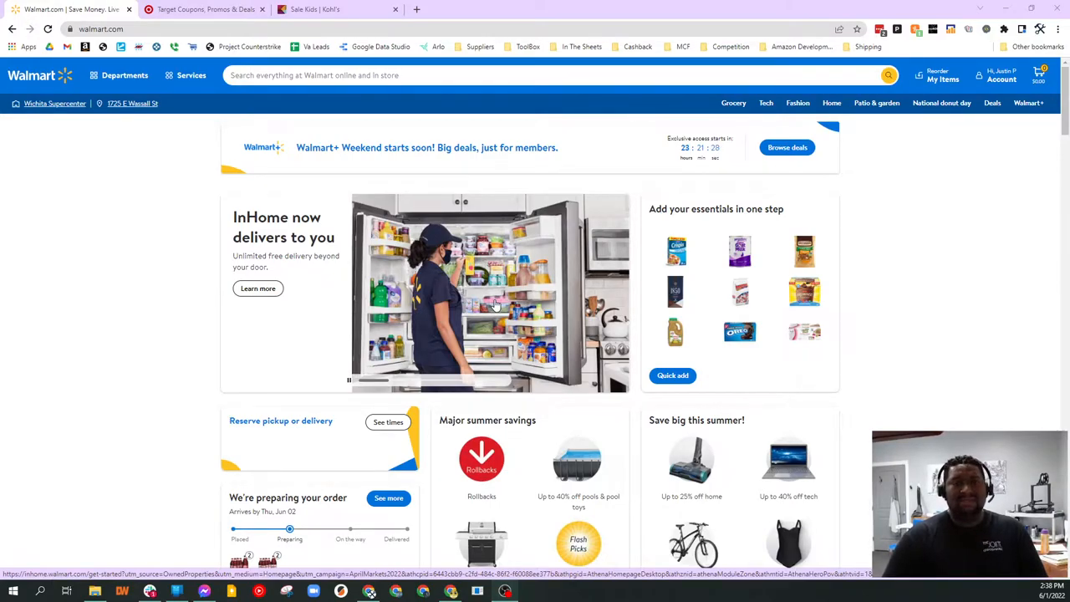
{"action": "mouse_move", "coordinate": [485, 303]}
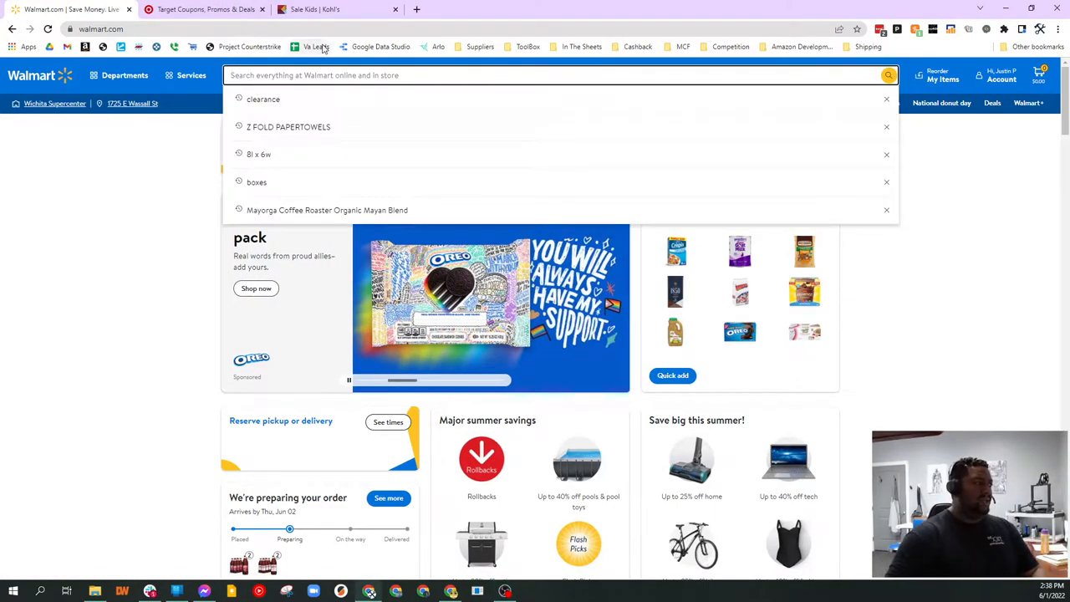
- Rerun the recent 'clearance' search and go to the full Walmart clearance deals page
{"action": "left_click", "coordinate": [262, 99]}
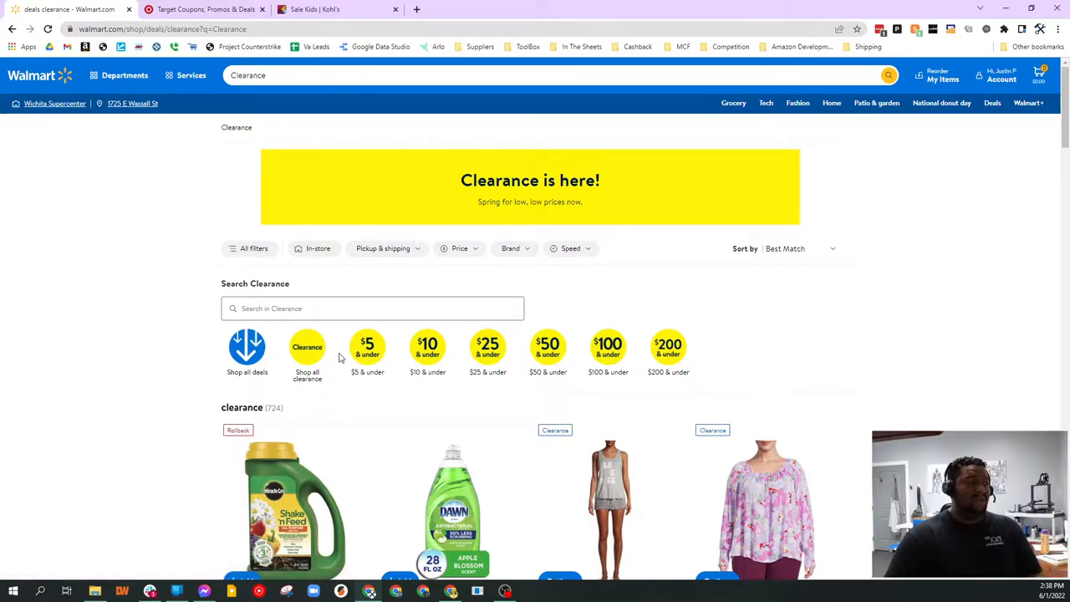
{"action": "left_click", "coordinate": [307, 349]}
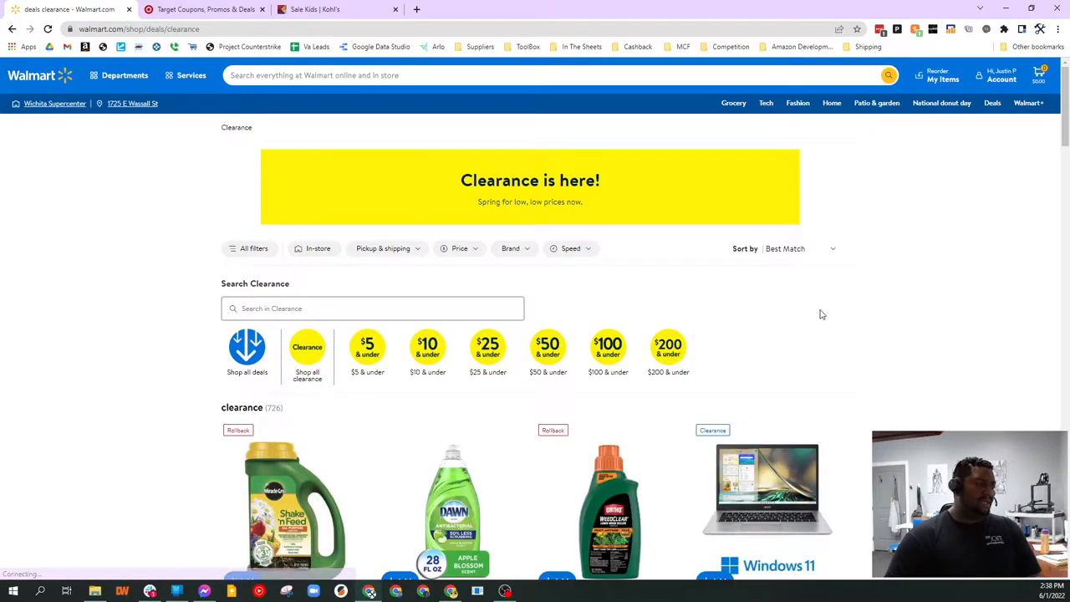
{"action": "scroll", "scroll_direction": "down", "scroll_amount": 3}
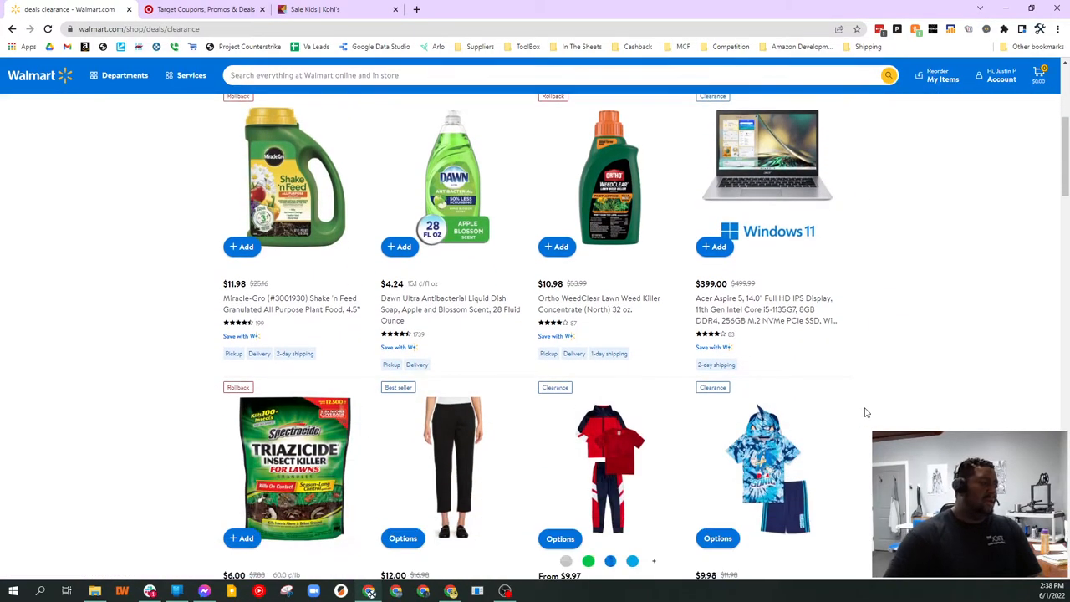
{"action": "mouse_move", "coordinate": [609, 200]}
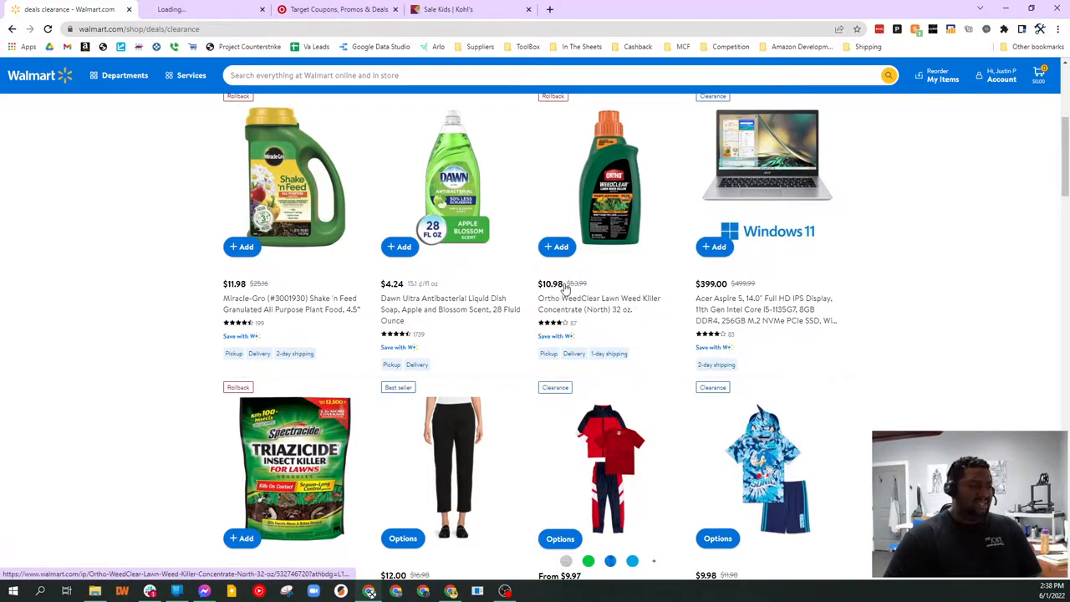
- Put the Ortho WeedClear and HTH pool test strips products into their own new tabs
{"action": "left_click", "coordinate": [610, 181]}
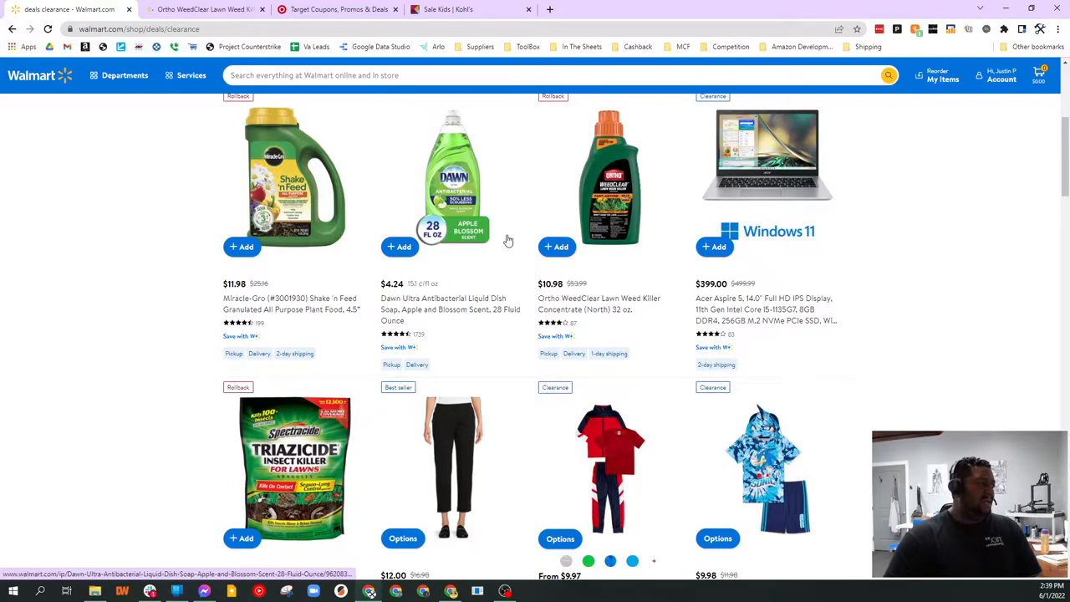
{"action": "scroll", "scroll_direction": "down", "scroll_amount": 3}
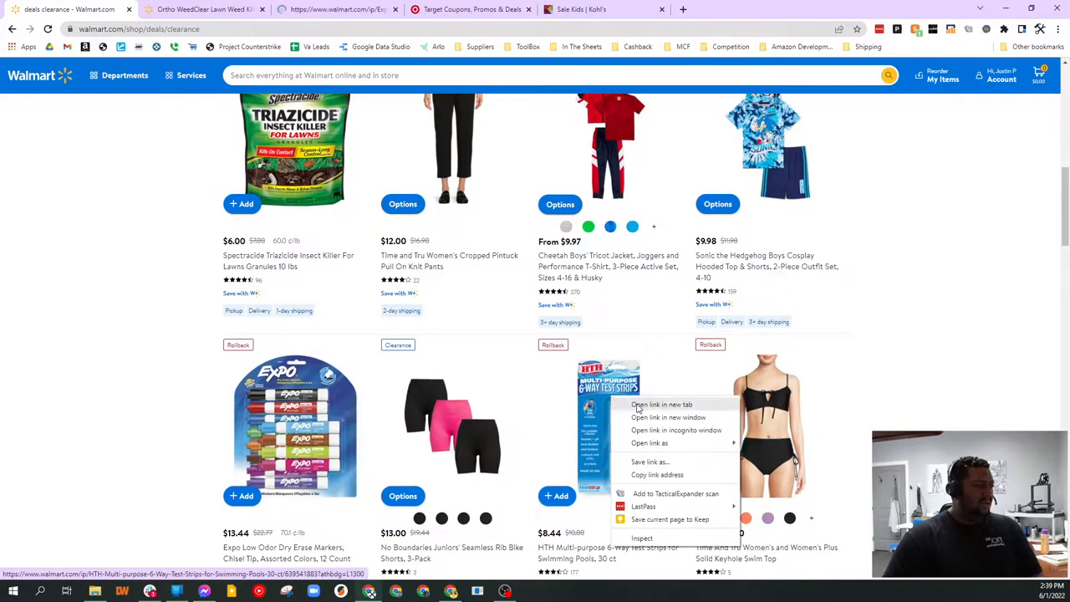
{"action": "left_click", "coordinate": [660, 405]}
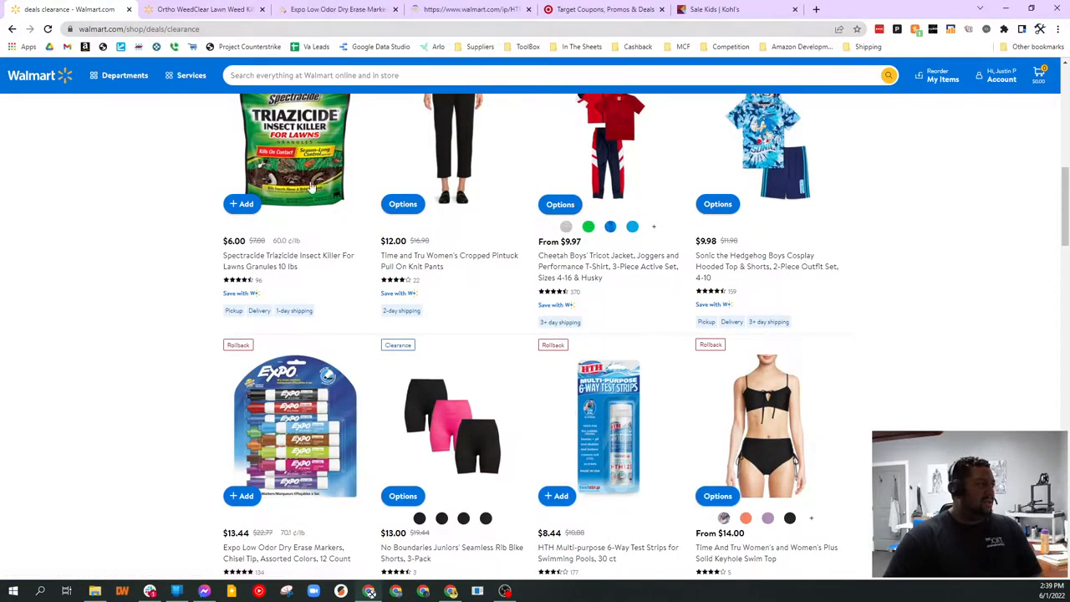
{"action": "left_click", "coordinate": [204, 10]}
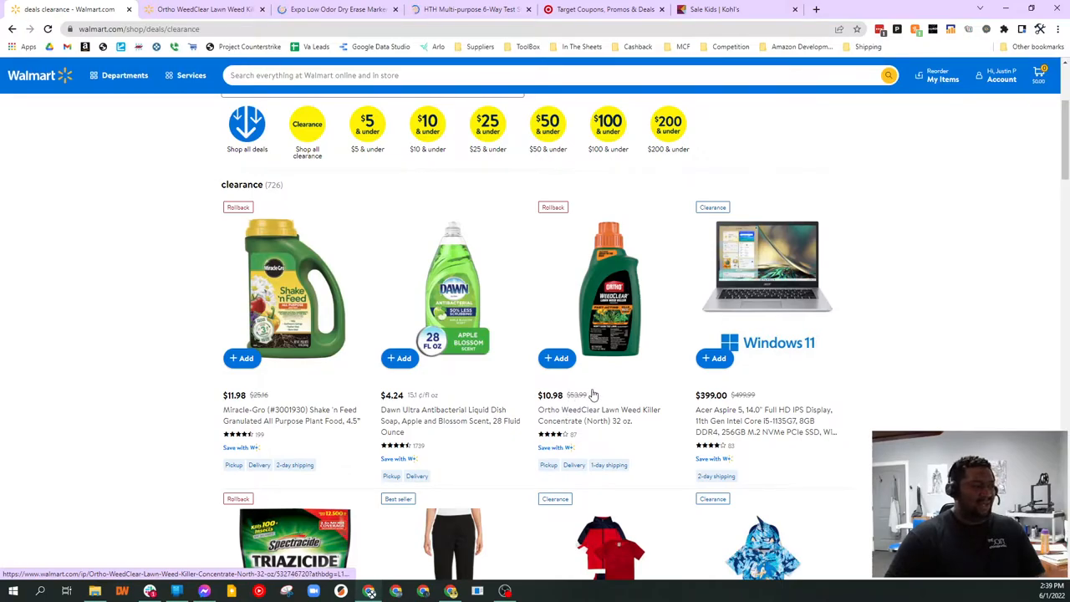
- On the Ortho WeedClear page, check Keepa's price-tracking options and return to its price-history chart
{"action": "left_click", "coordinate": [610, 288]}
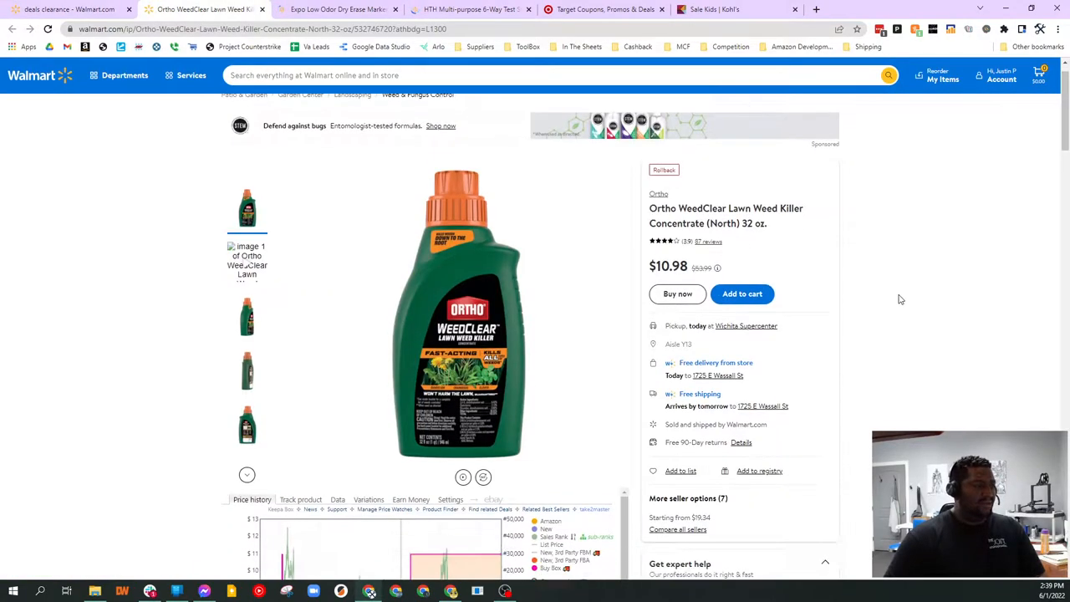
{"action": "scroll", "scroll_direction": "down", "scroll_amount": 3}
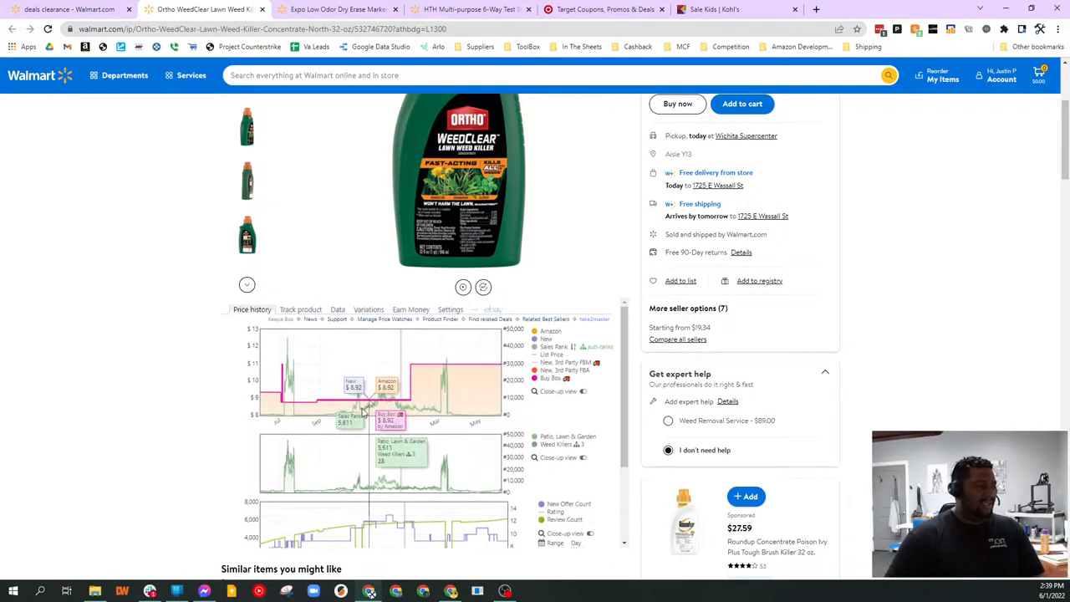
{"action": "mouse_move", "coordinate": [301, 361]}
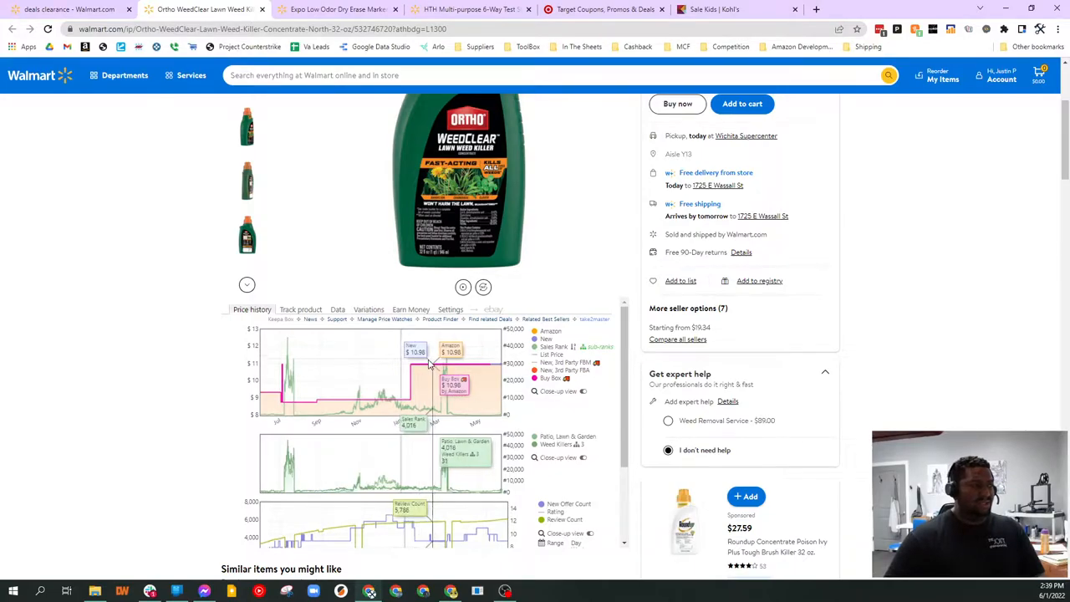
{"action": "left_click", "coordinate": [301, 309]}
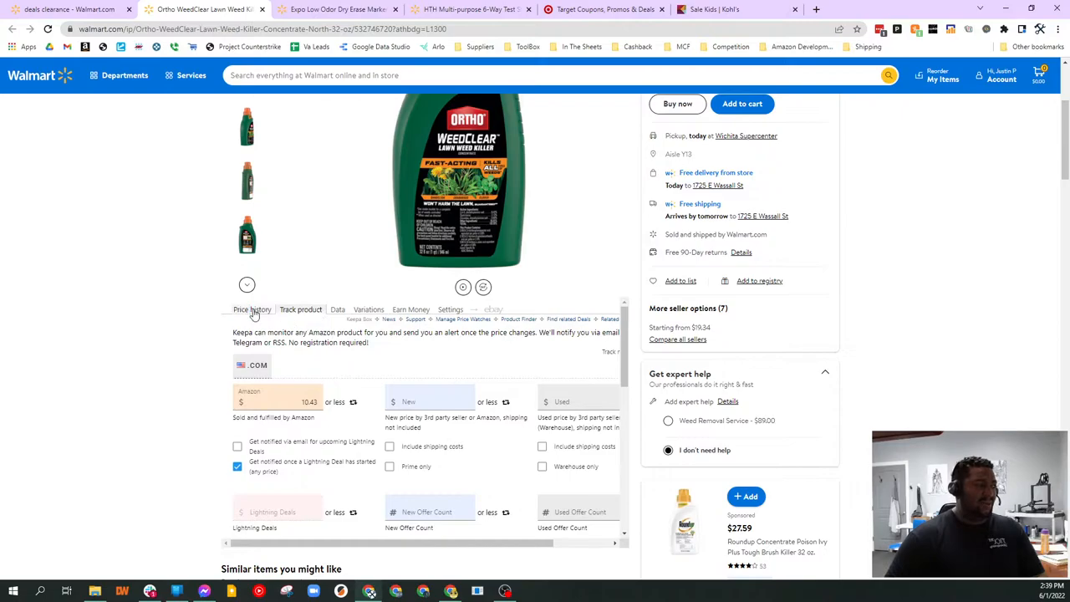
{"action": "left_click", "coordinate": [251, 309]}
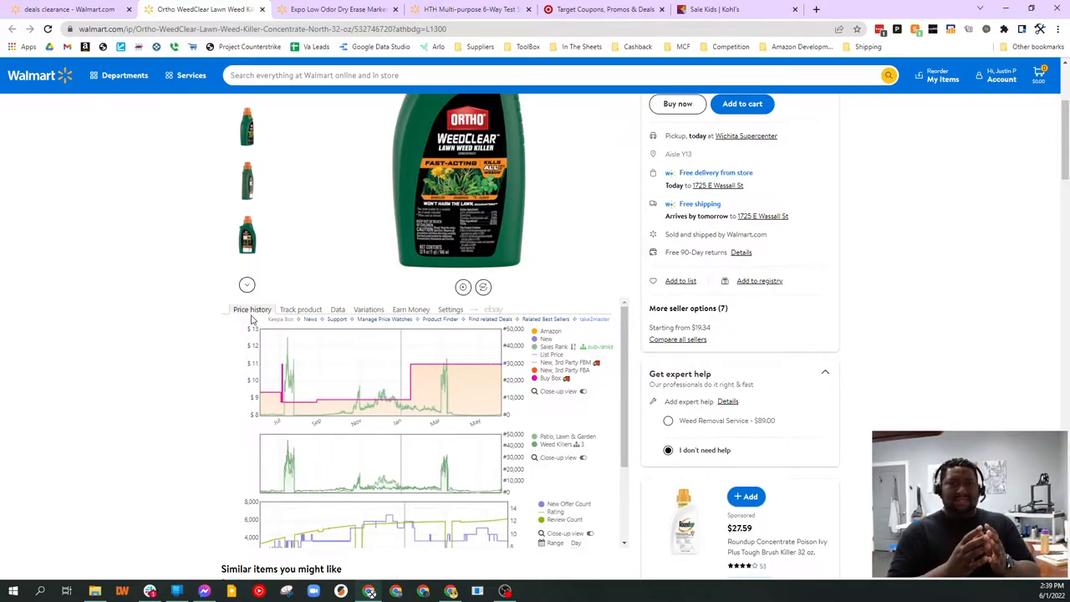
{"action": "mouse_move", "coordinate": [231, 250]}
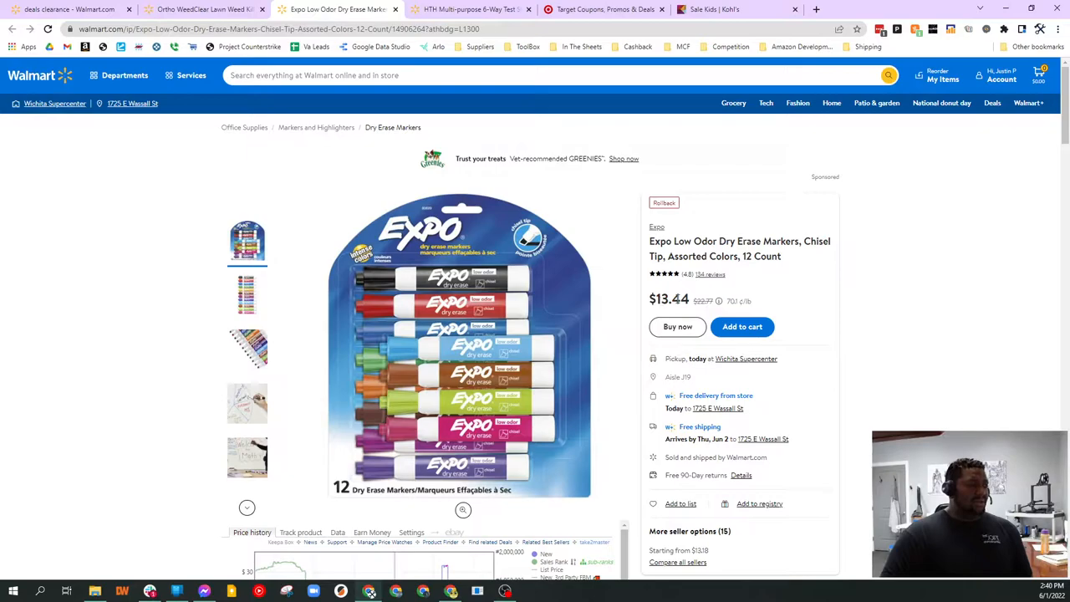
- Highlight the Expo markers' crossed-out list price and bring the Keepa chart into view
{"action": "double_click", "coordinate": [702, 301]}
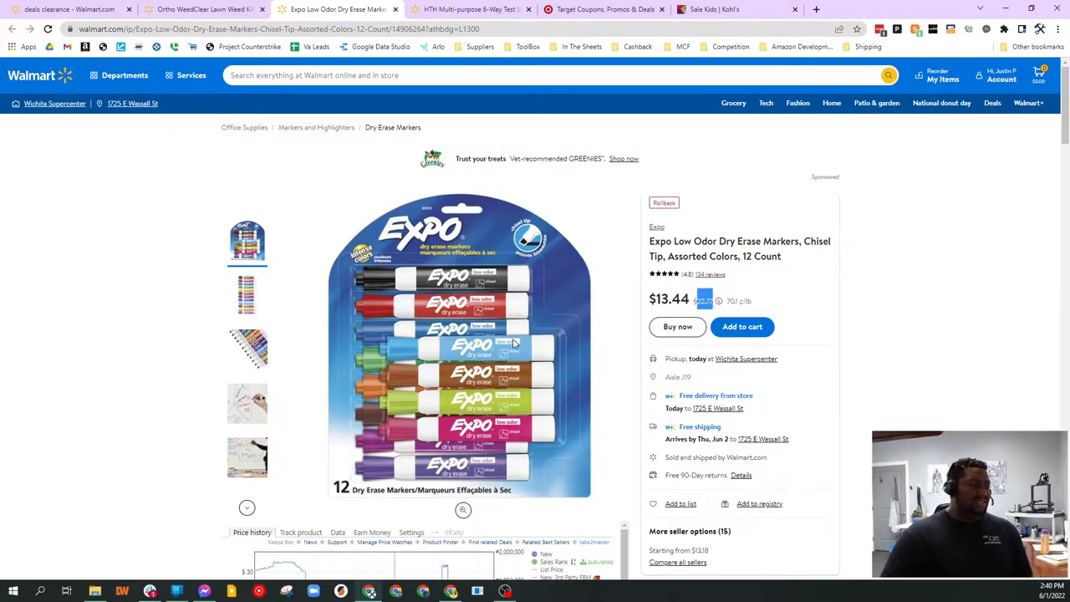
{"action": "scroll", "scroll_direction": "down", "scroll_amount": 3}
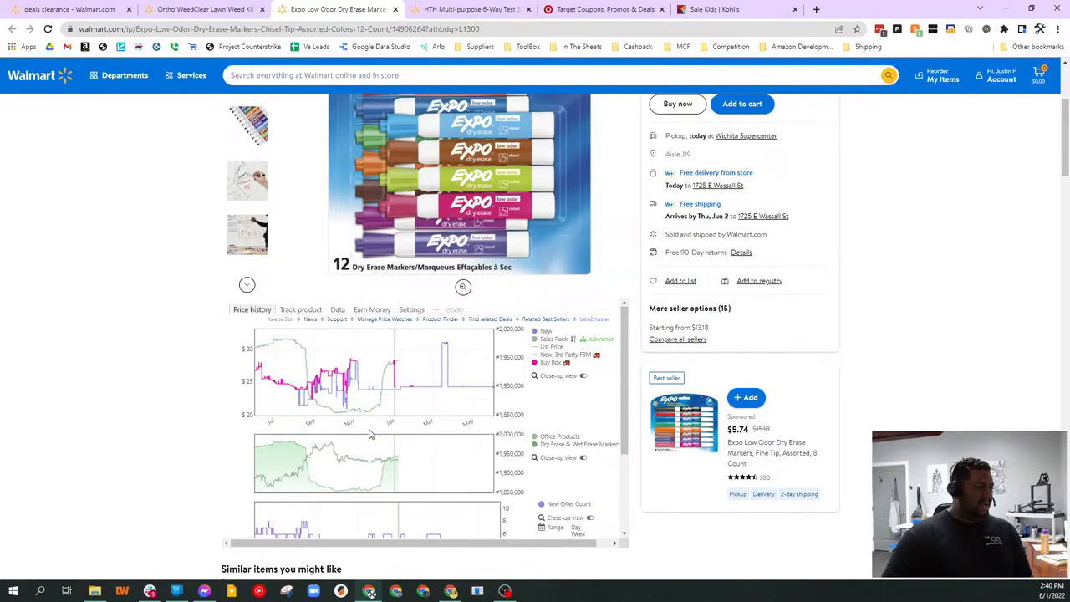
{"action": "mouse_move", "coordinate": [442, 430]}
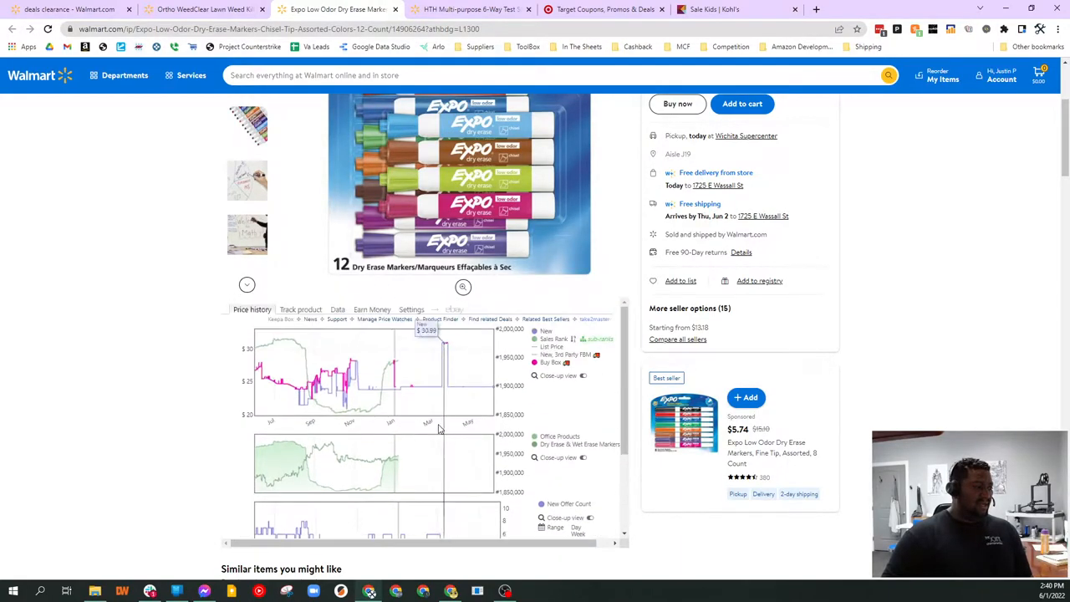
{"action": "mouse_move", "coordinate": [445, 398]}
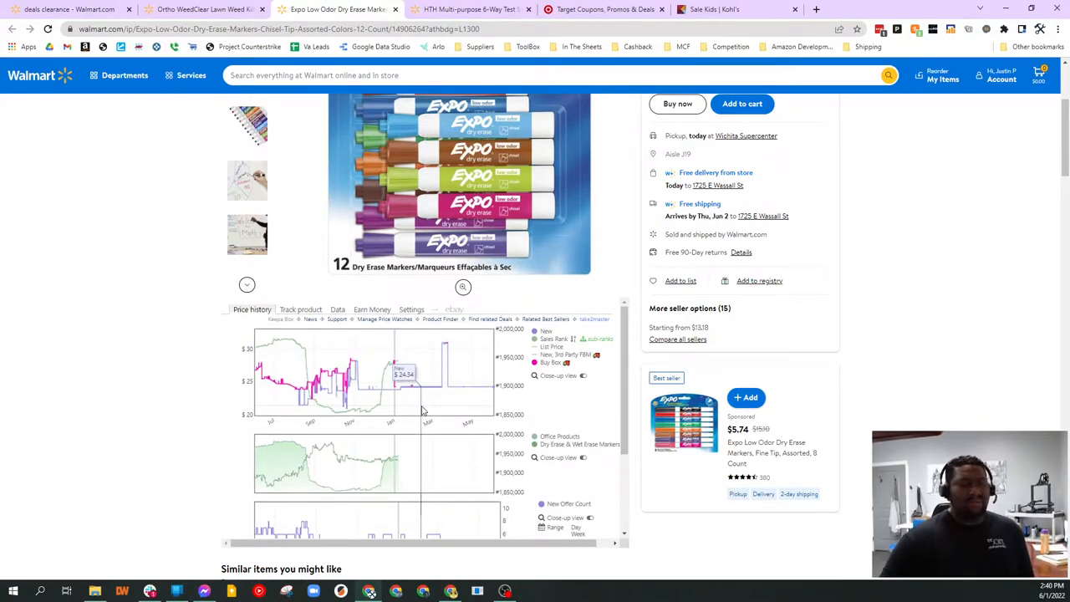
{"action": "mouse_move", "coordinate": [309, 410]}
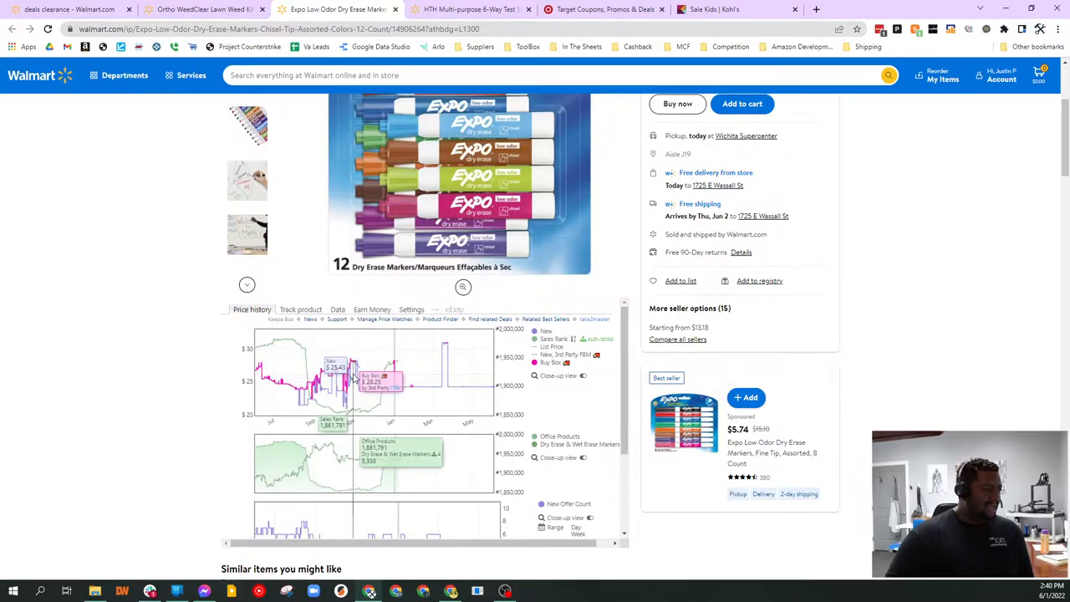
{"action": "mouse_move", "coordinate": [355, 368]}
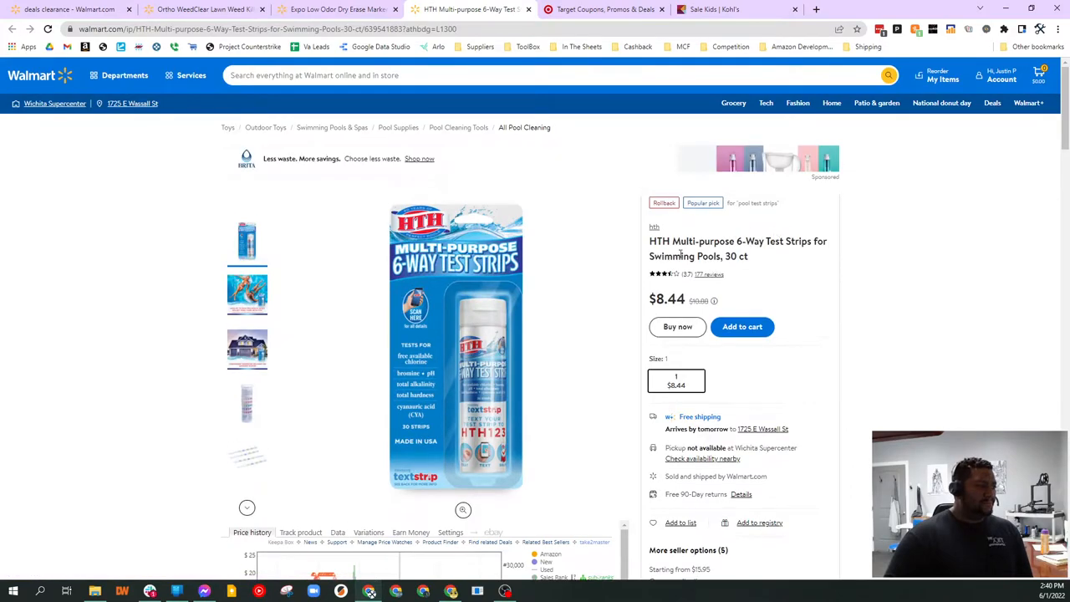
- Scroll the HTH test strips page down to its Keepa price-history graphs
{"action": "scroll", "scroll_direction": "down", "scroll_amount": 3}
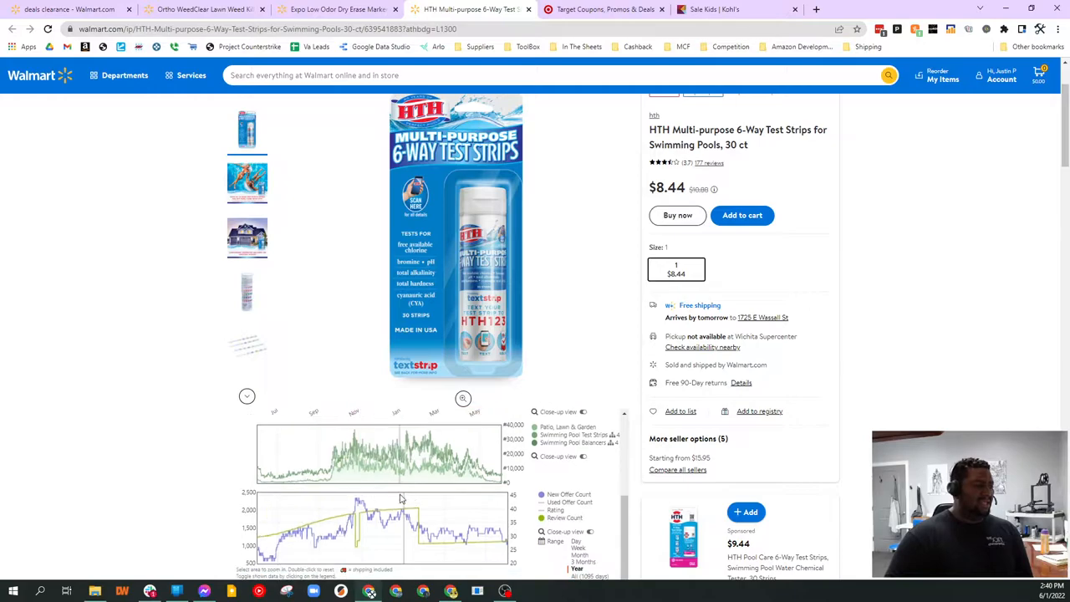
{"action": "scroll", "scroll_direction": "down", "scroll_amount": 3}
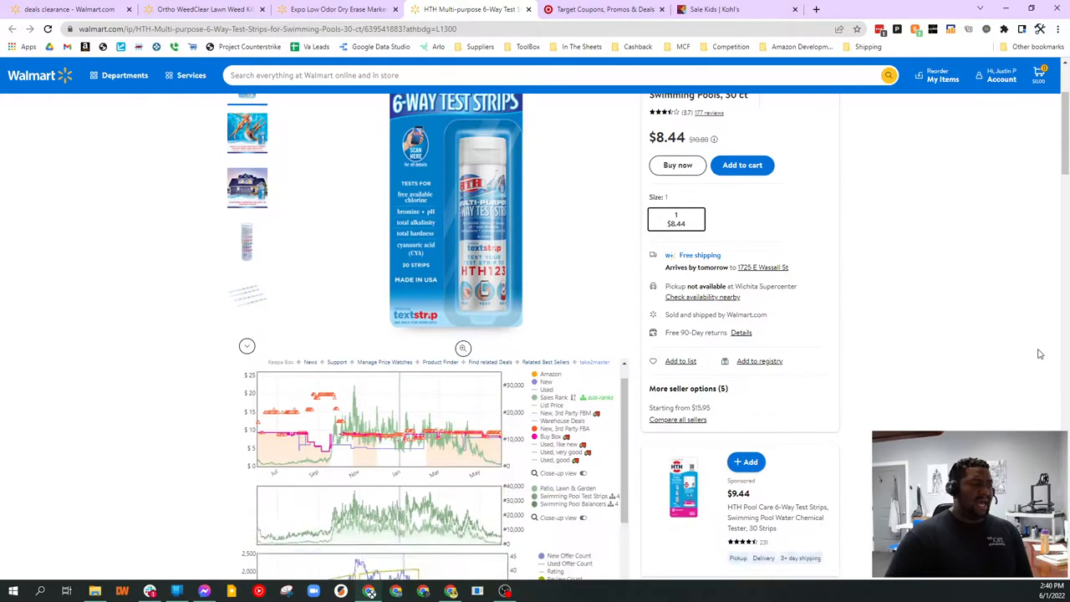
{"action": "scroll", "scroll_direction": "down", "scroll_amount": 3}
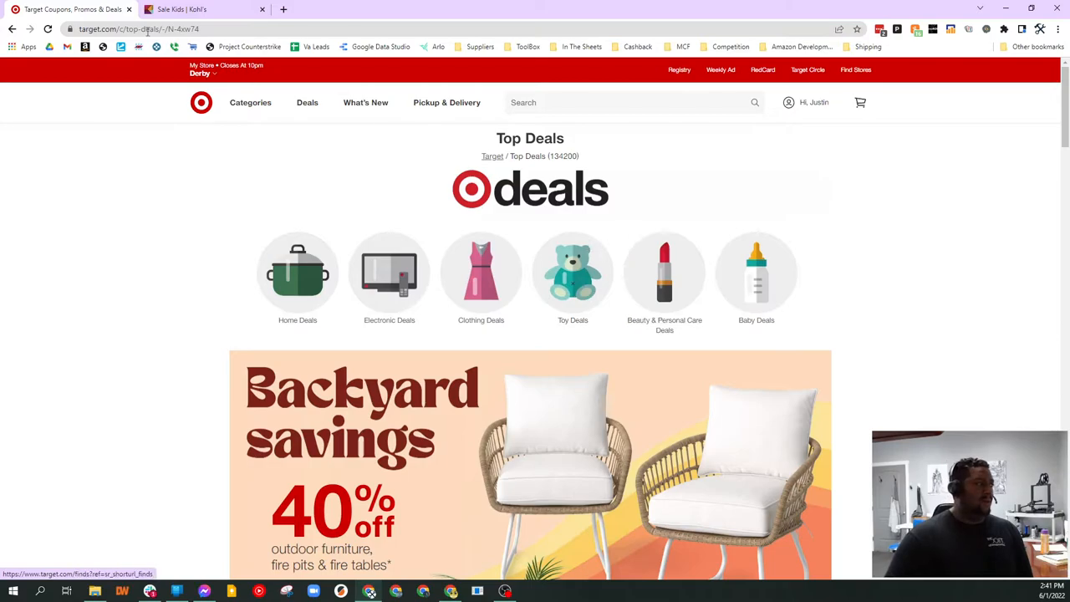
{"action": "mouse_move", "coordinate": [556, 102]}
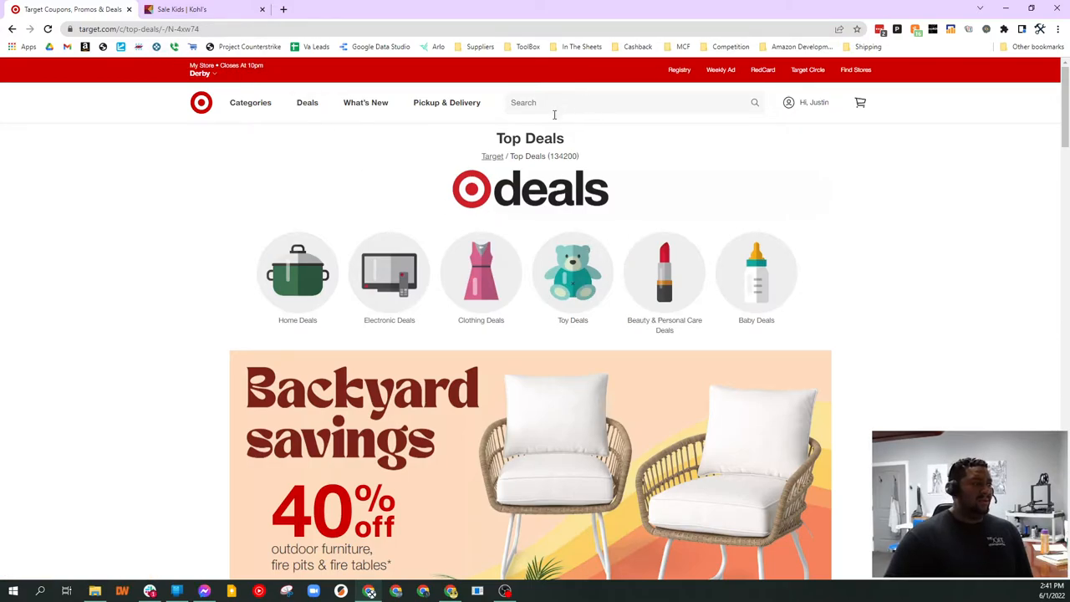
{"action": "mouse_move", "coordinate": [293, 124]}
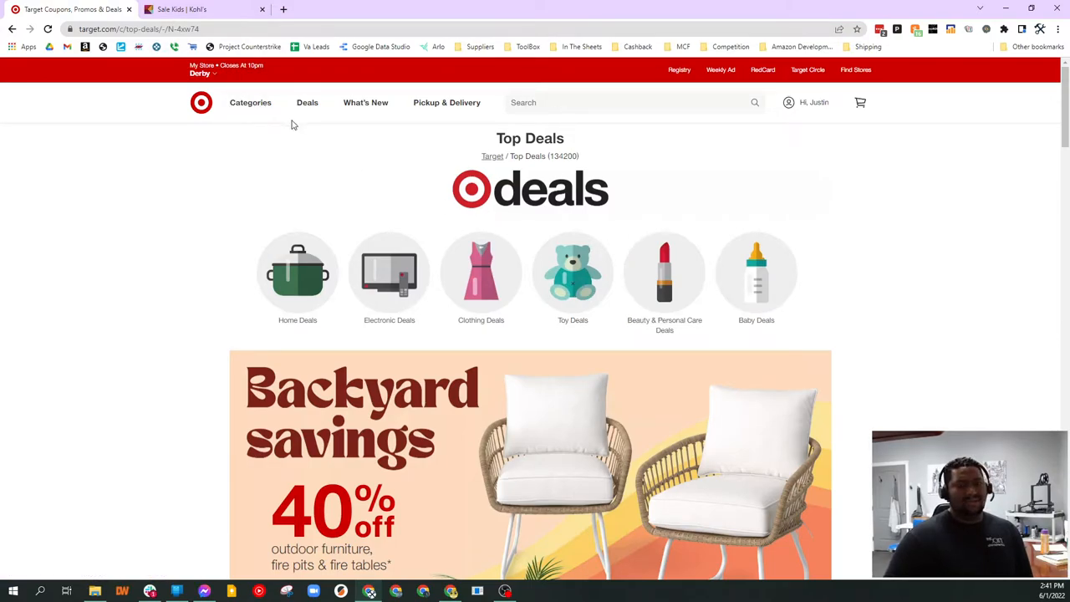
- Reach Target's All Clearance listing via Categories > Clearance > Explore All
{"action": "left_click", "coordinate": [251, 102]}
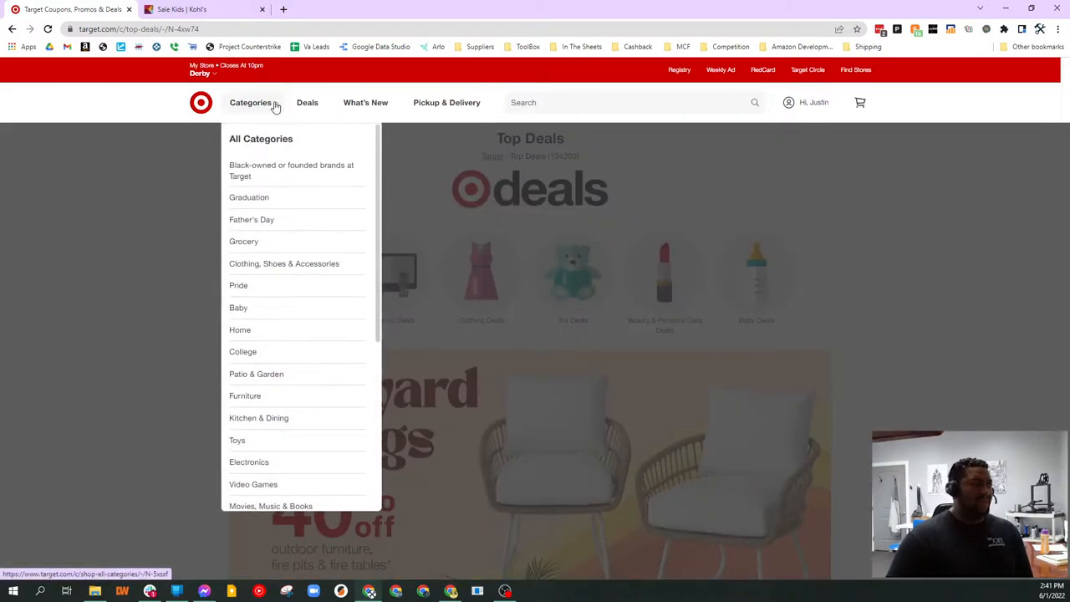
{"action": "mouse_move", "coordinate": [249, 197]}
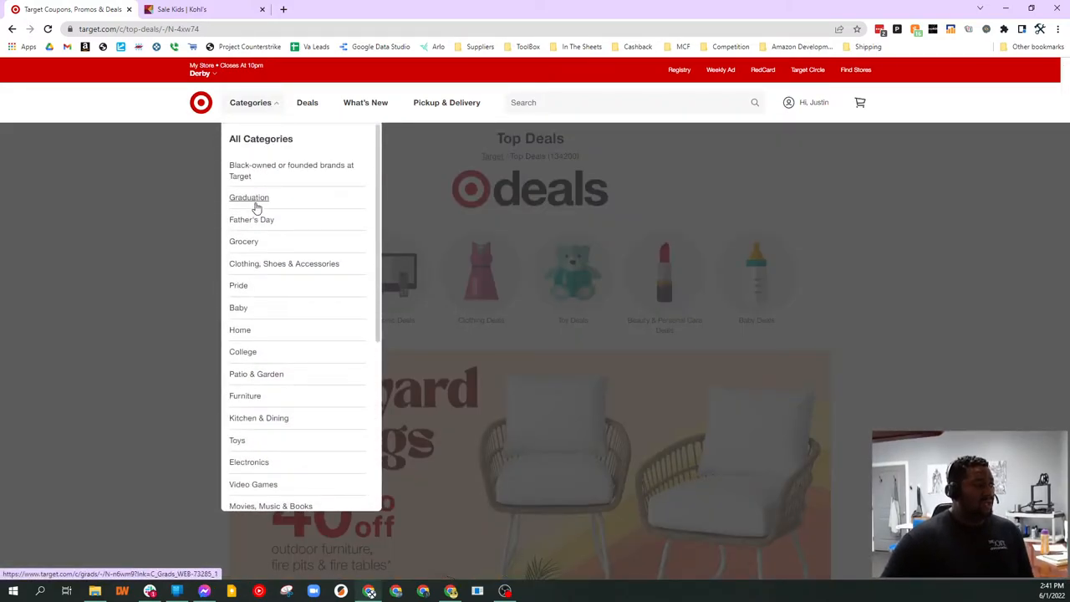
{"action": "scroll", "scroll_direction": "down", "scroll_amount": 3}
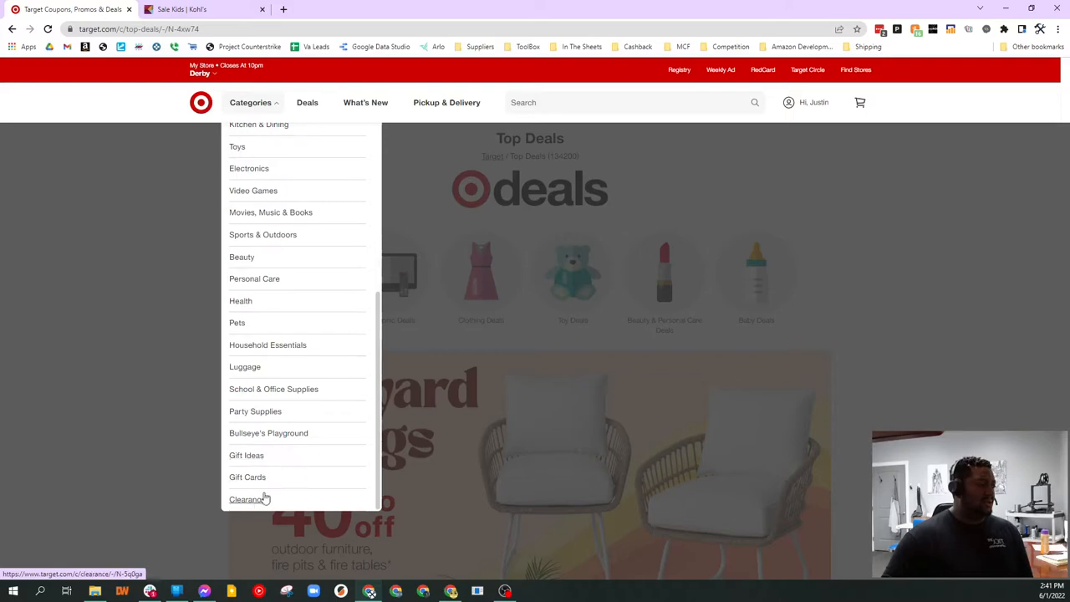
{"action": "left_click", "coordinate": [246, 498]}
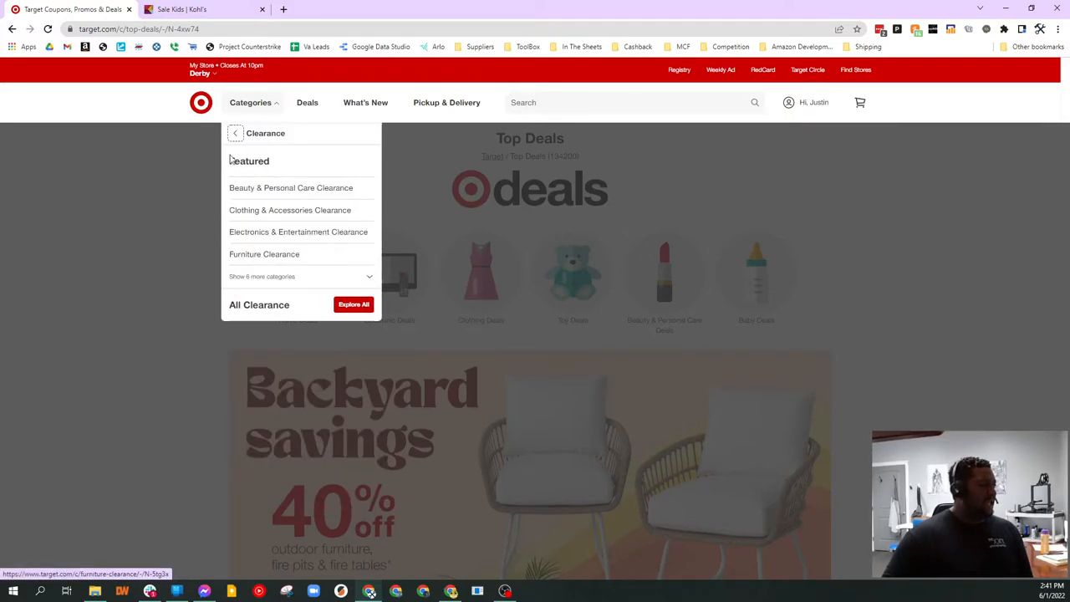
{"action": "mouse_move", "coordinate": [353, 304]}
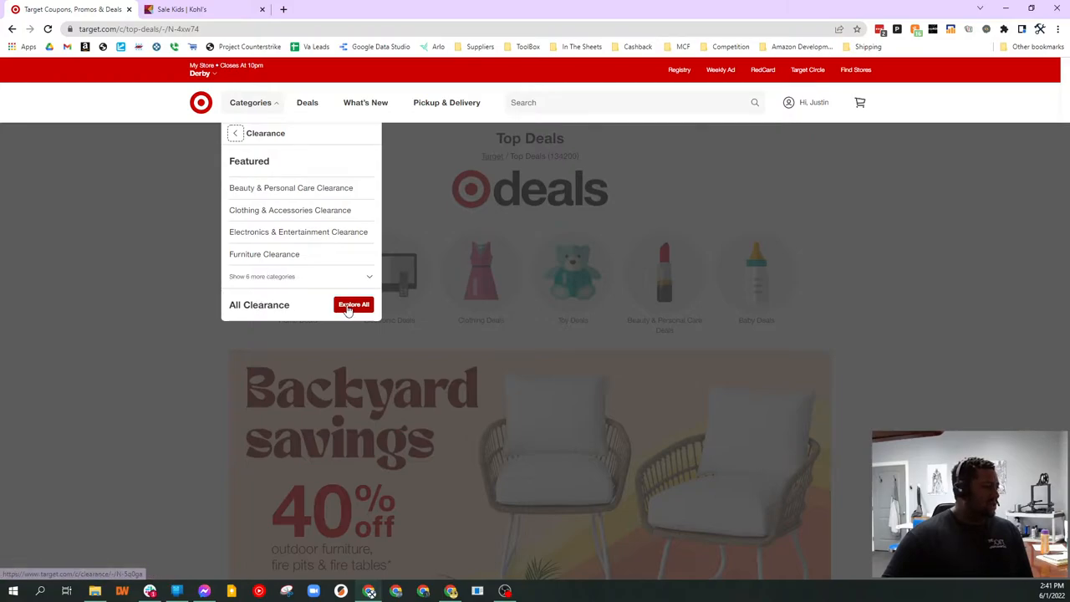
{"action": "left_click", "coordinate": [353, 304]}
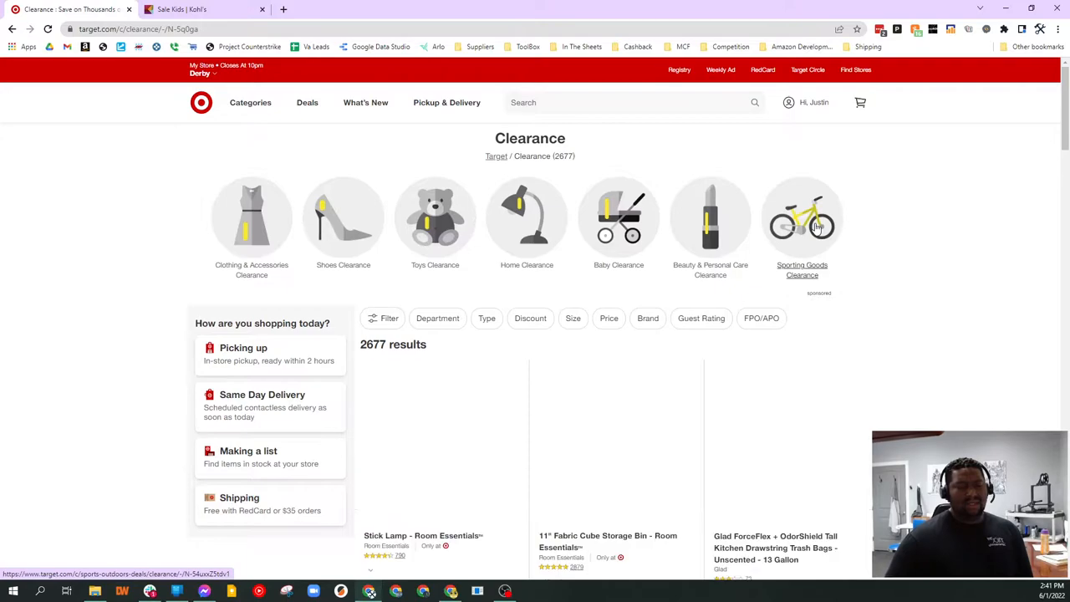
- Put the Glad ForceFlex trash bags clearance product into a new tab
{"action": "scroll", "scroll_direction": "down", "scroll_amount": 3}
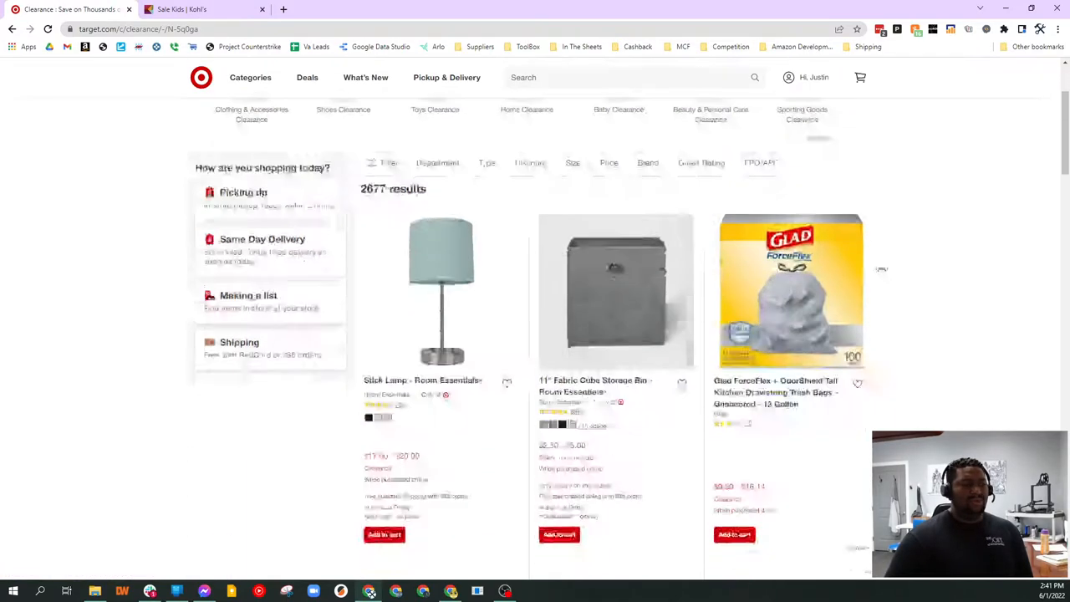
{"action": "scroll", "scroll_direction": "down", "scroll_amount": 3}
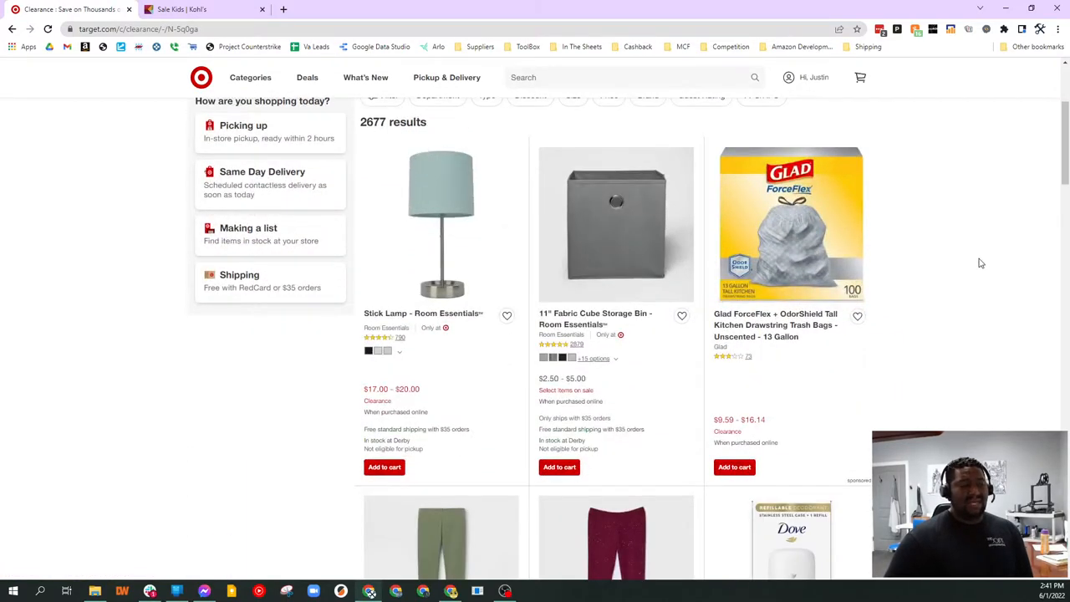
{"action": "left_click", "coordinate": [791, 225]}
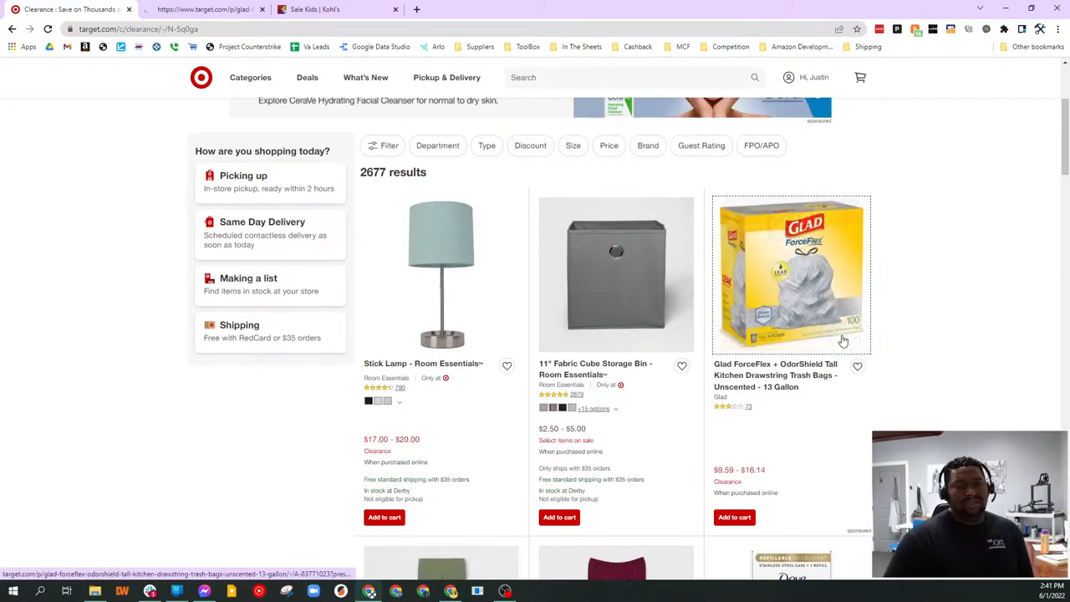
{"action": "left_click", "coordinate": [791, 275]}
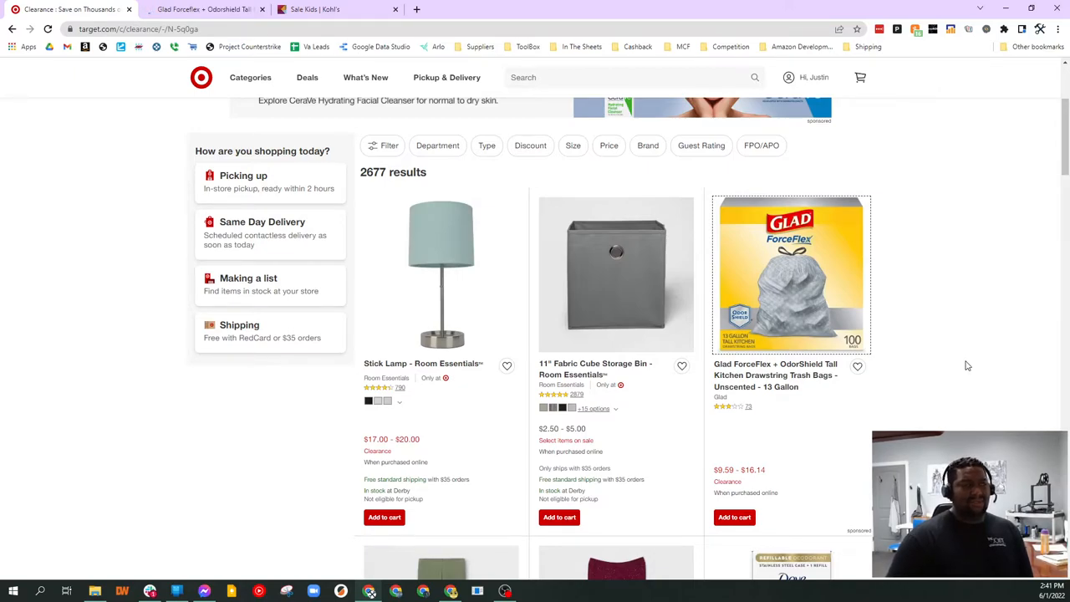
{"action": "mouse_move", "coordinate": [963, 373]}
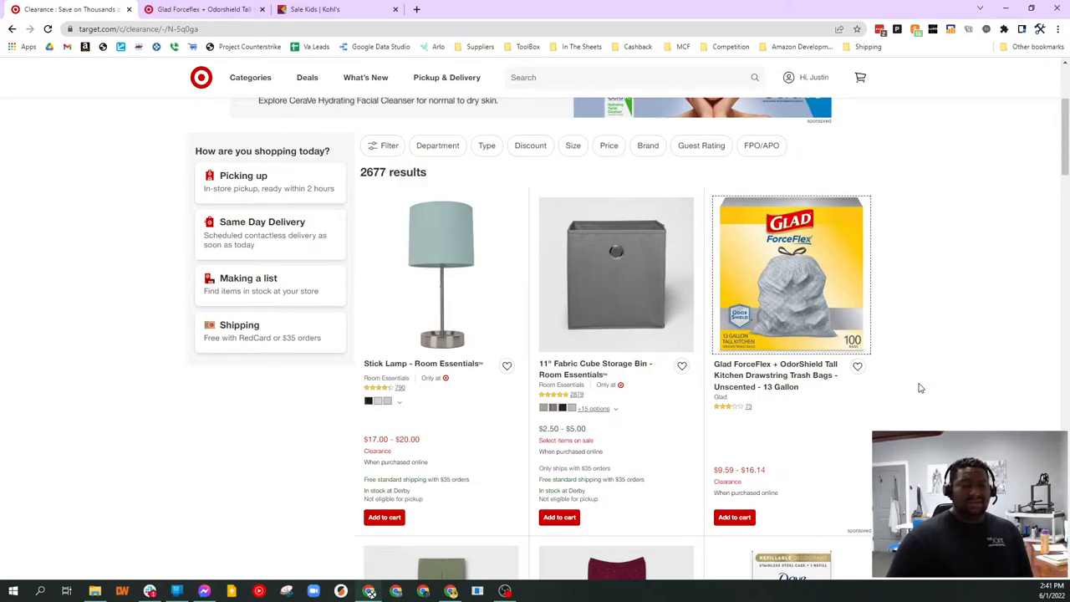
{"action": "mouse_move", "coordinate": [764, 404]}
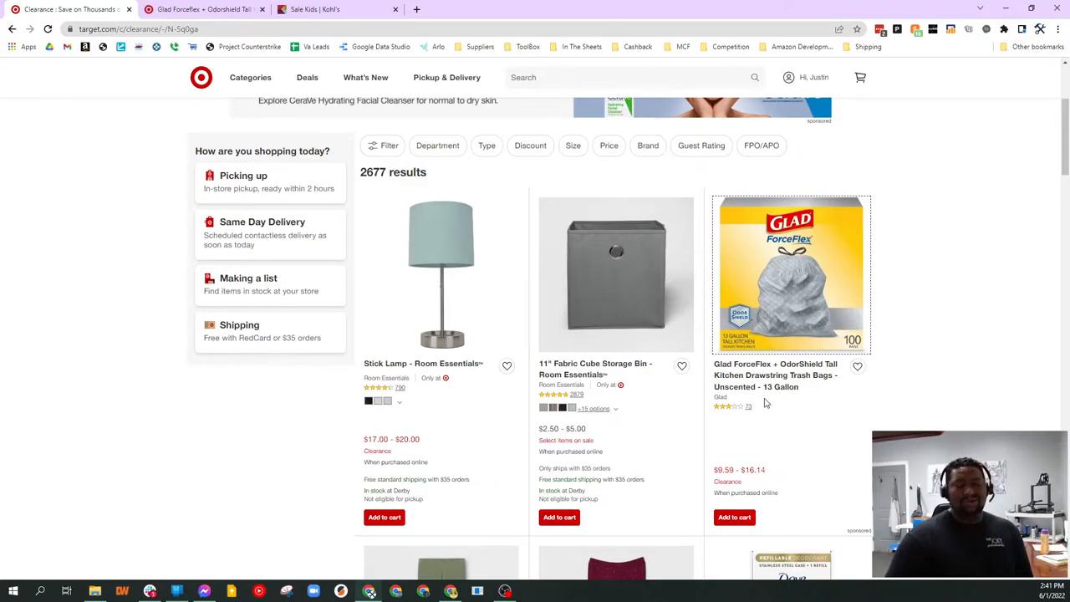
{"action": "mouse_move", "coordinate": [919, 365]}
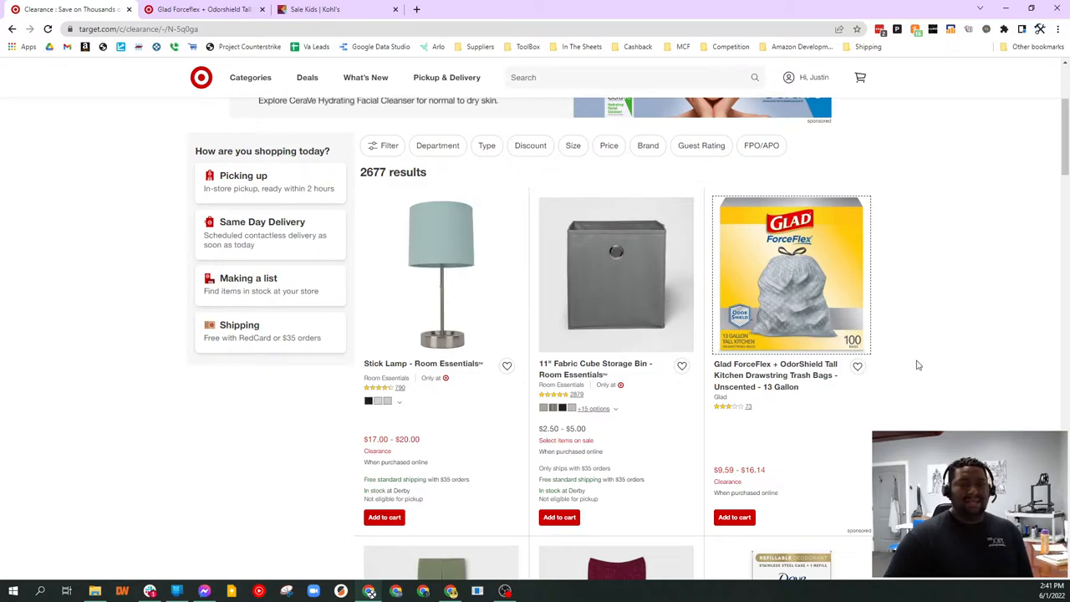
{"action": "mouse_move", "coordinate": [853, 378]}
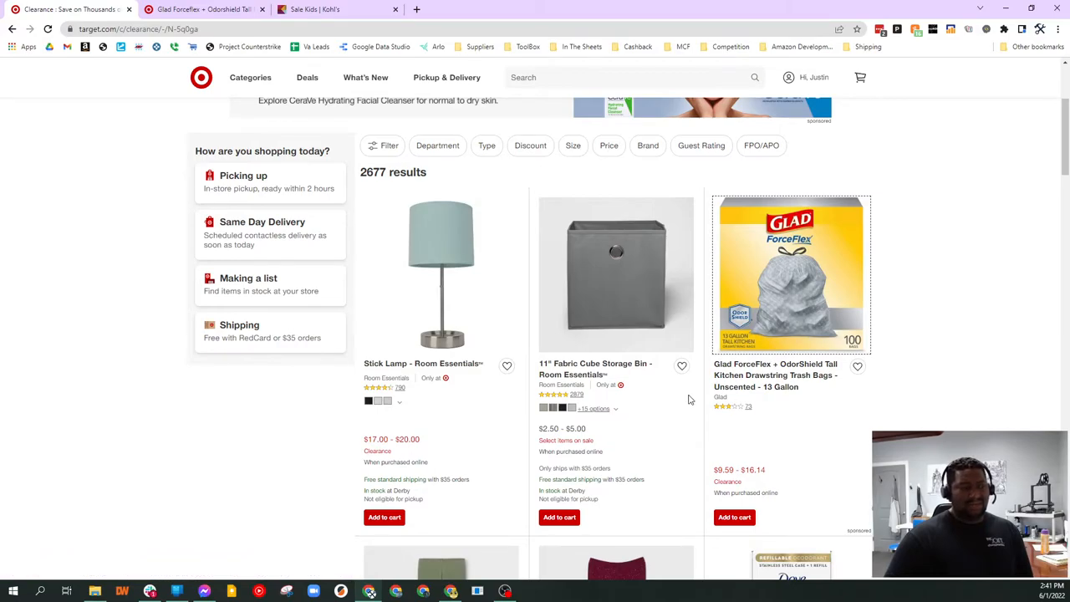
- Scroll further through the clearance results past the Dove and Hefty items
{"action": "scroll", "scroll_direction": "down", "scroll_amount": 3}
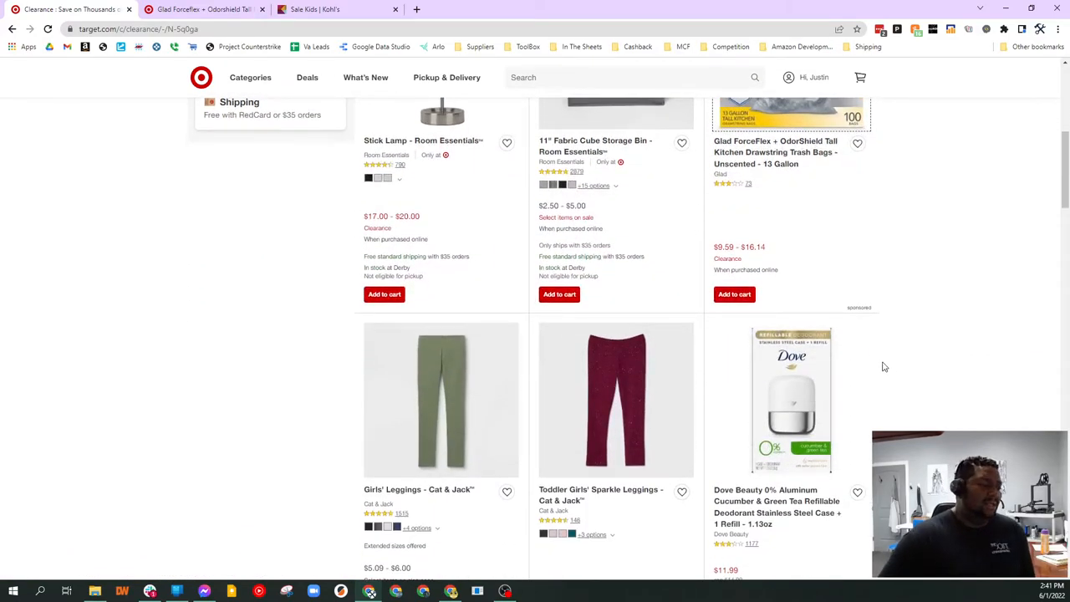
{"action": "scroll", "scroll_direction": "down", "scroll_amount": 3}
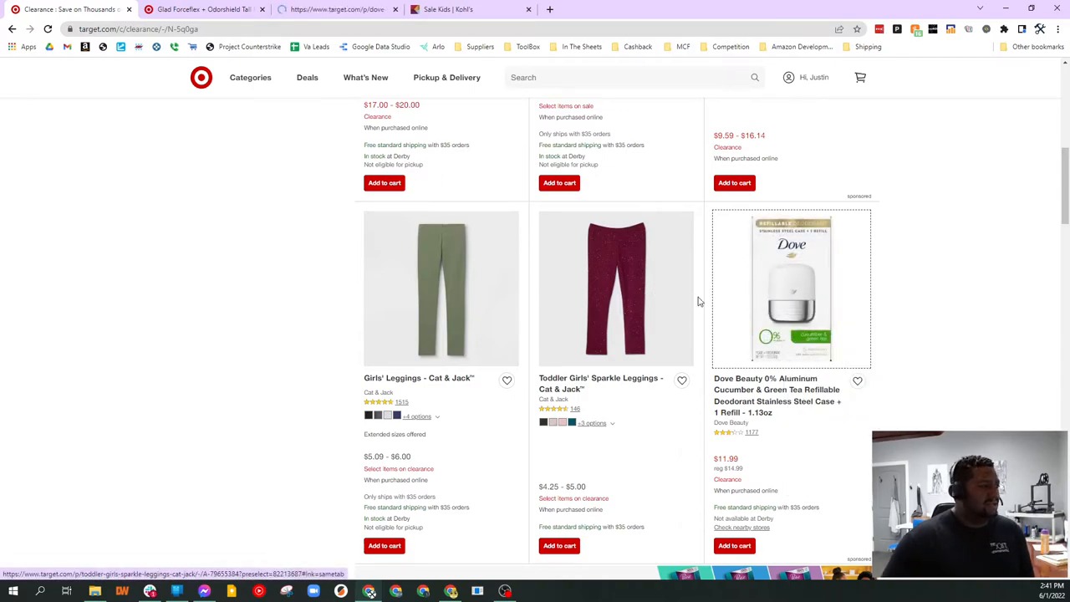
{"action": "scroll", "scroll_direction": "down", "scroll_amount": 3}
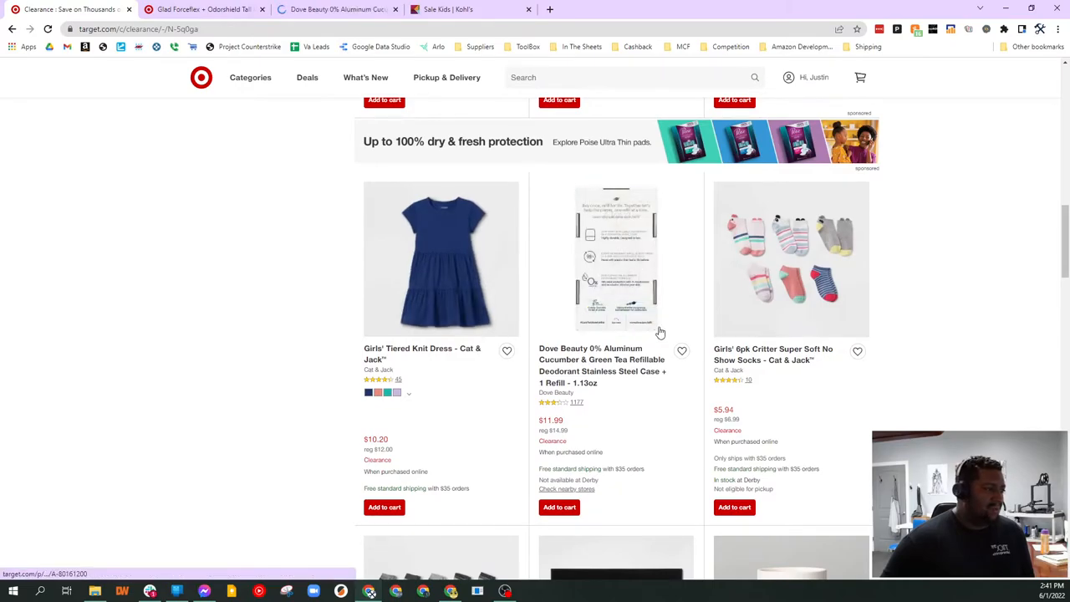
{"action": "scroll", "scroll_direction": "down", "scroll_amount": 3}
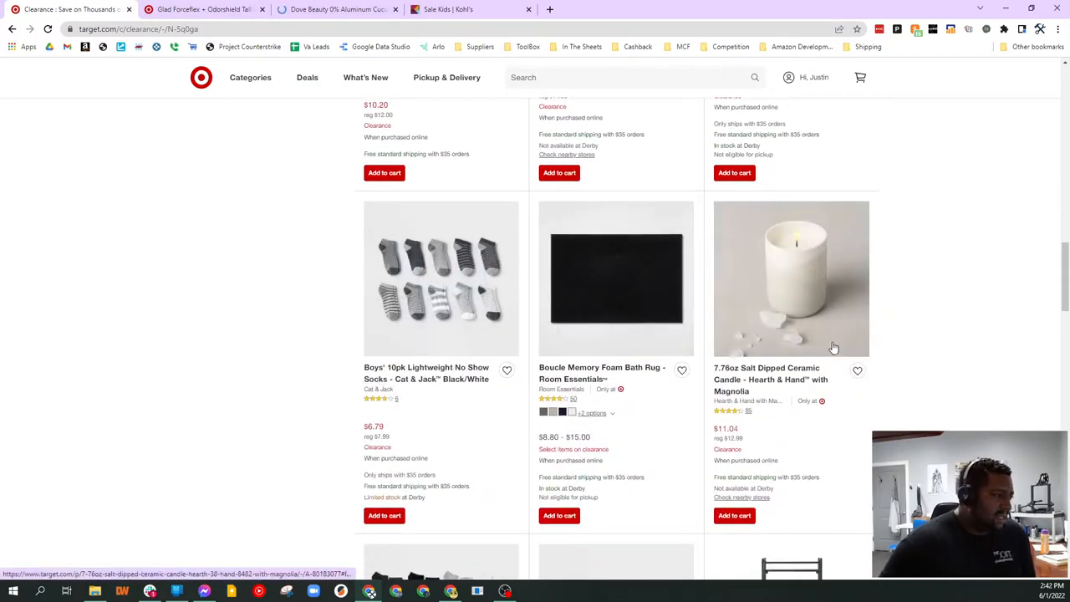
{"action": "scroll", "scroll_direction": "down", "scroll_amount": 3}
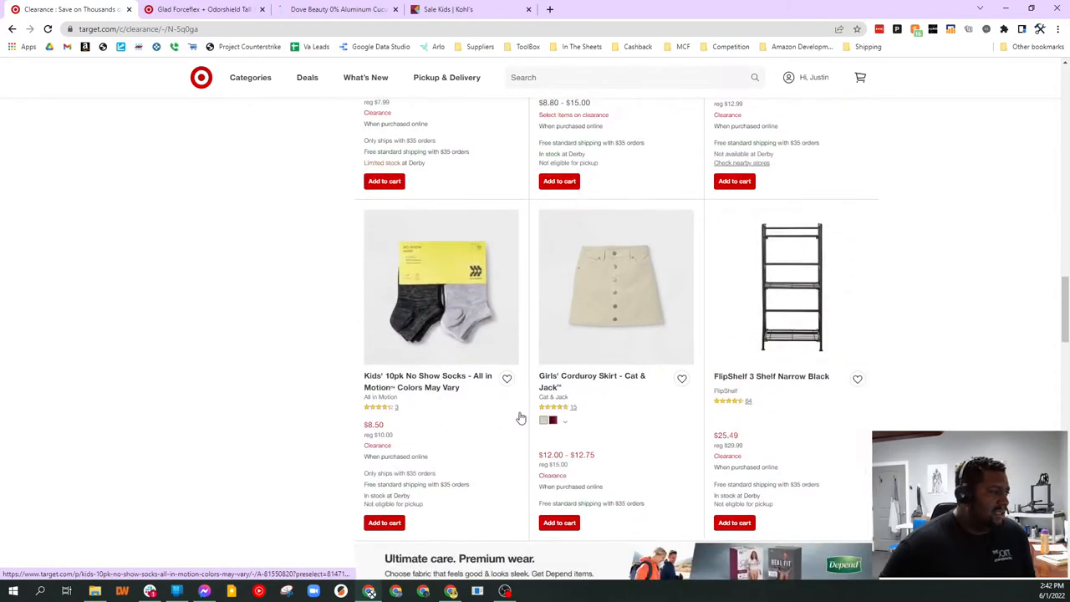
{"action": "scroll", "scroll_direction": "down", "scroll_amount": 3}
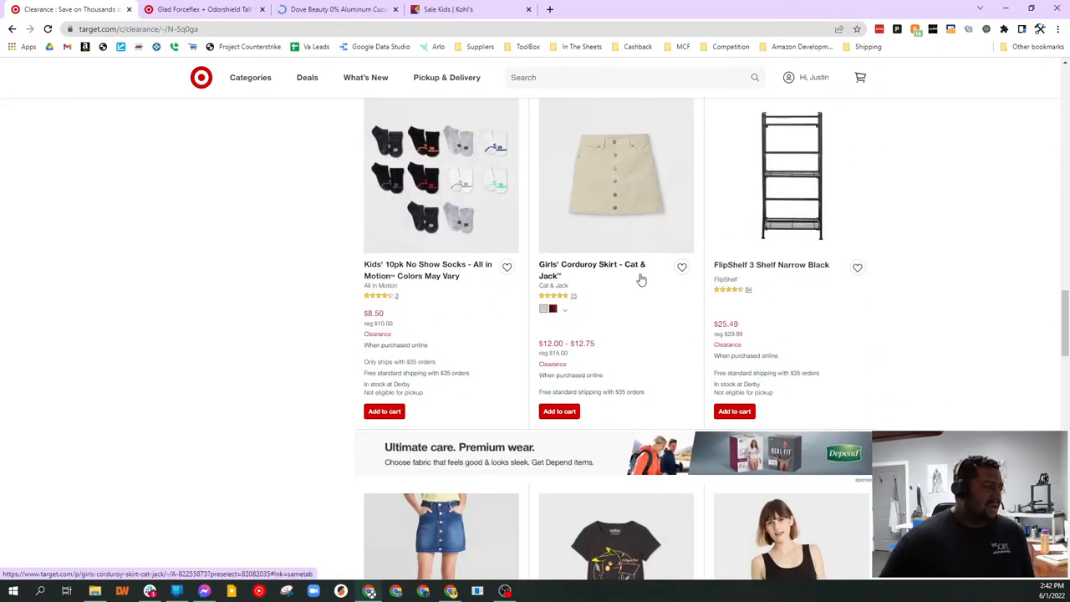
{"action": "scroll", "scroll_direction": "down", "scroll_amount": 3}
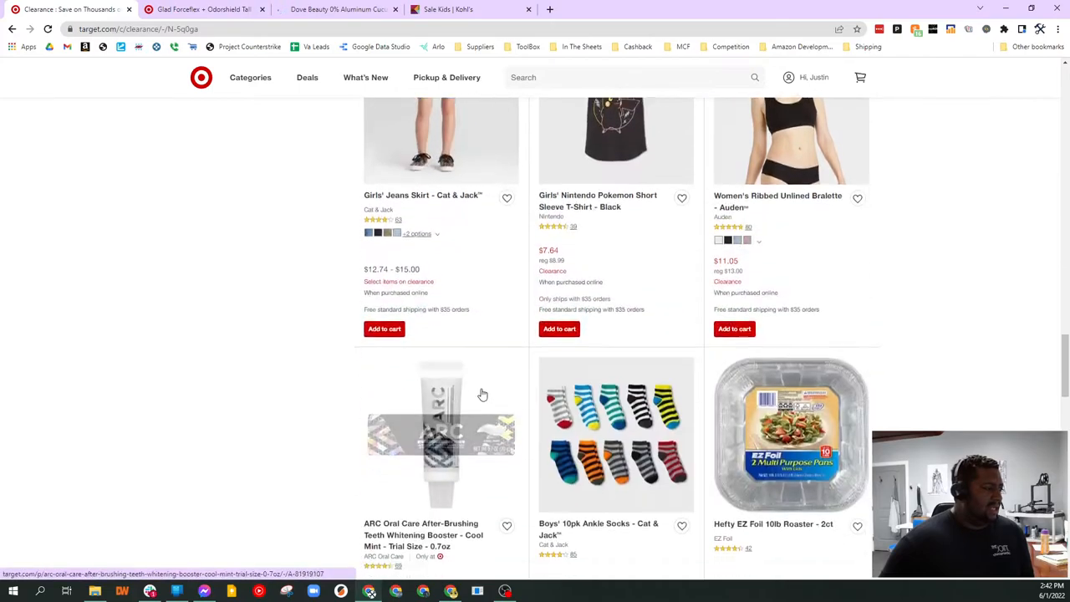
{"action": "scroll", "scroll_direction": "down", "scroll_amount": 3}
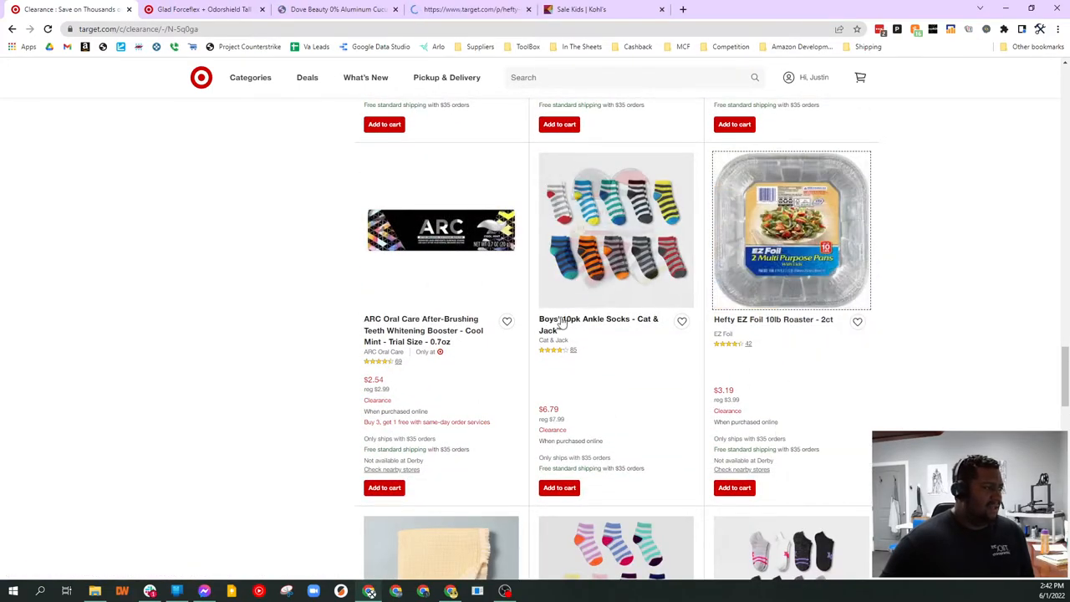
{"action": "scroll", "scroll_direction": "up", "scroll_amount": 3}
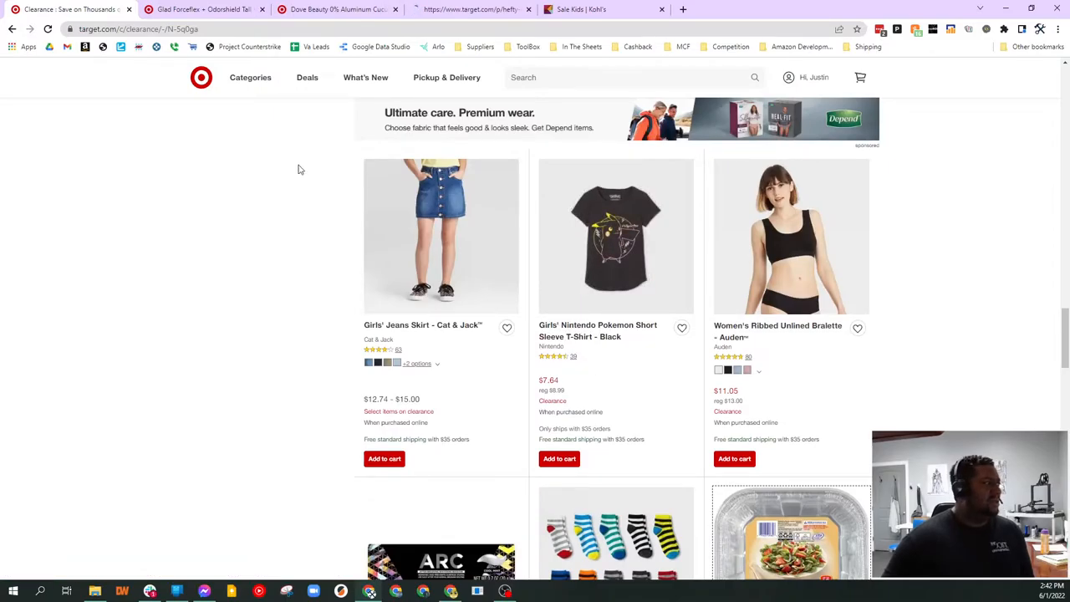
- See Keepa report 'UPC product not found' on the Glad bags page, then move to the Dove deodorant tab
{"action": "left_click", "coordinate": [204, 10]}
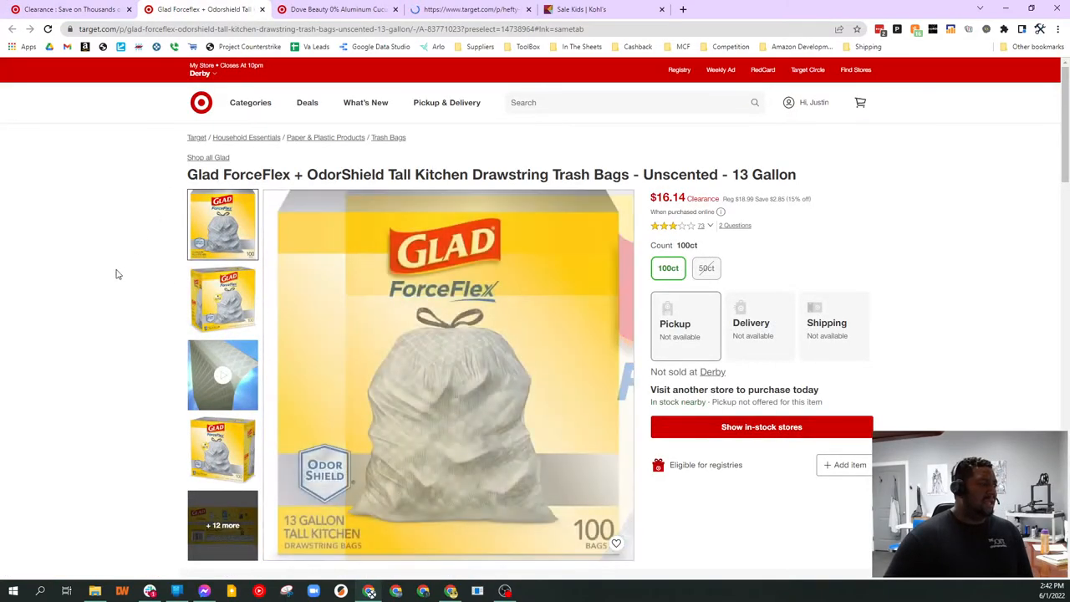
{"action": "scroll", "scroll_direction": "down", "scroll_amount": 3}
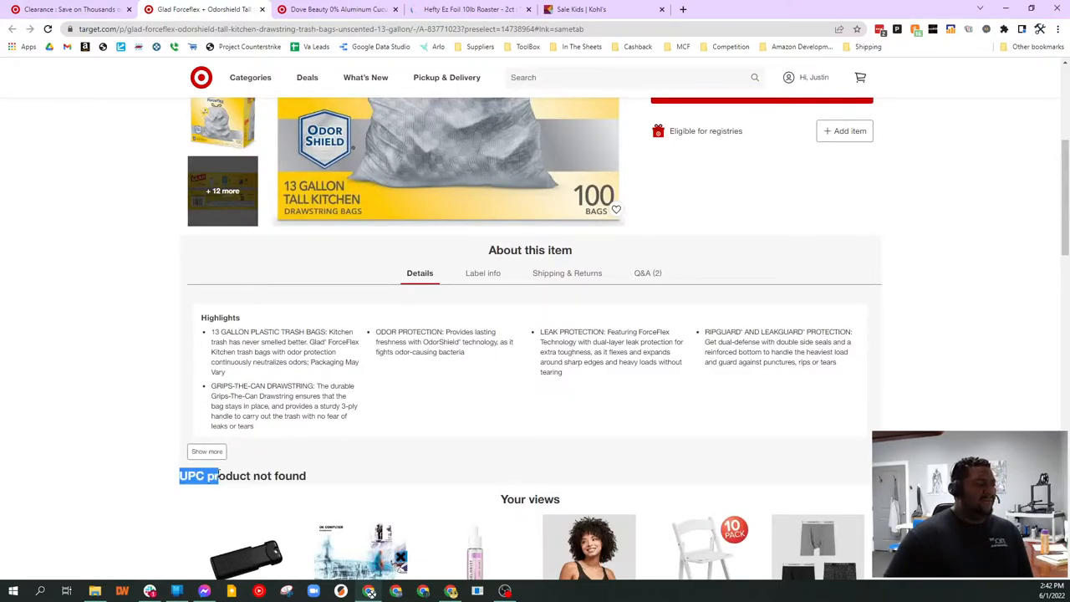
{"action": "scroll", "scroll_direction": "down", "scroll_amount": 3}
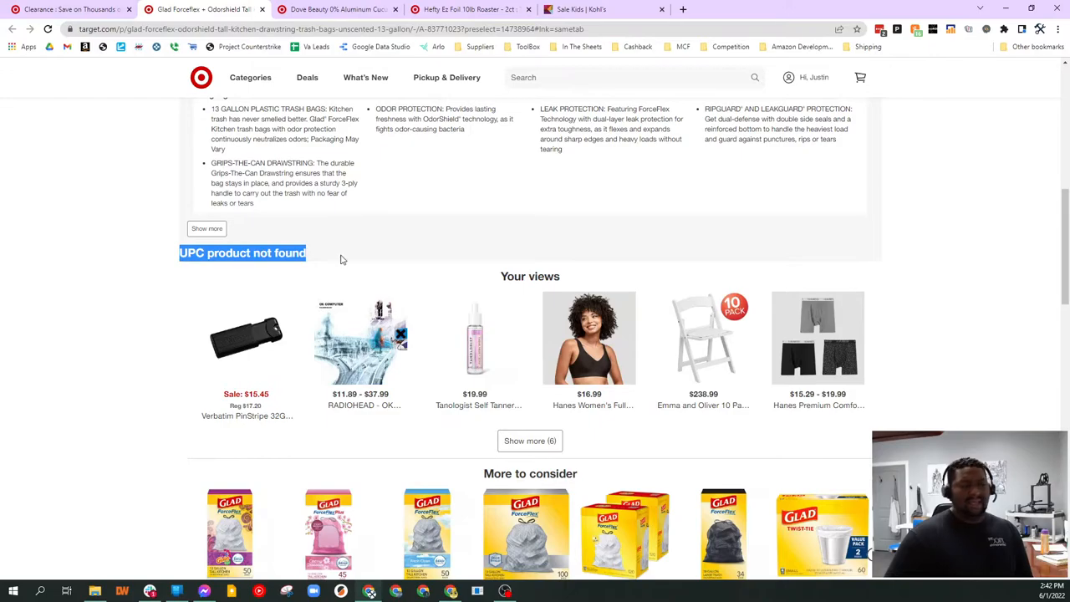
{"action": "mouse_move", "coordinate": [261, 177]}
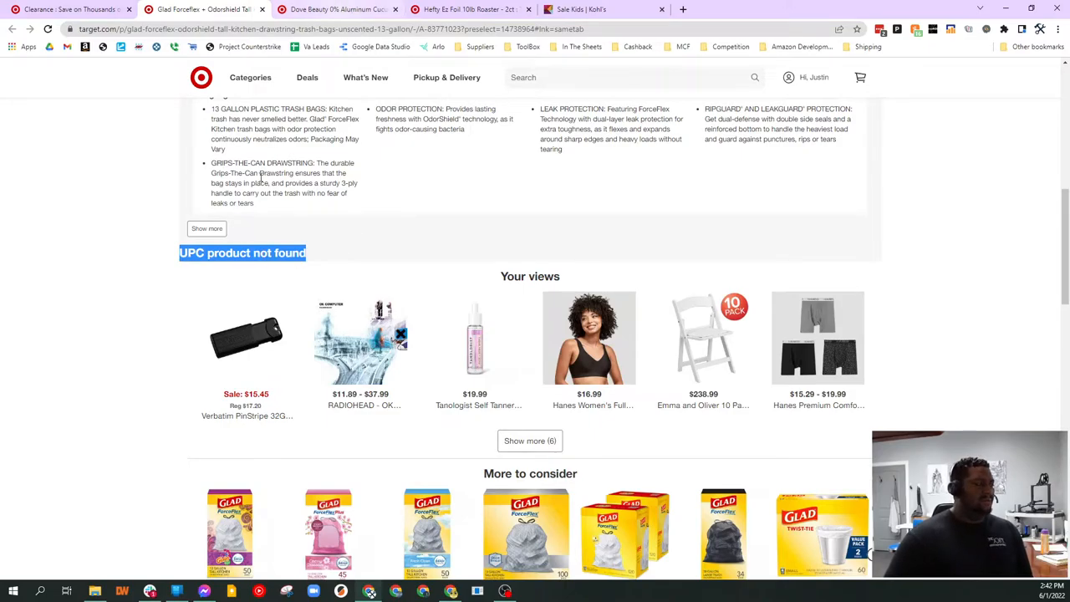
{"action": "left_click", "coordinate": [335, 10]}
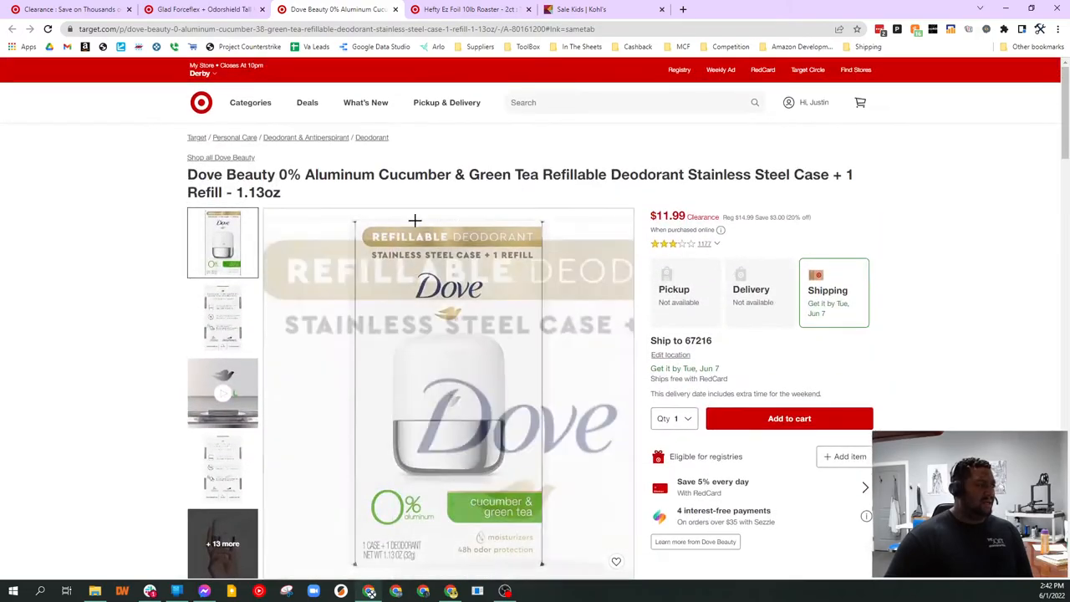
{"action": "mouse_move", "coordinate": [744, 184]}
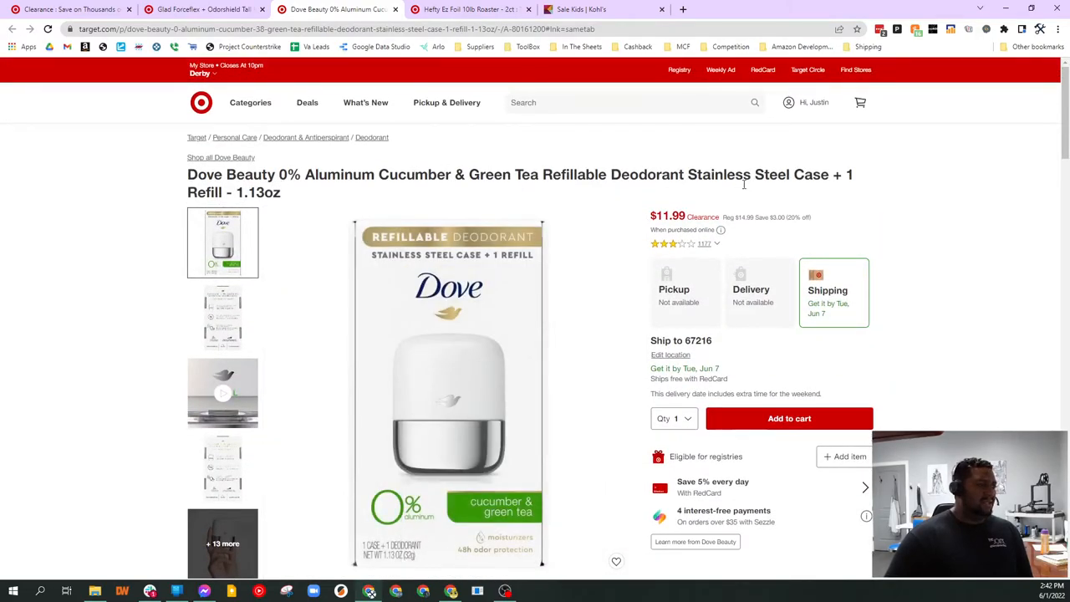
- Scroll the $11.99 Dove refillable deodorant page down to its Keepa price-history chart
{"action": "scroll", "scroll_direction": "down", "scroll_amount": 3}
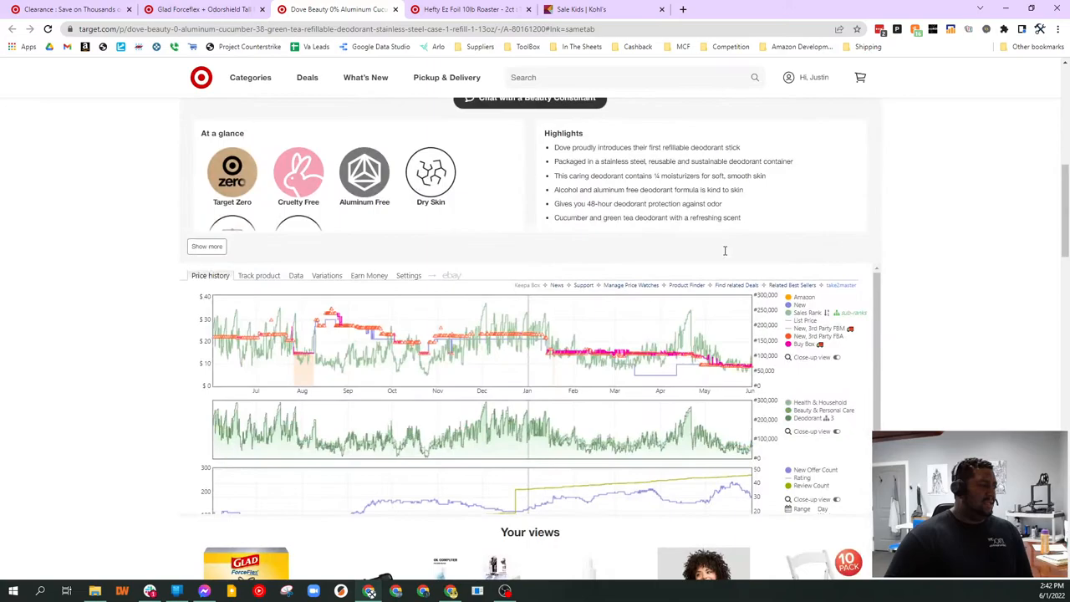
{"action": "mouse_move", "coordinate": [359, 333]}
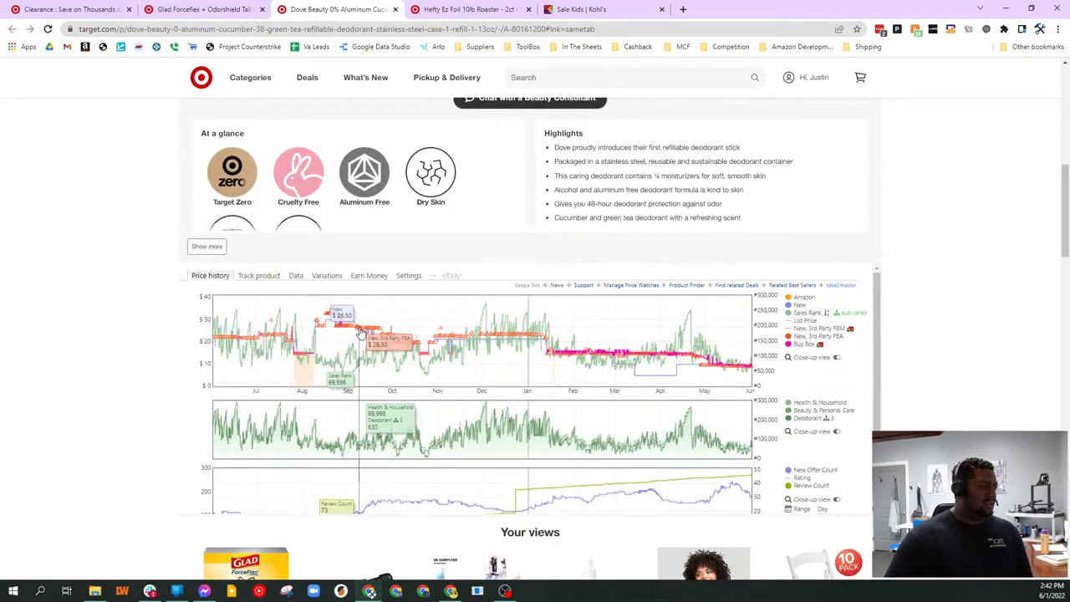
{"action": "mouse_move", "coordinate": [477, 334]}
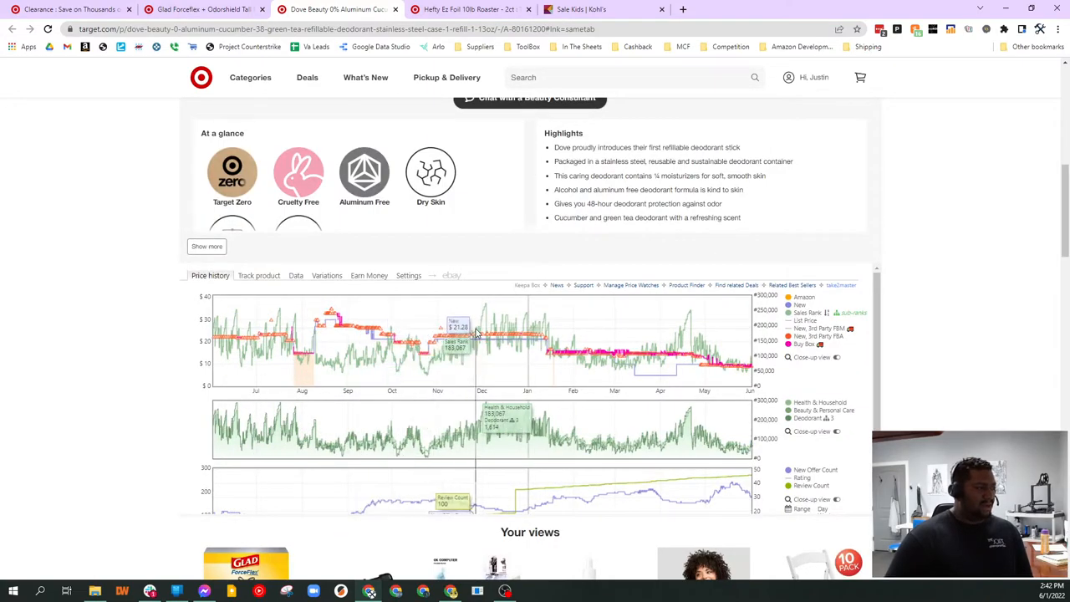
{"action": "mouse_move", "coordinate": [711, 360]}
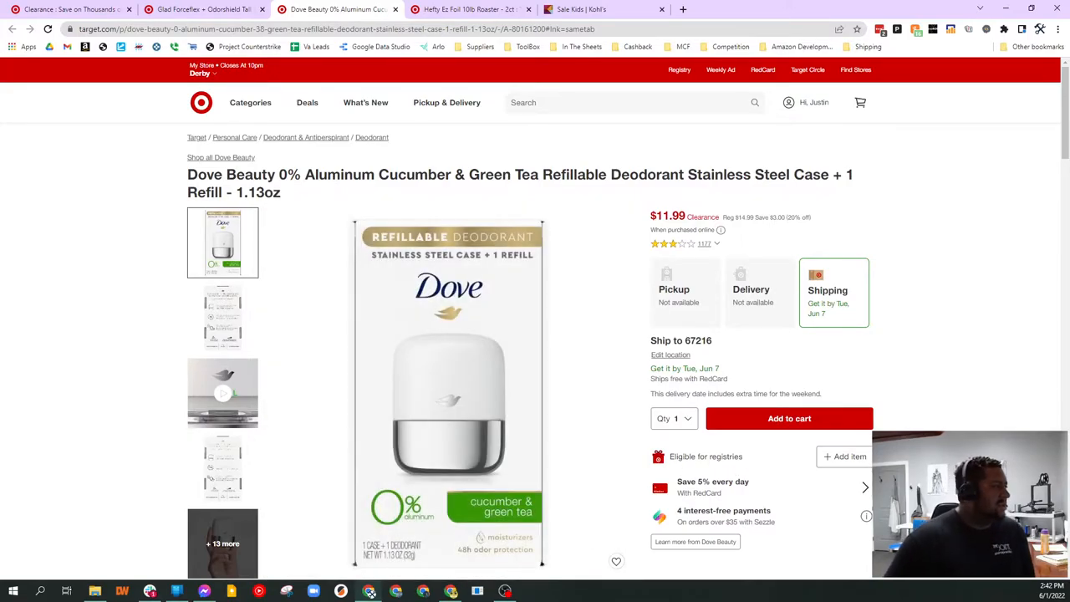
{"action": "scroll", "scroll_direction": "down", "scroll_amount": 3}
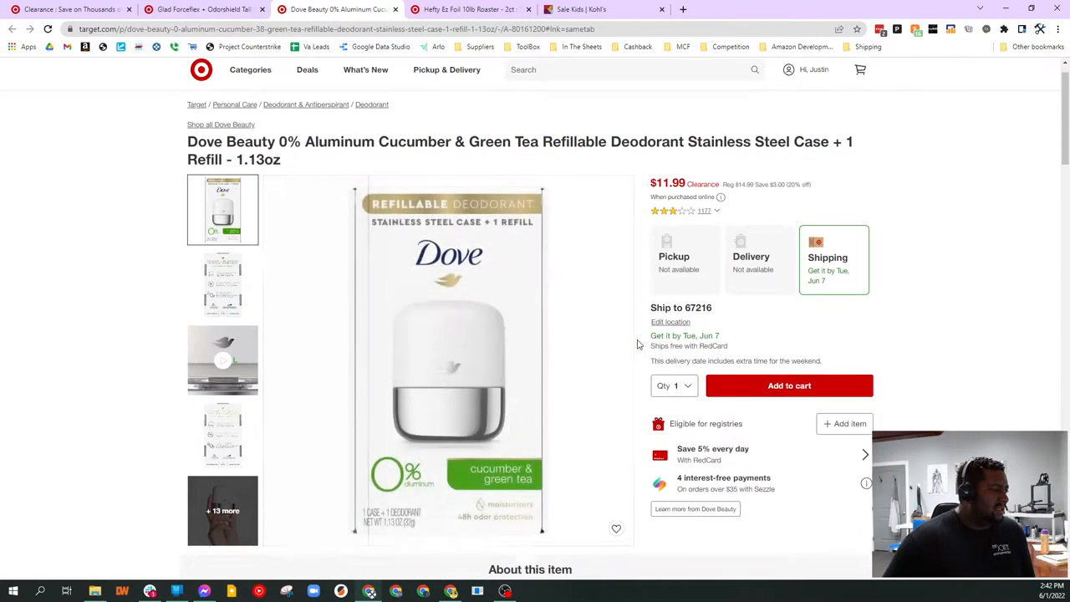
{"action": "scroll", "scroll_direction": "down", "scroll_amount": 3}
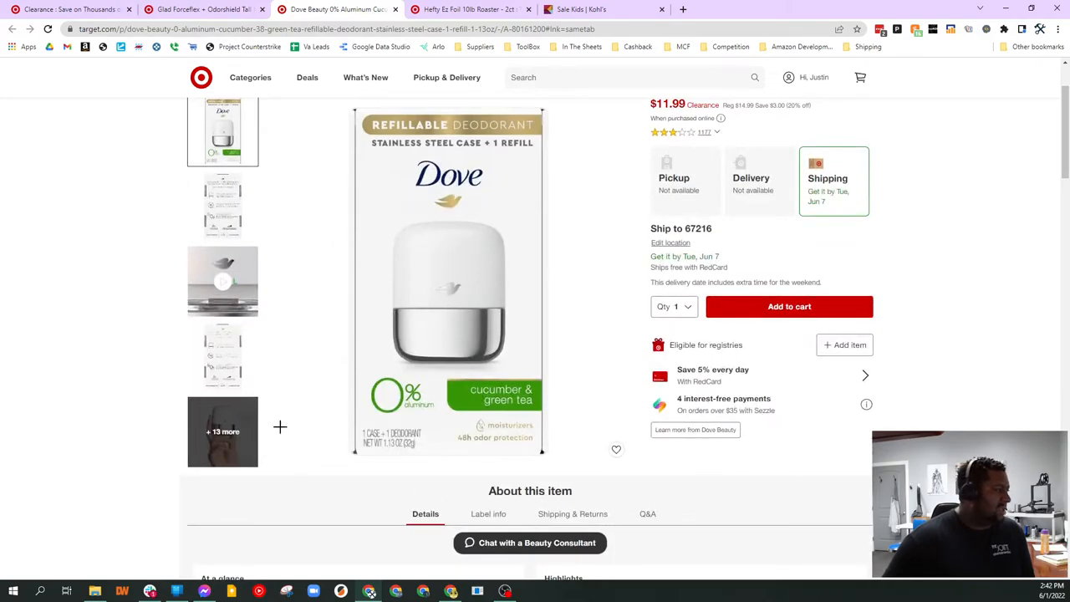
{"action": "scroll", "scroll_direction": "down", "scroll_amount": 3}
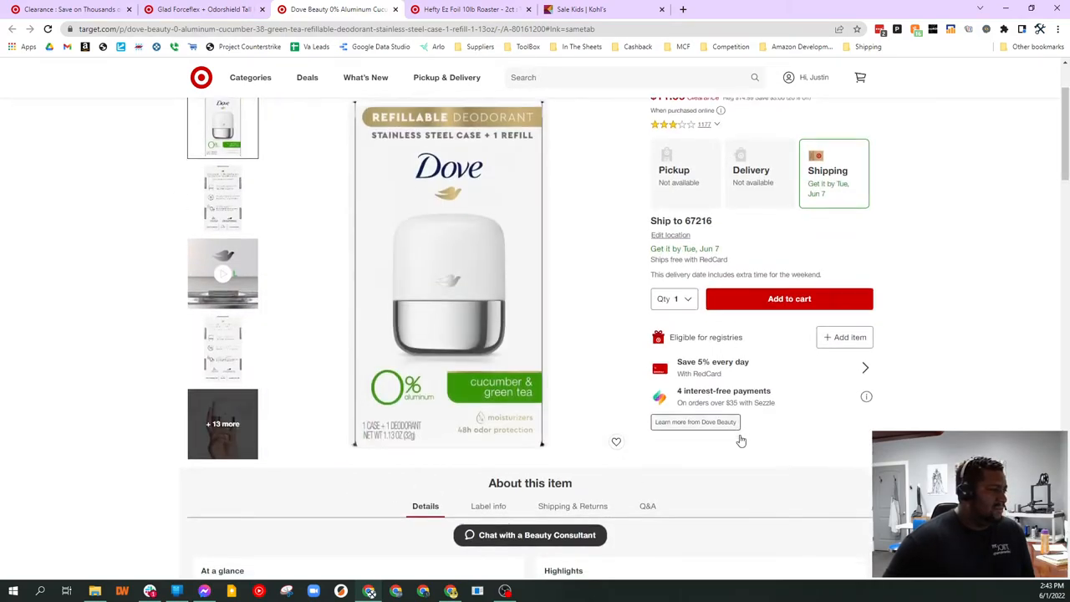
{"action": "scroll", "scroll_direction": "down", "scroll_amount": 3}
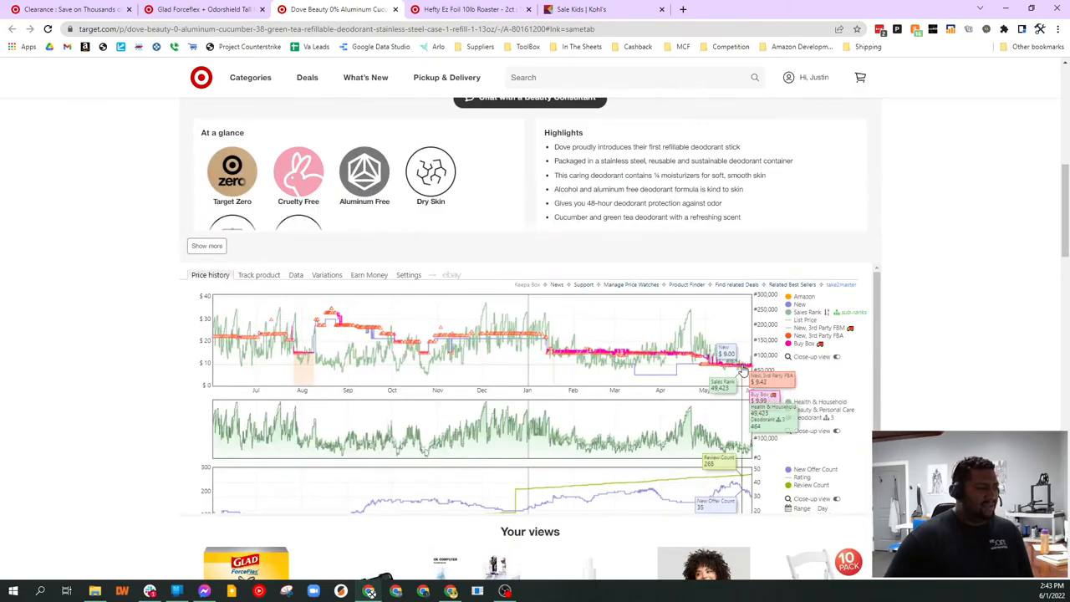
- On the Hefty EZ Foil roaster page, expand specifications and reach the blank Keepa chart area
{"action": "left_click", "coordinate": [472, 11]}
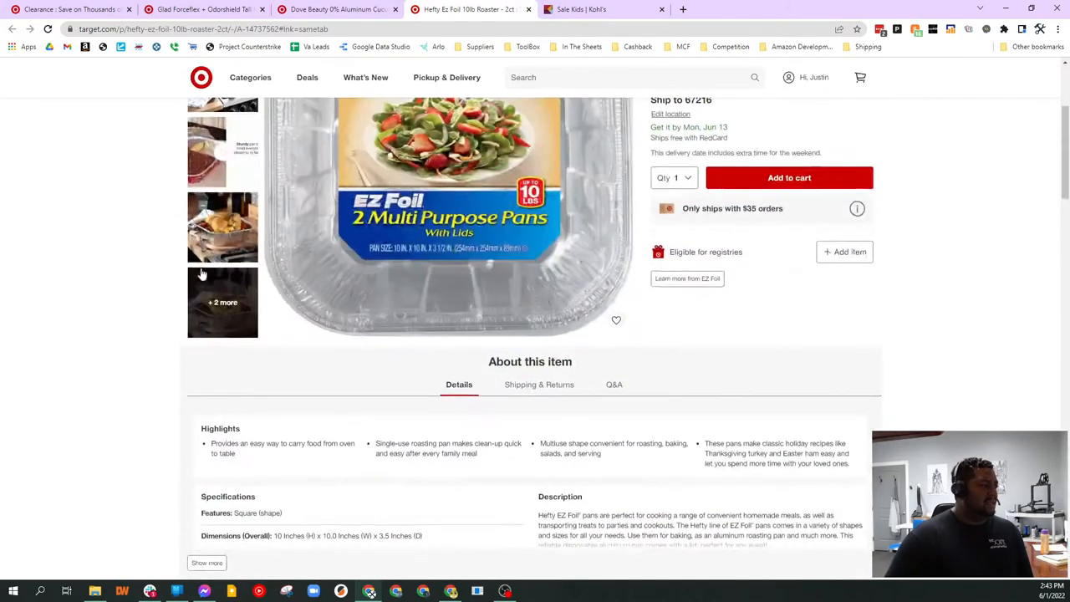
{"action": "scroll", "scroll_direction": "down", "scroll_amount": 3}
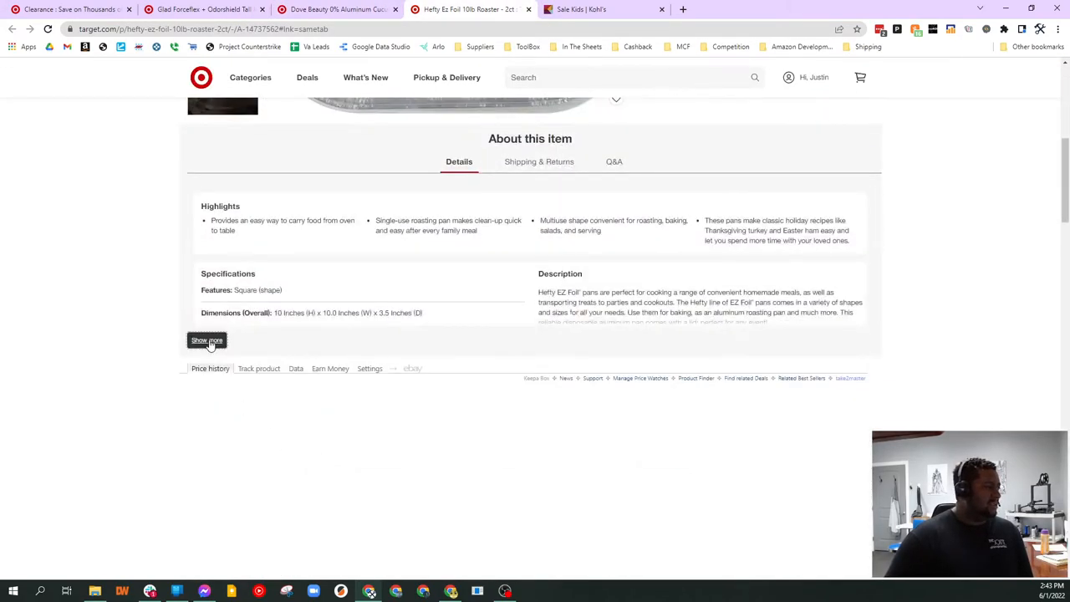
{"action": "left_click", "coordinate": [208, 341]}
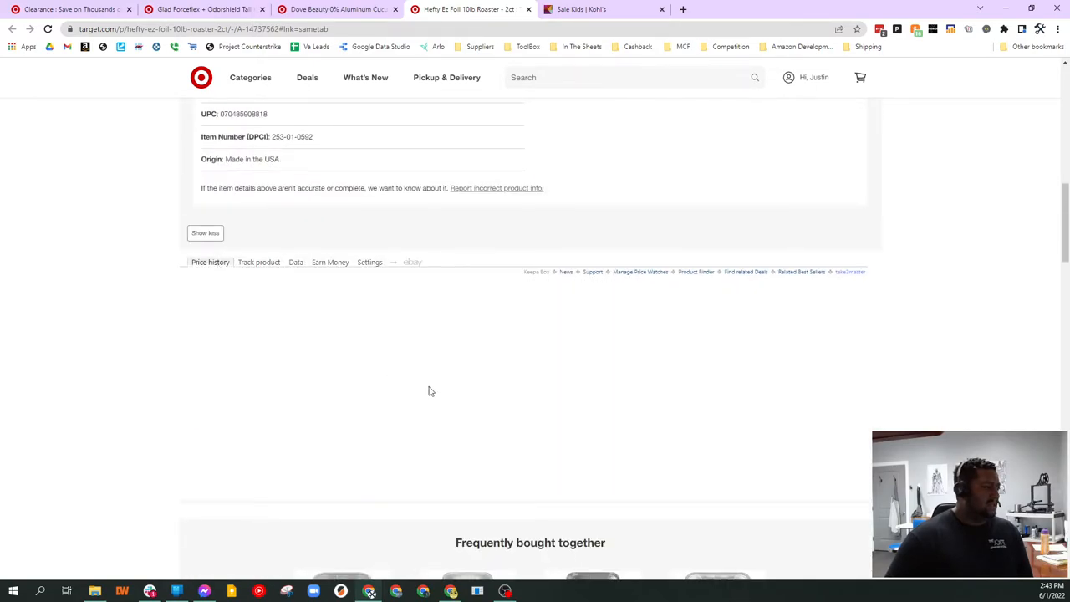
{"action": "scroll", "scroll_direction": "down", "scroll_amount": 3}
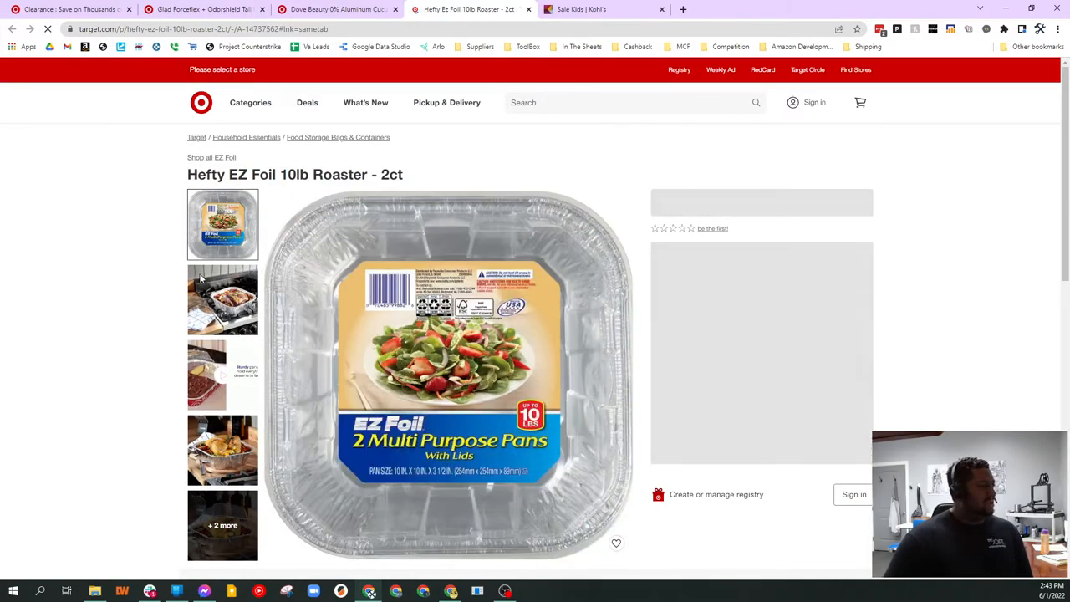
{"action": "scroll", "scroll_direction": "down", "scroll_amount": 3}
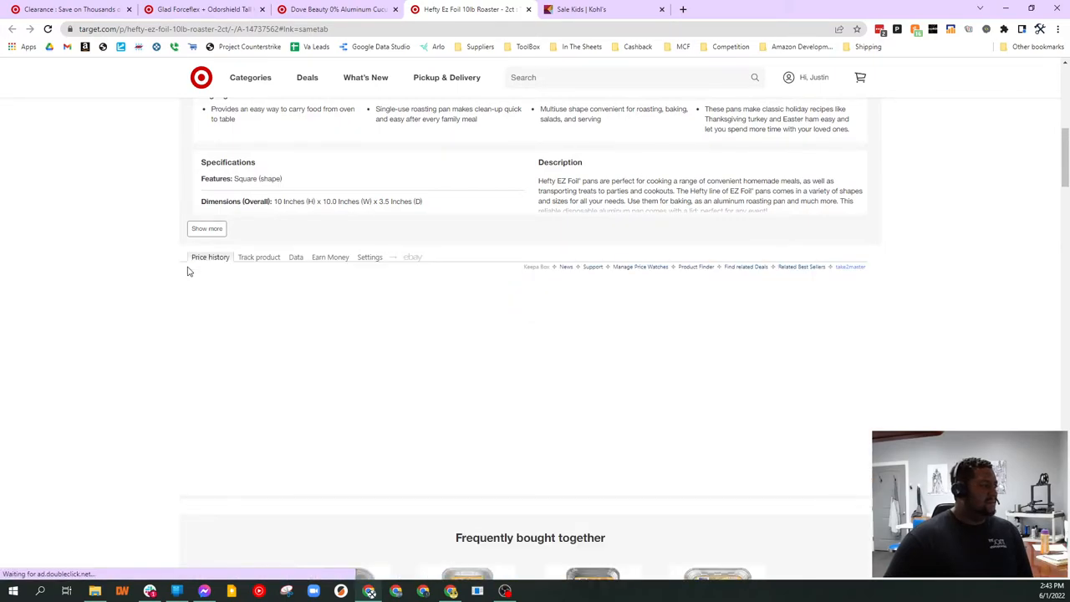
{"action": "mouse_move", "coordinate": [425, 351]}
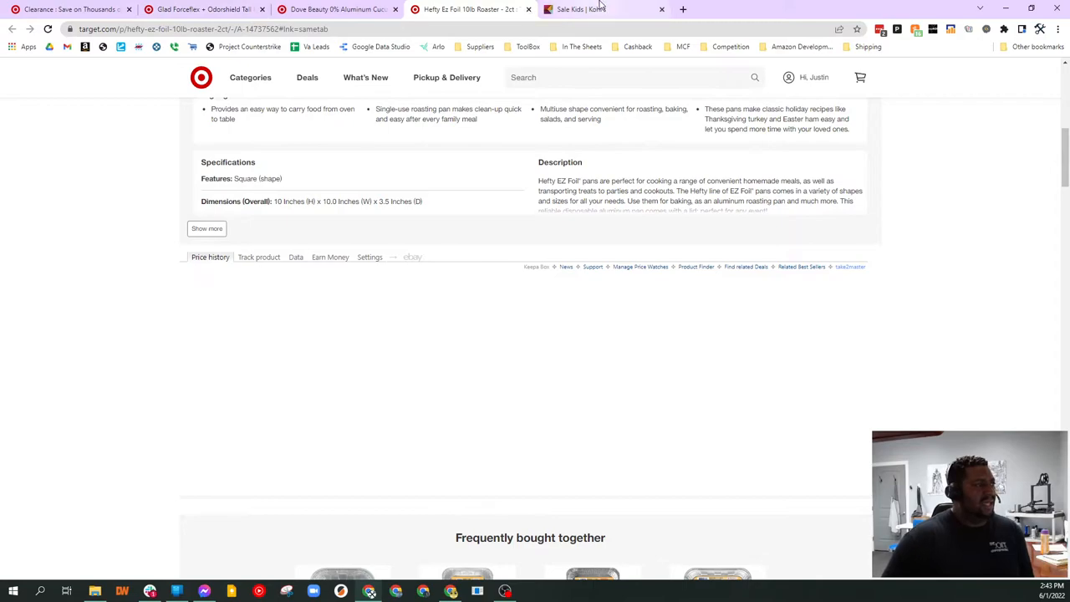
- From Kohl's kids sale tab, go to Sale & Clearance > Shop All Clearance
{"action": "left_click", "coordinate": [602, 10]}
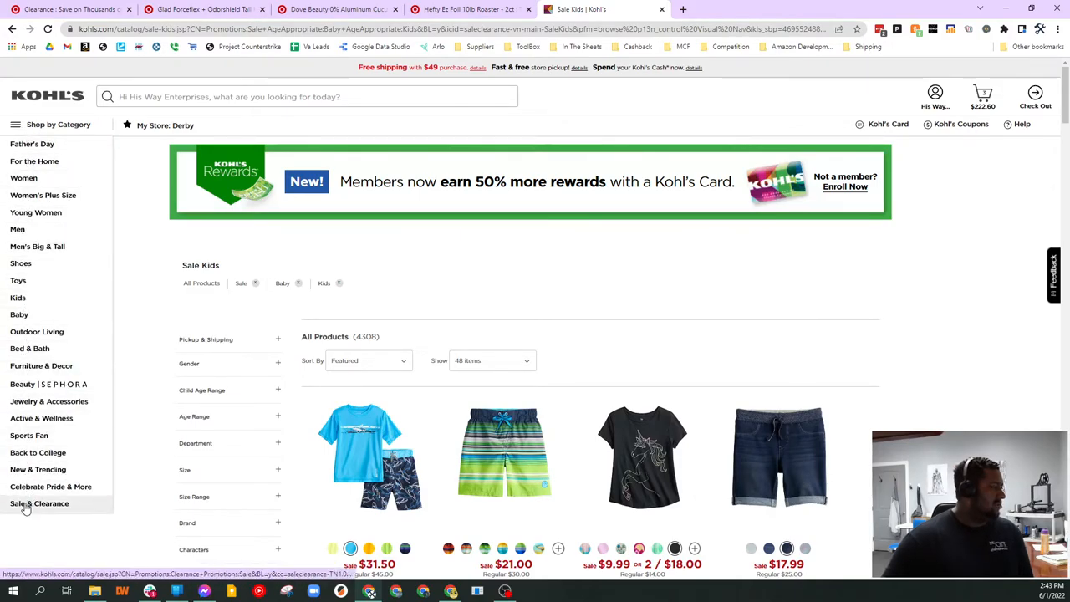
{"action": "mouse_move", "coordinate": [41, 502]}
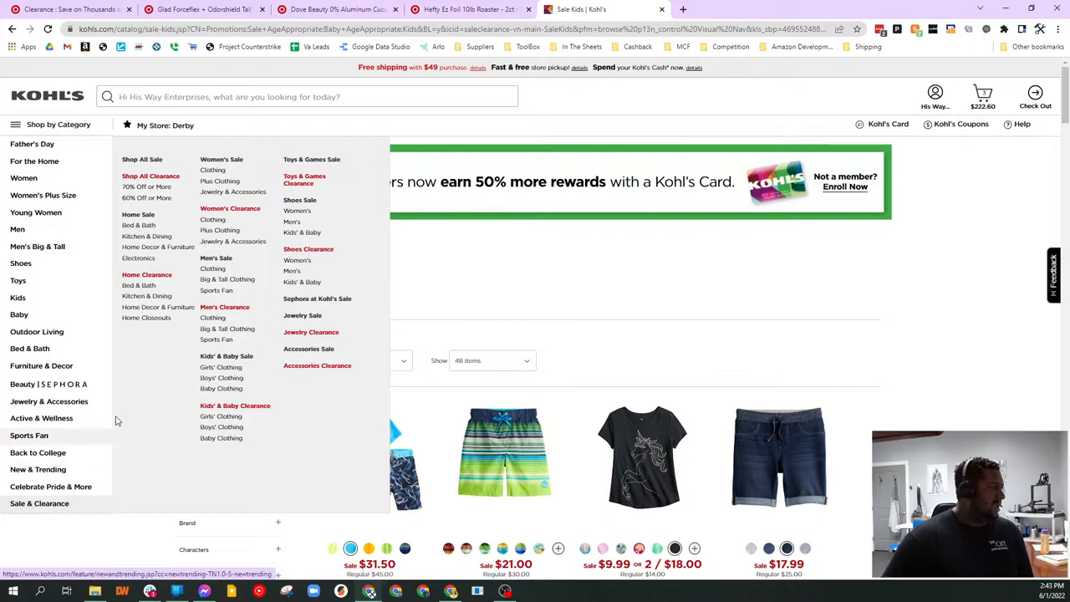
{"action": "left_click", "coordinate": [151, 176]}
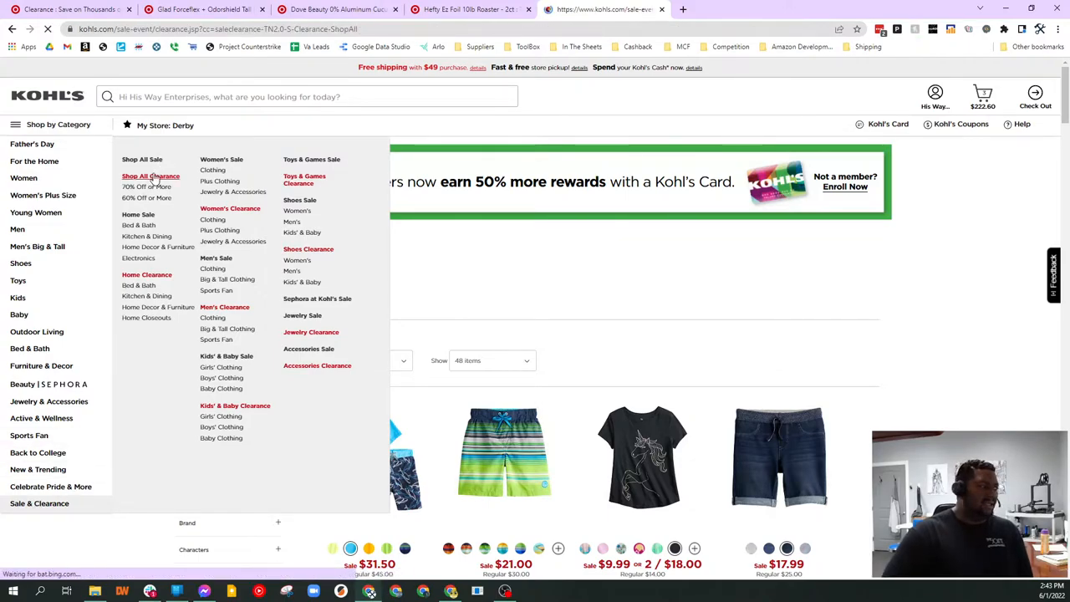
{"action": "left_click", "coordinate": [151, 175]}
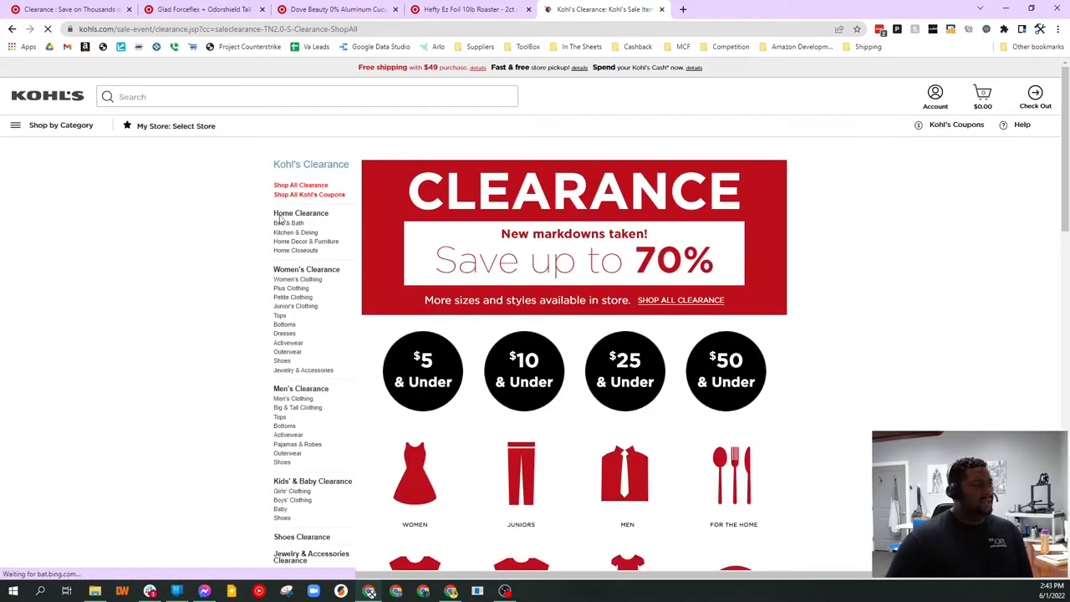
- Go to the Toys & Games clearance listing from the sidebar
{"action": "scroll", "scroll_direction": "down", "scroll_amount": 3}
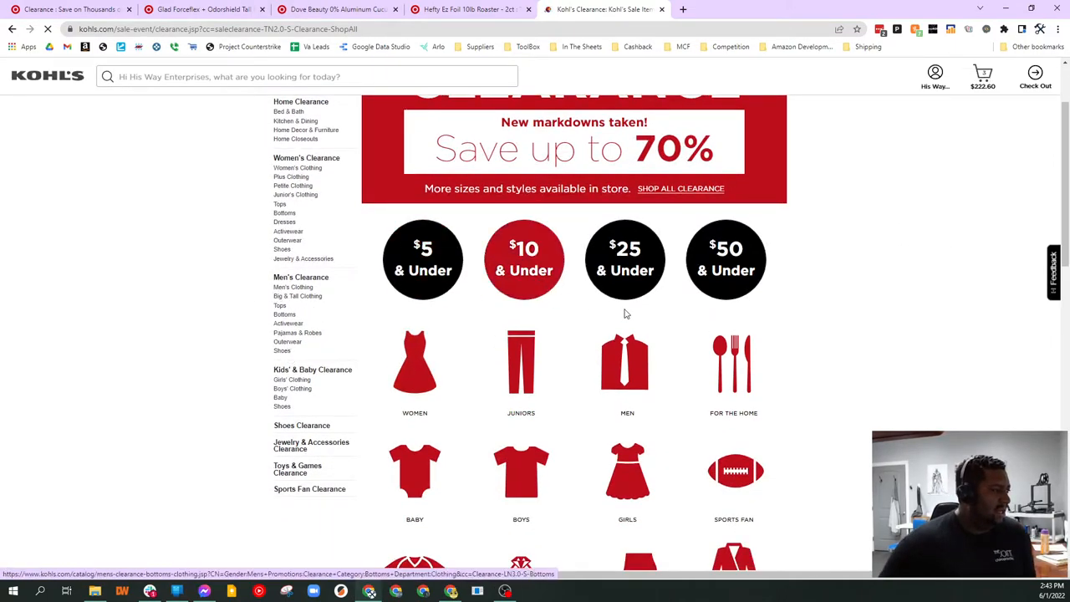
{"action": "scroll", "scroll_direction": "down", "scroll_amount": 3}
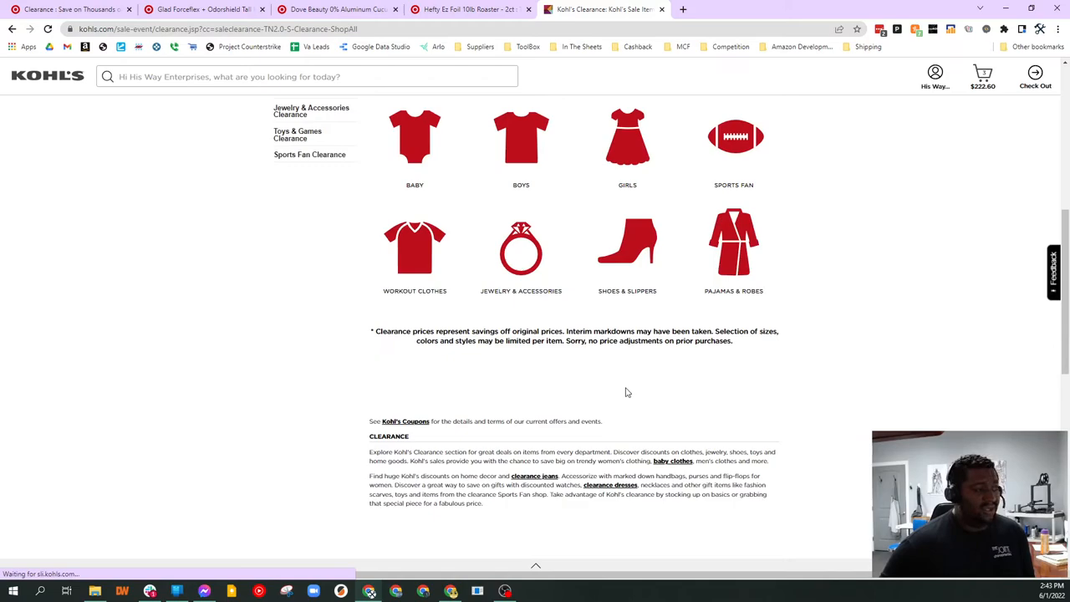
{"action": "scroll", "scroll_direction": "up", "scroll_amount": 3}
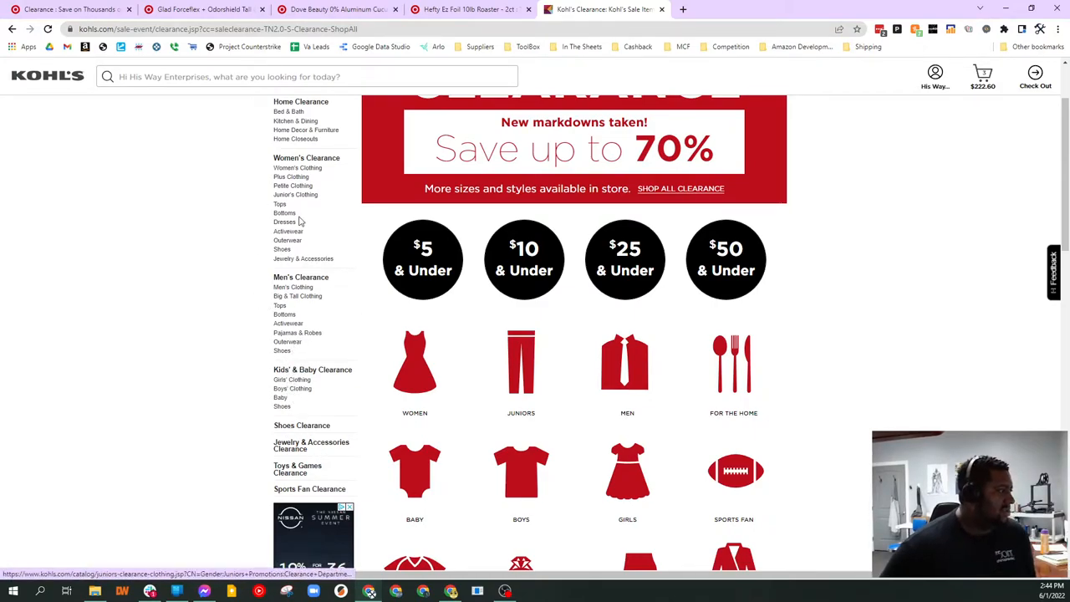
{"action": "scroll", "scroll_direction": "down", "scroll_amount": 3}
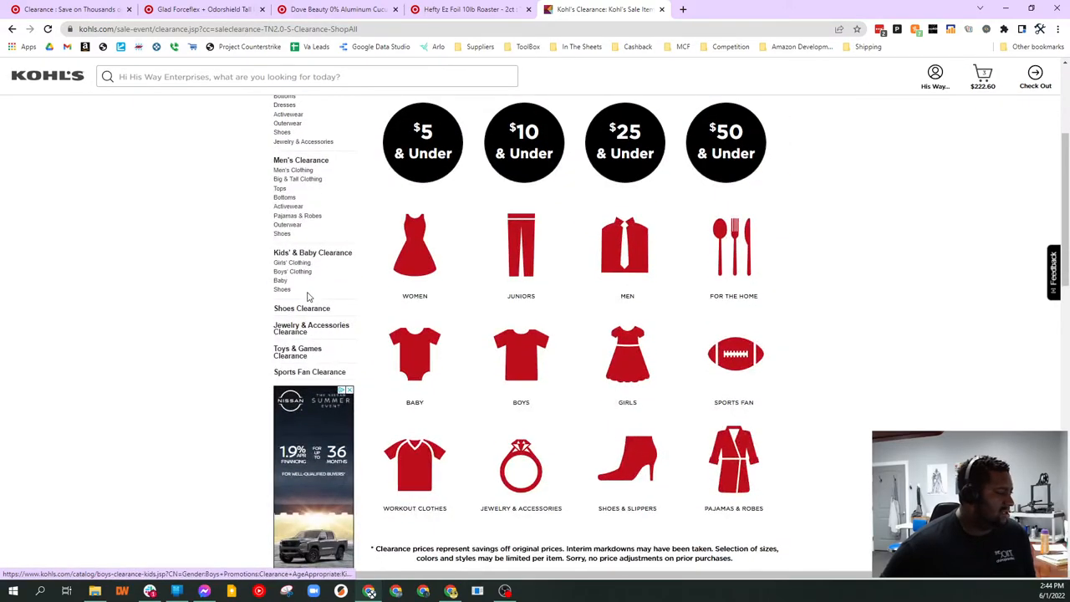
{"action": "left_click", "coordinate": [298, 351]}
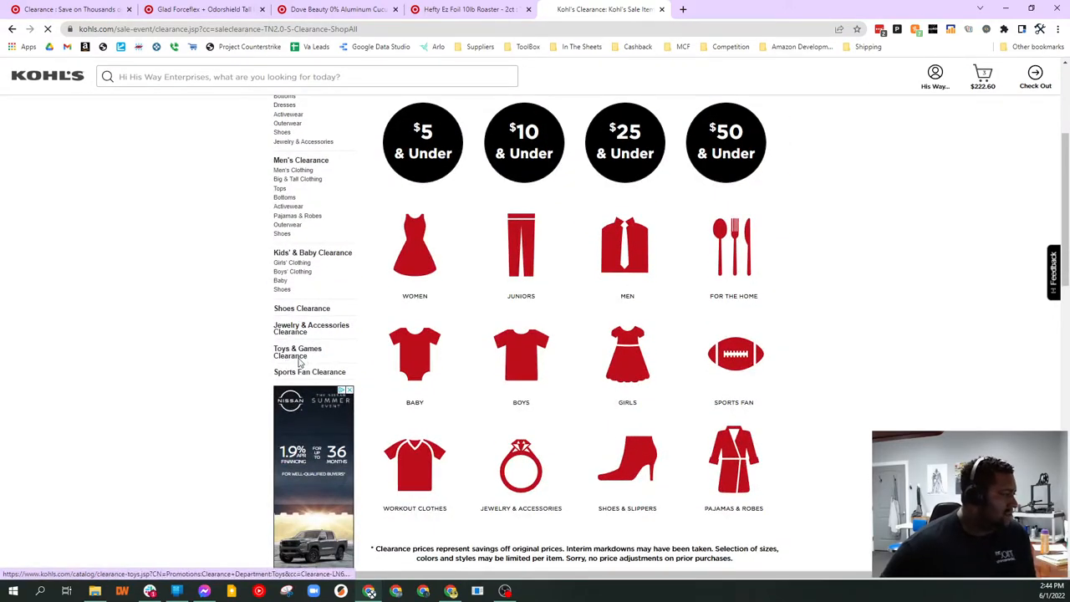
{"action": "left_click", "coordinate": [297, 351]}
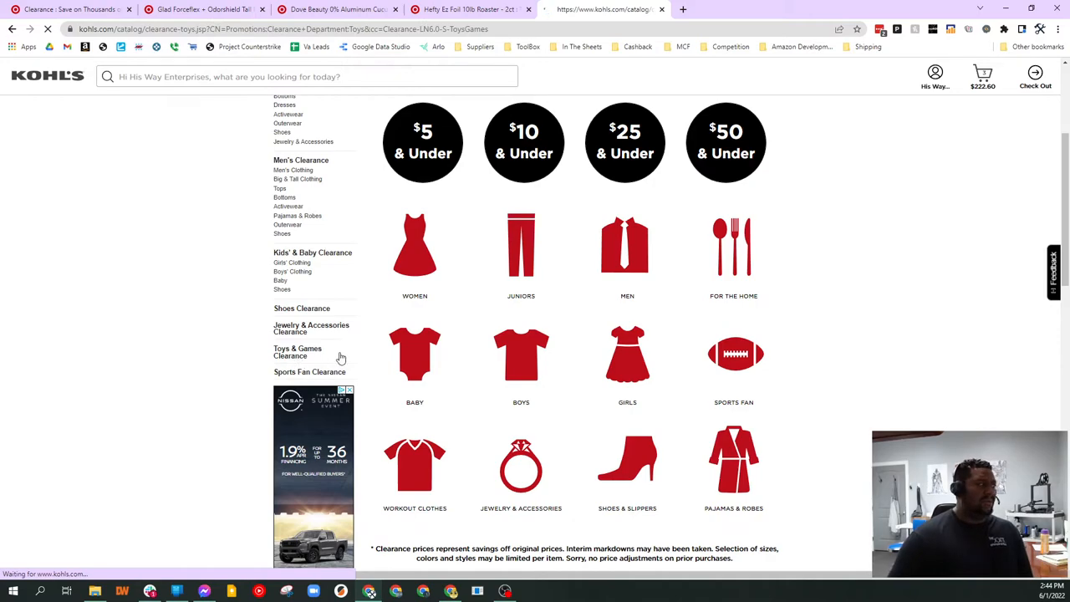
{"action": "left_click", "coordinate": [297, 351]}
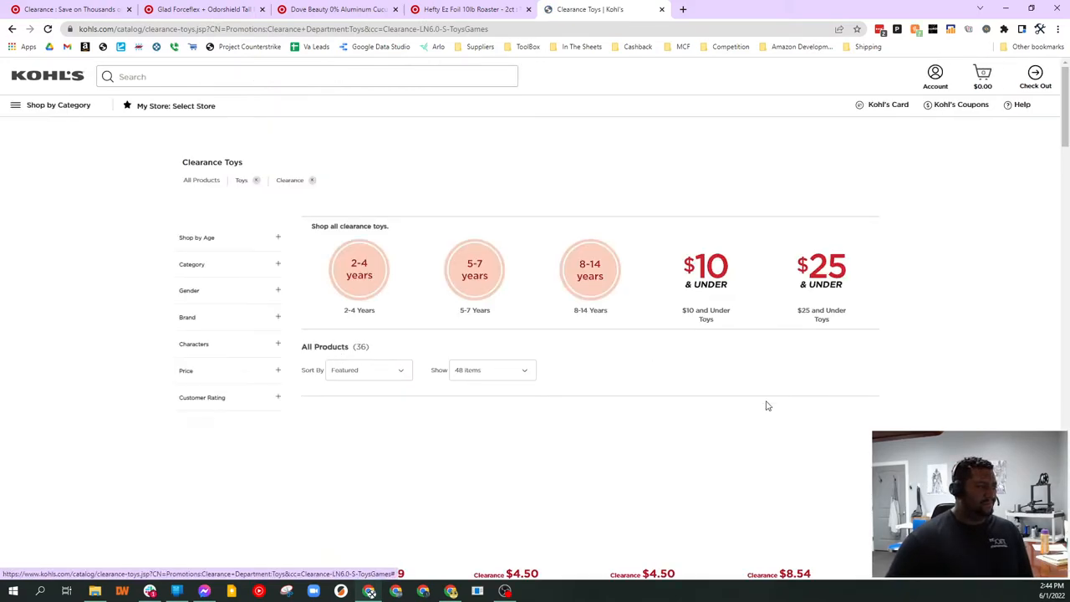
- Open the Hatchimals board game and Nerf Ultra Four Blaster clearance pages in new tabs
{"action": "scroll", "scroll_direction": "down", "scroll_amount": 3}
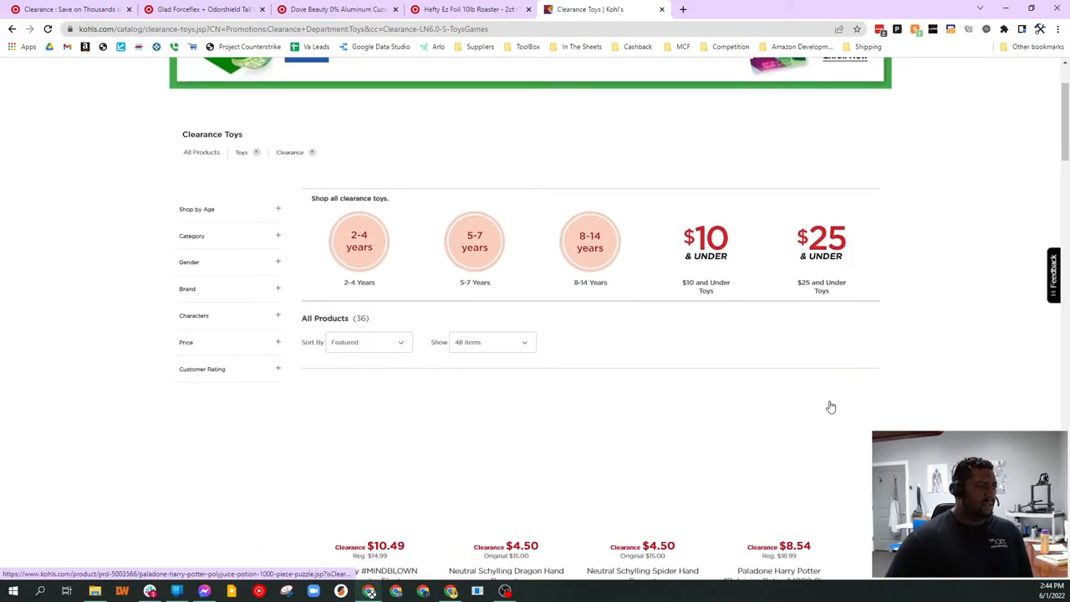
{"action": "scroll", "scroll_direction": "down", "scroll_amount": 3}
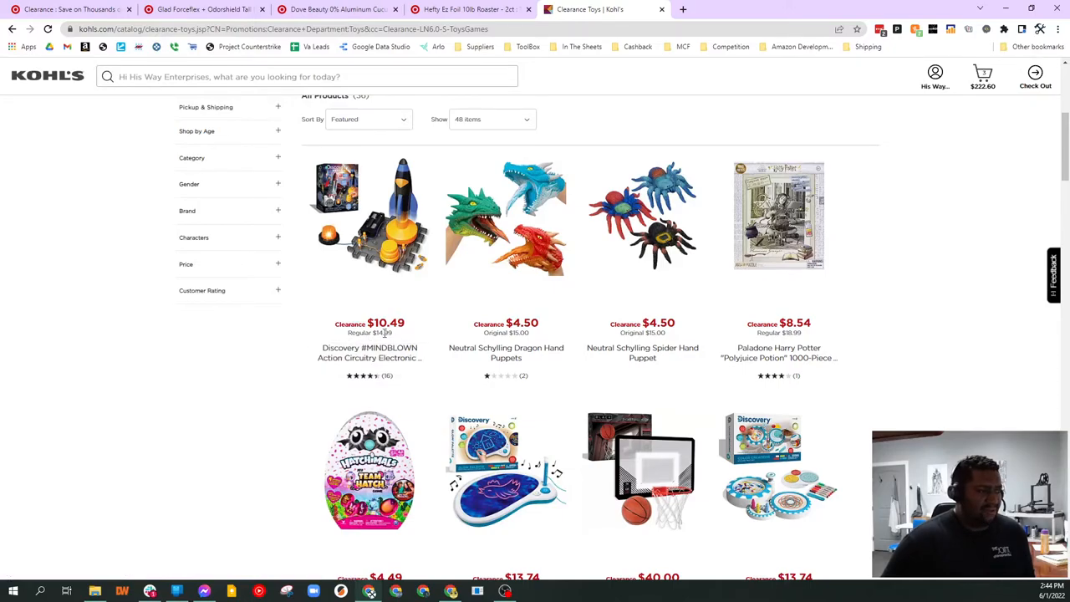
{"action": "scroll", "scroll_direction": "down", "scroll_amount": 3}
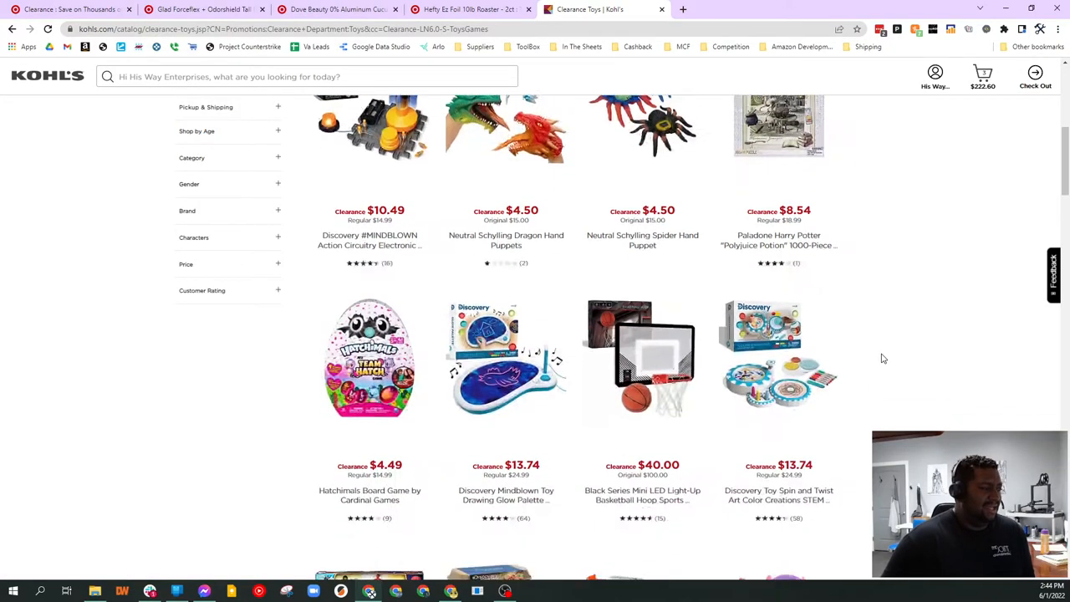
{"action": "right_click", "coordinate": [368, 260]}
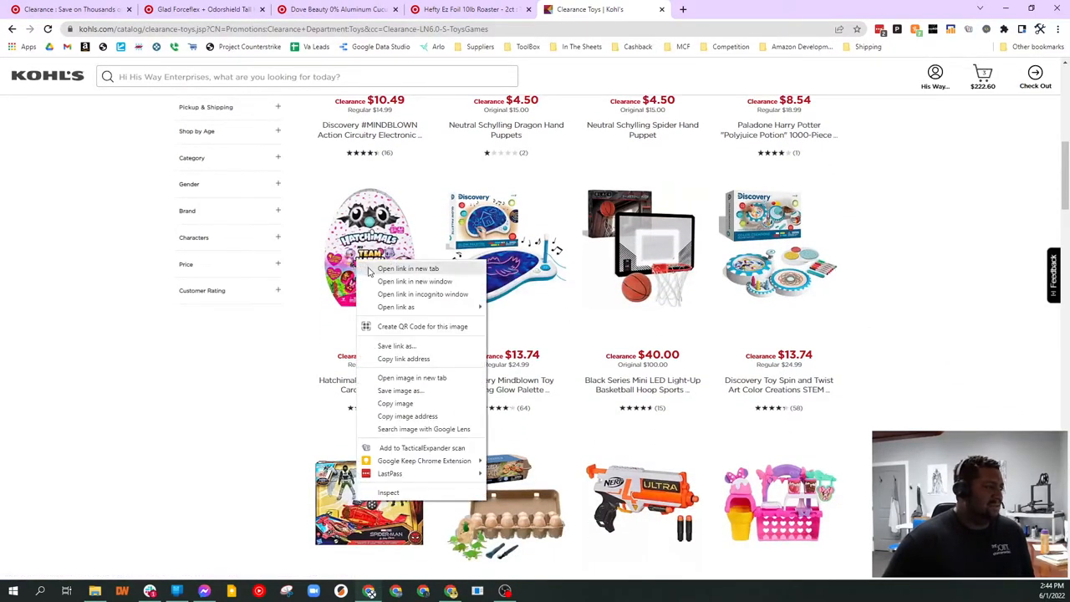
{"action": "left_click", "coordinate": [409, 267]}
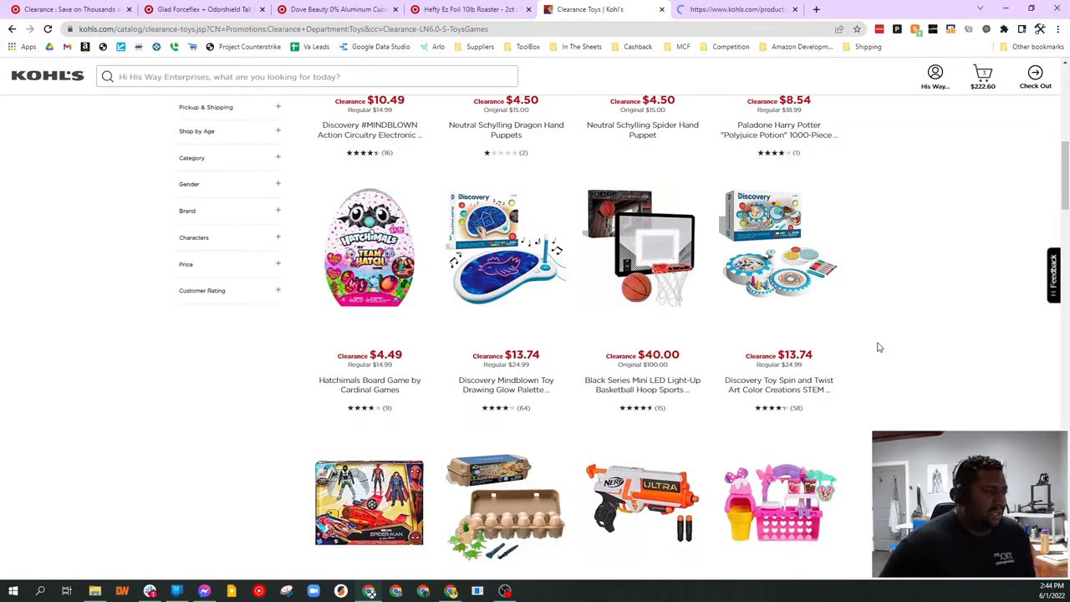
{"action": "right_click", "coordinate": [642, 281]}
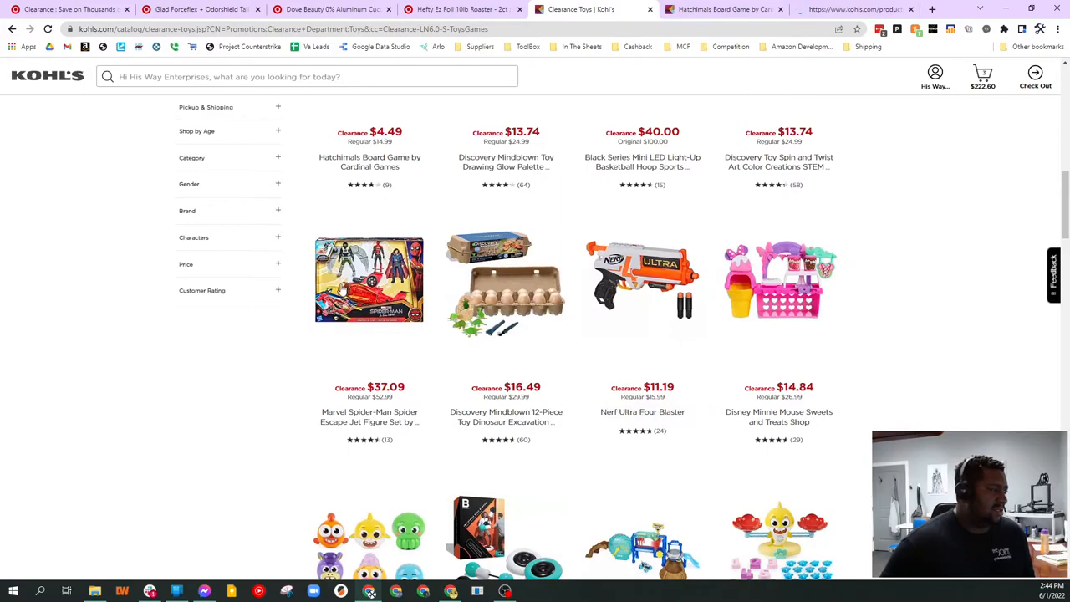
{"action": "scroll", "scroll_direction": "down", "scroll_amount": 3}
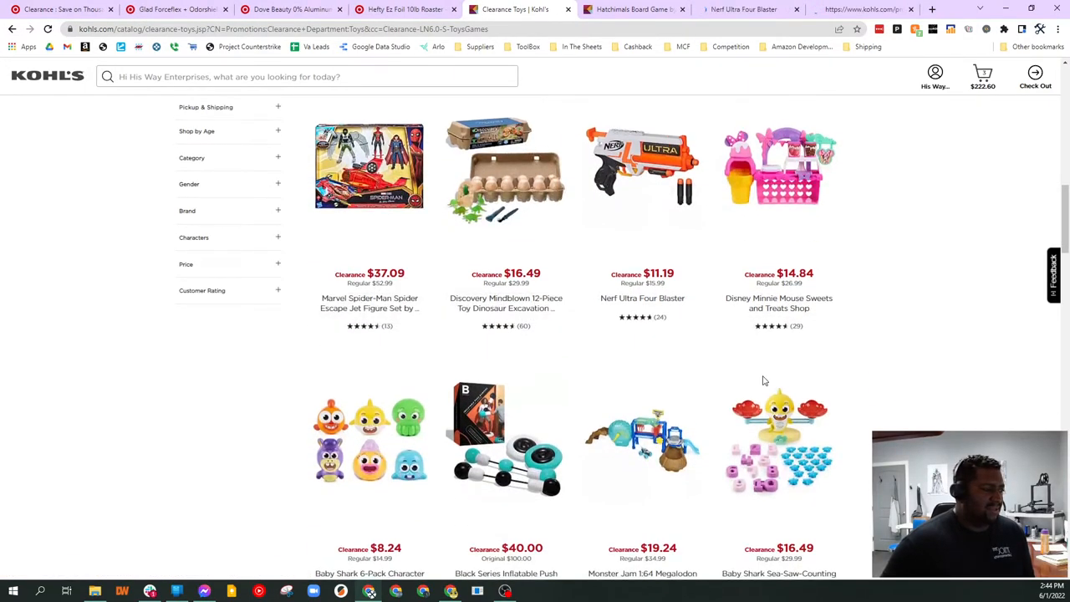
{"action": "scroll", "scroll_direction": "down", "scroll_amount": 3}
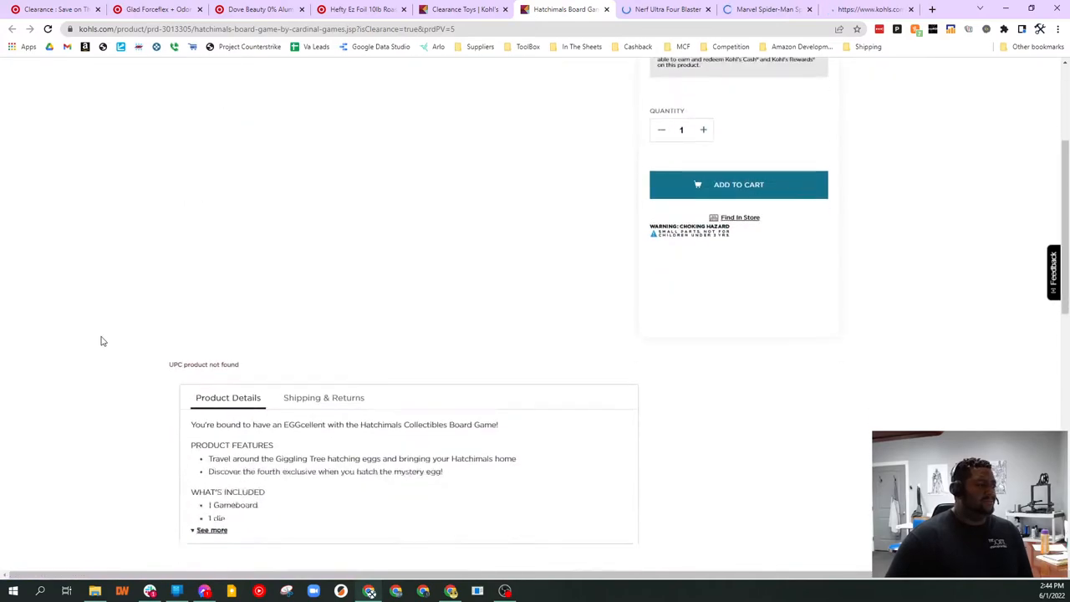
- Leave the $4.49 Hatchimals page showing 'UPC product not found' and view the $11.19 Nerf blaster page
{"action": "scroll", "scroll_direction": "down", "scroll_amount": 3}
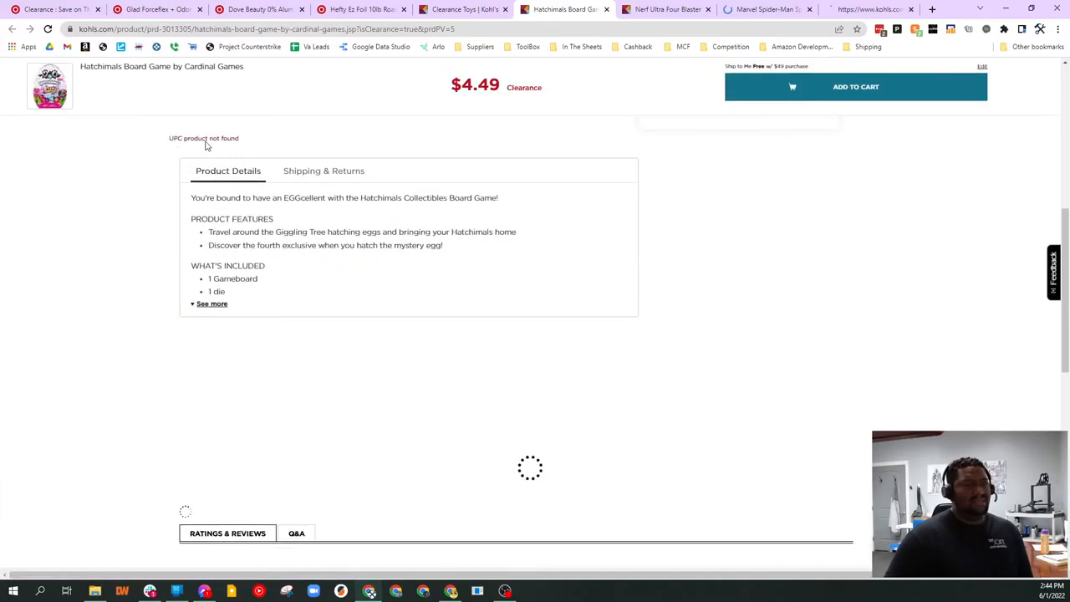
{"action": "left_click", "coordinate": [856, 87]}
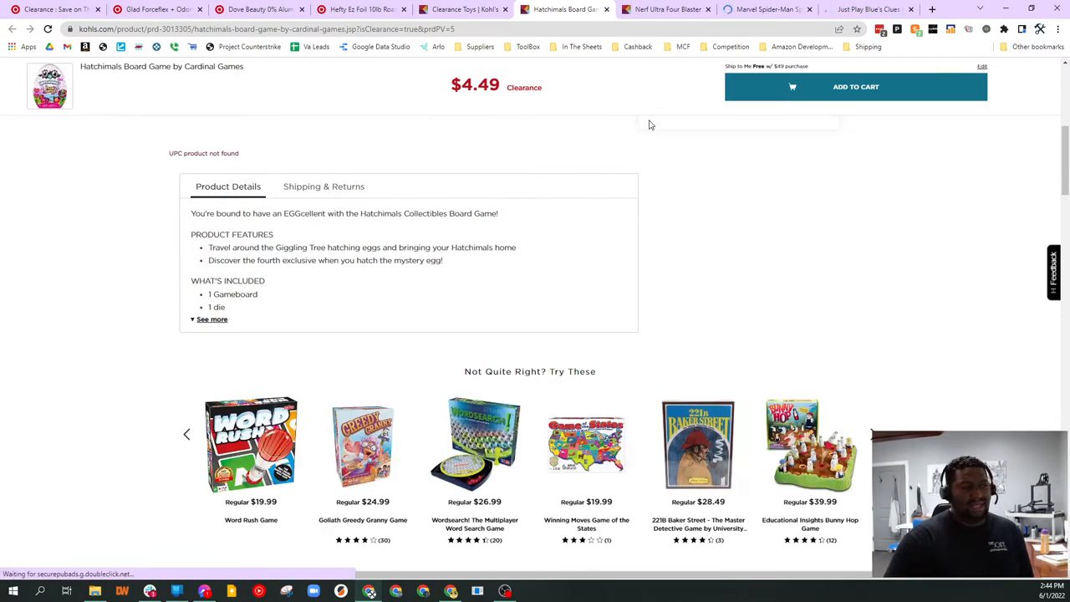
{"action": "left_click", "coordinate": [665, 10]}
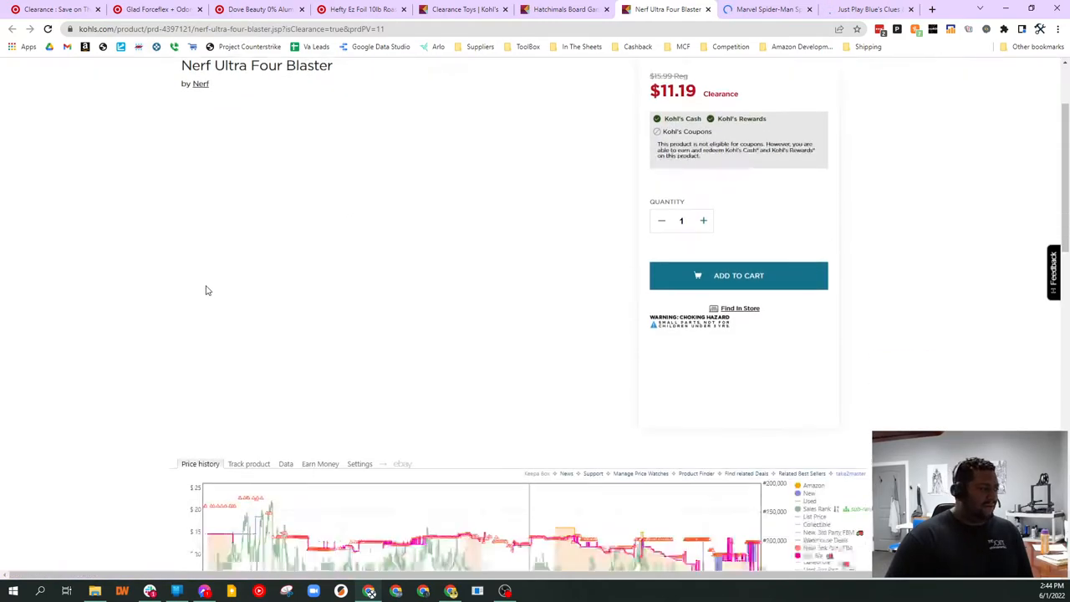
{"action": "left_click", "coordinate": [566, 10]}
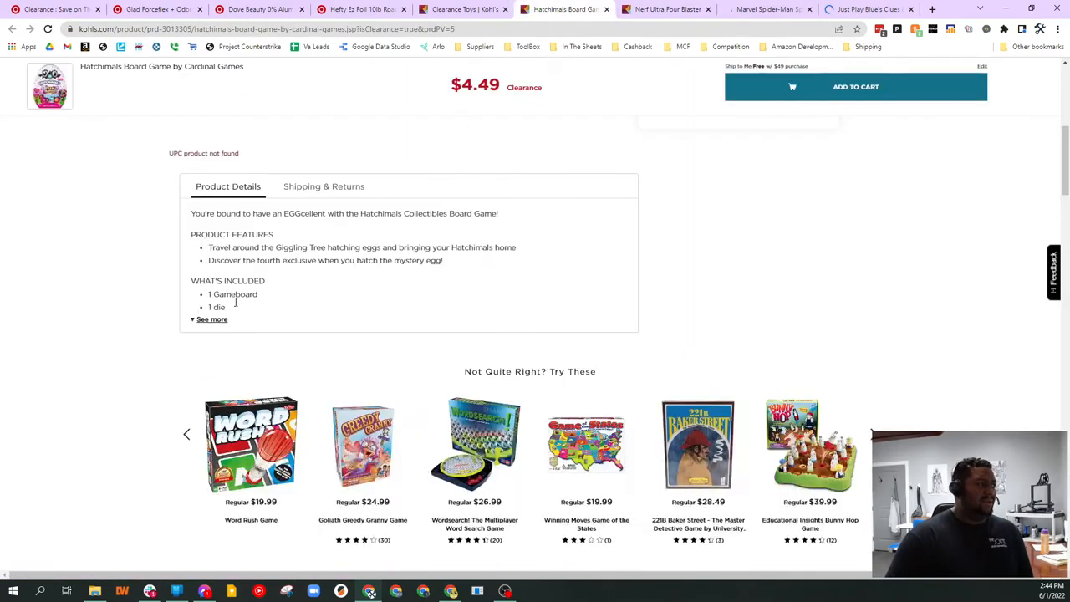
- Add the $11.19 Nerf Ultra Four Blaster to the cart and review its Keepa price-history chart
{"action": "left_click", "coordinate": [666, 10]}
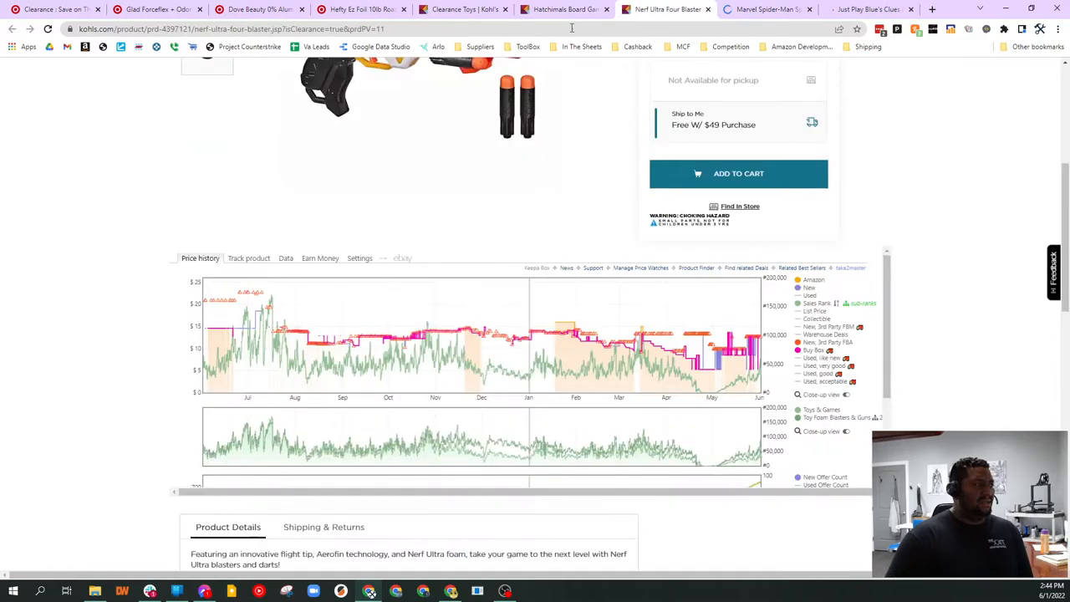
{"action": "left_click", "coordinate": [738, 172]}
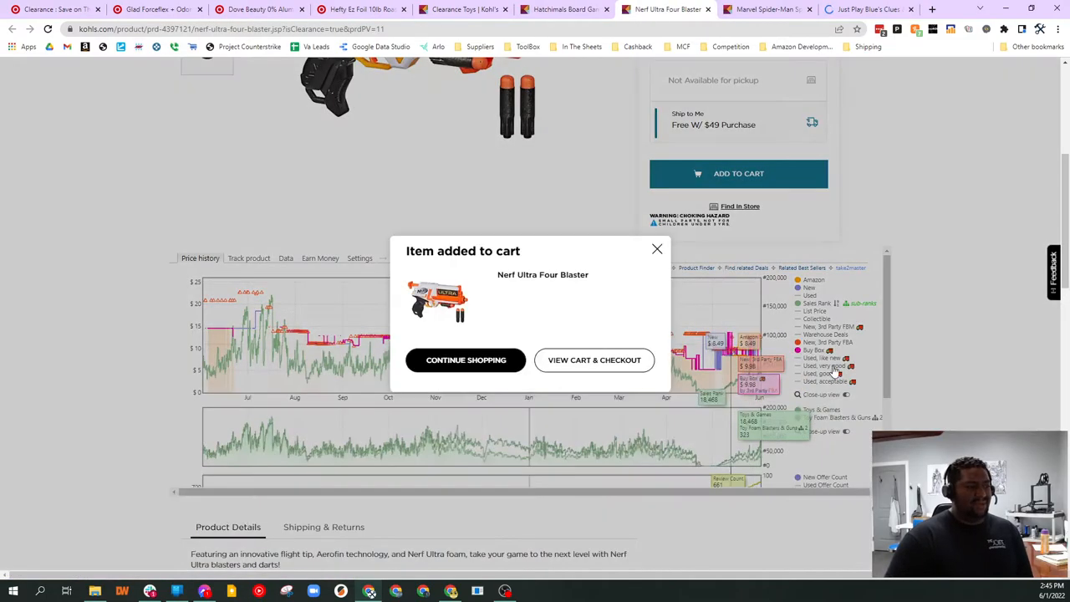
{"action": "scroll", "scroll_direction": "down", "scroll_amount": 3}
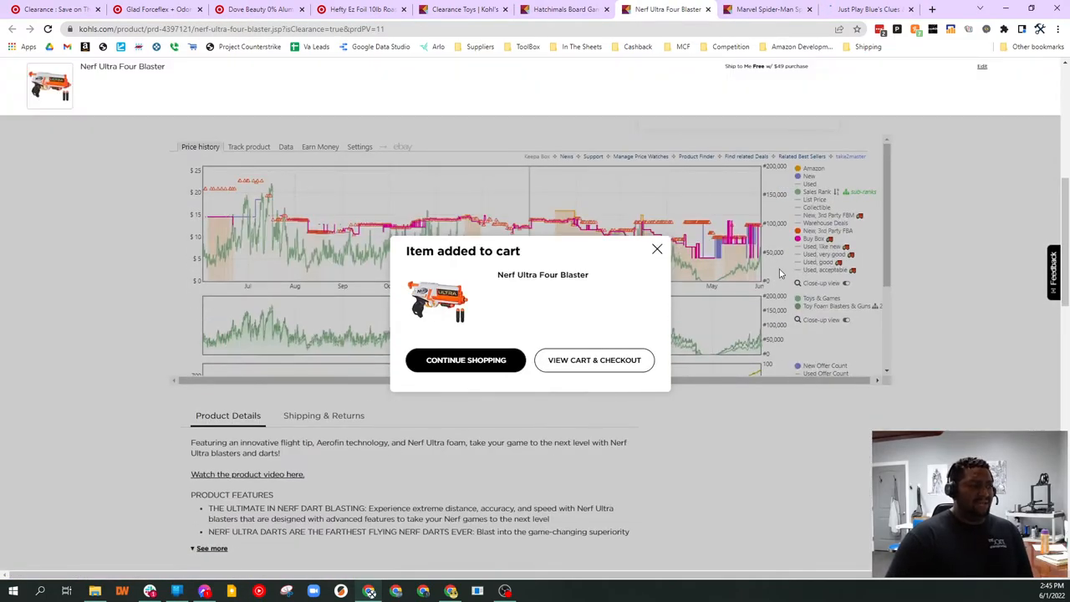
{"action": "left_click", "coordinate": [658, 249]}
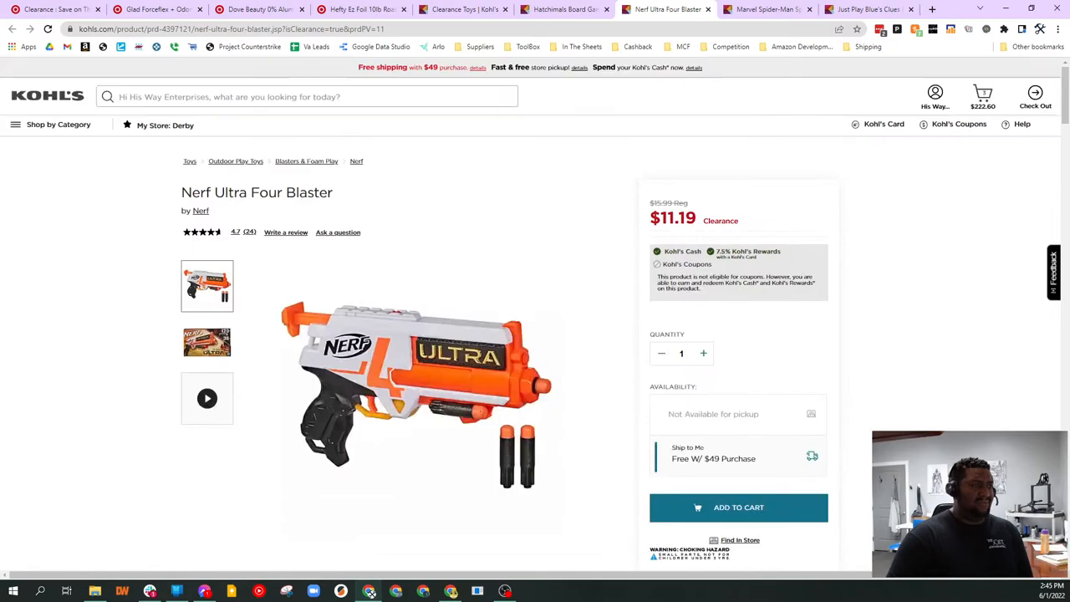
{"action": "scroll", "scroll_direction": "down", "scroll_amount": 3}
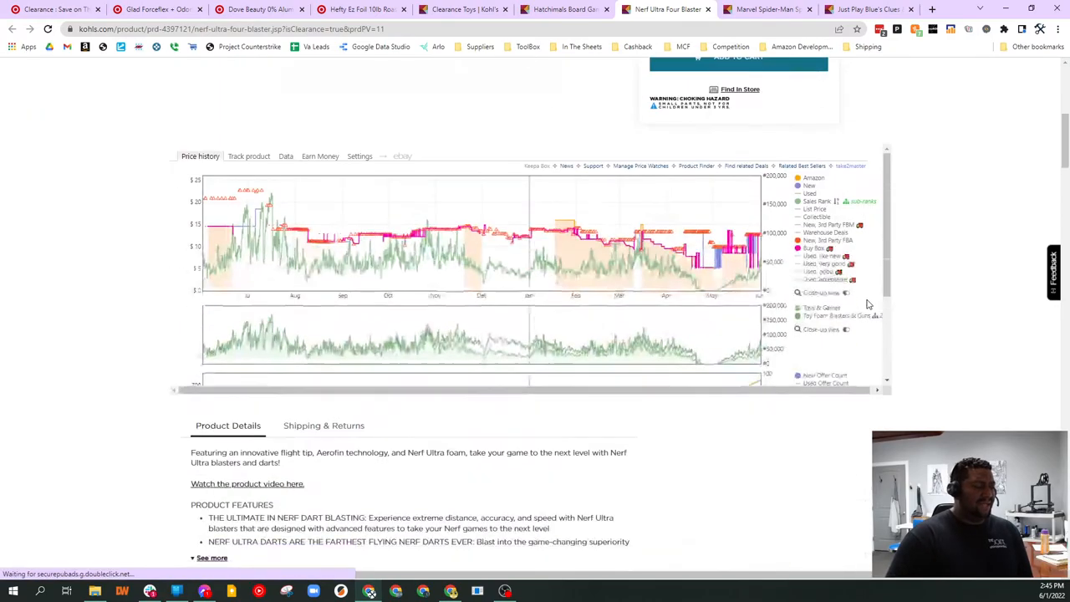
{"action": "mouse_move", "coordinate": [359, 243]}
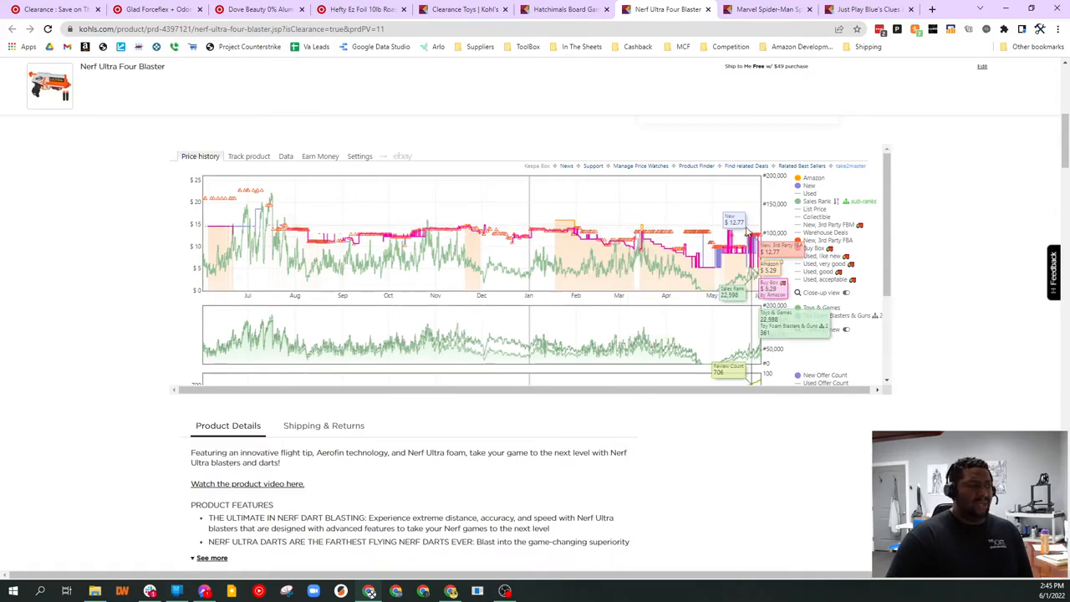
- Add the $37.09 Marvel Spider-Man Spider Escape Jet set to the cart and view its price-history chart
{"action": "left_click", "coordinate": [762, 10]}
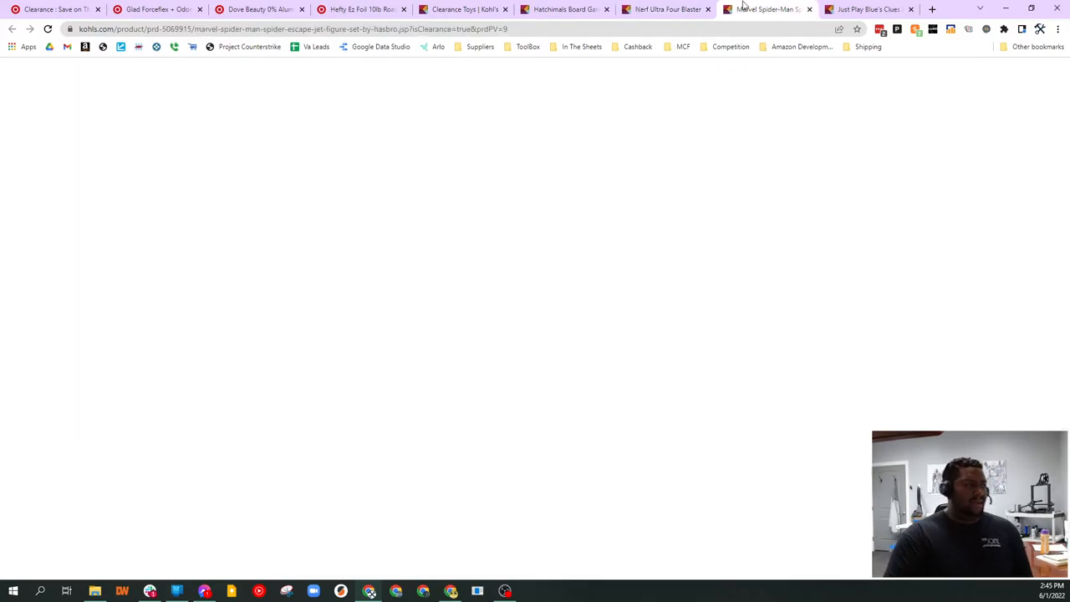
{"action": "left_click", "coordinate": [766, 10]}
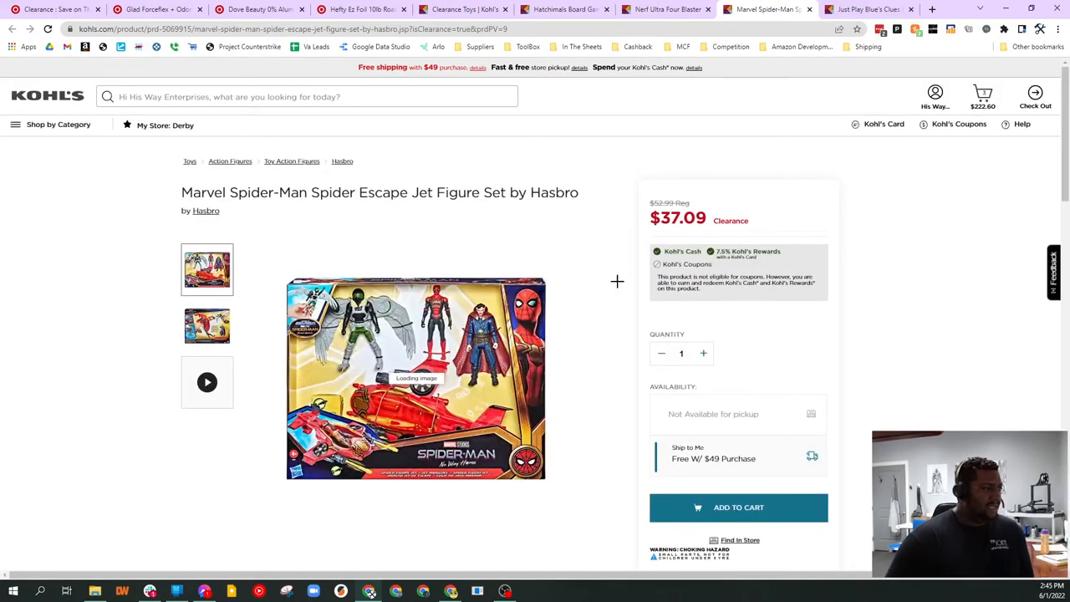
{"action": "left_click", "coordinate": [739, 508]}
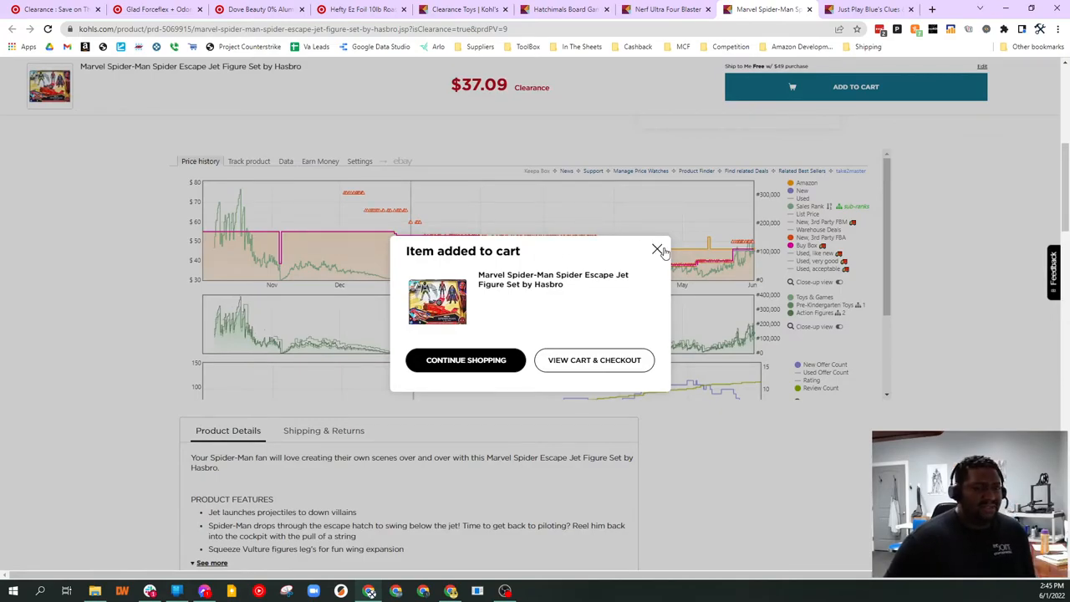
{"action": "left_click", "coordinate": [658, 251]}
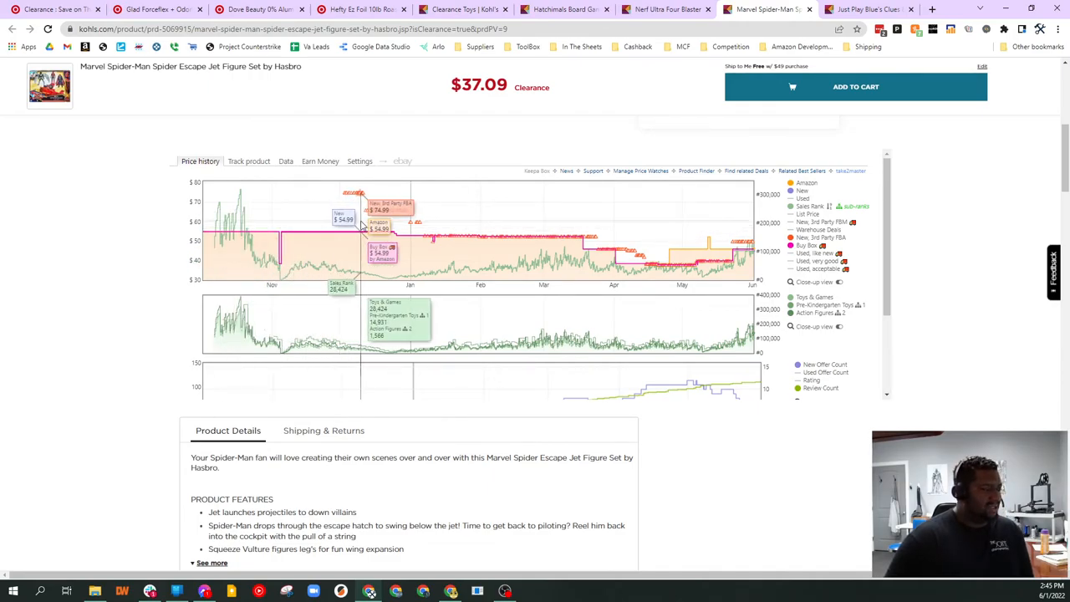
{"action": "mouse_move", "coordinate": [426, 234]}
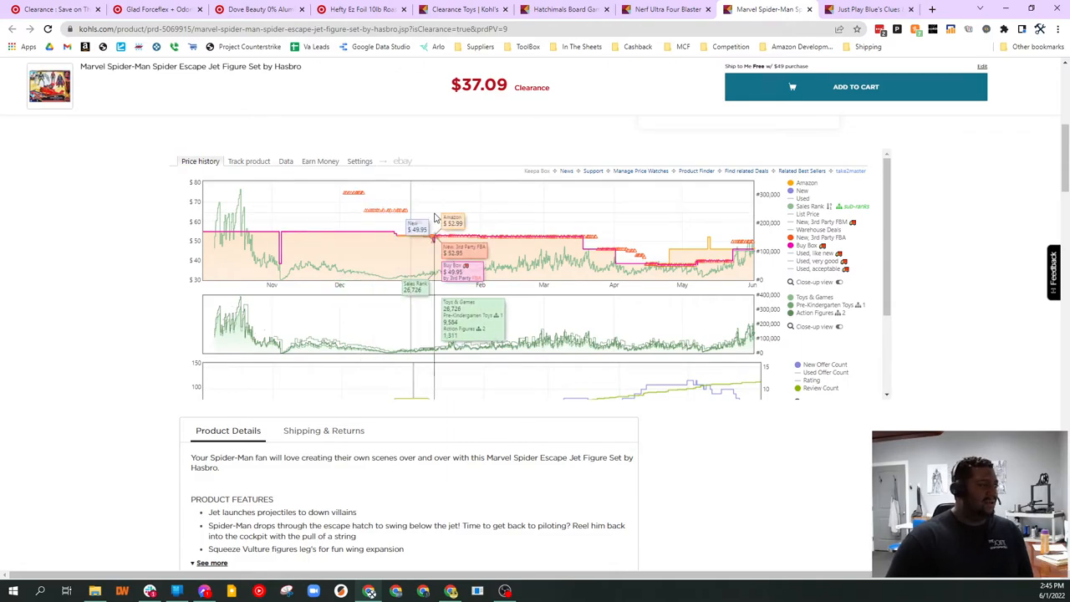
{"action": "mouse_move", "coordinate": [639, 224]}
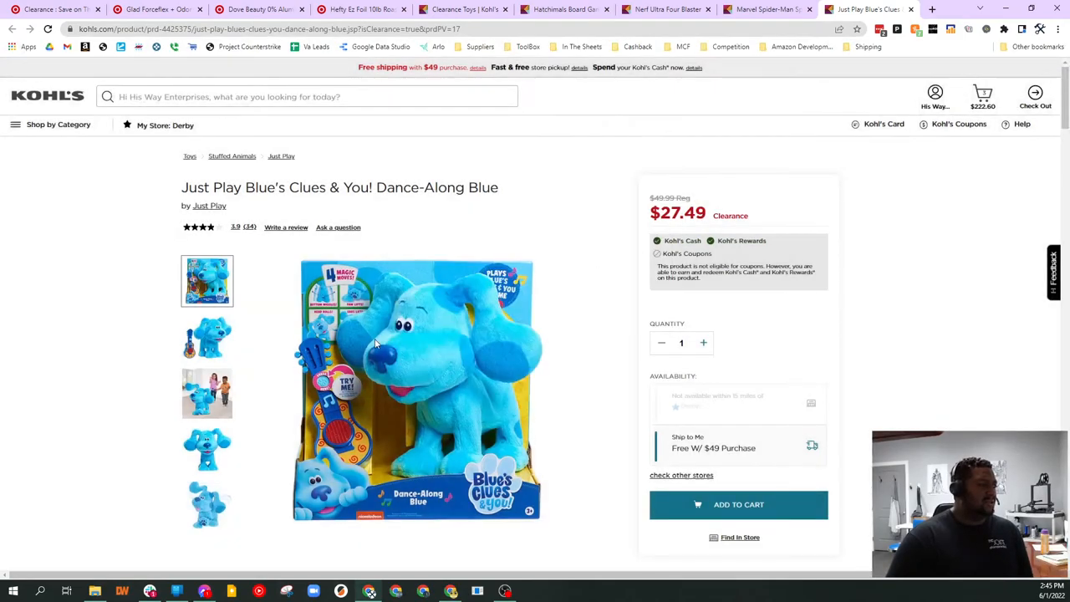
- Check the $27.49 Blue's Clues Dance-Along Blue page, which reports 'UPC product not found'
{"action": "scroll", "scroll_direction": "down", "scroll_amount": 3}
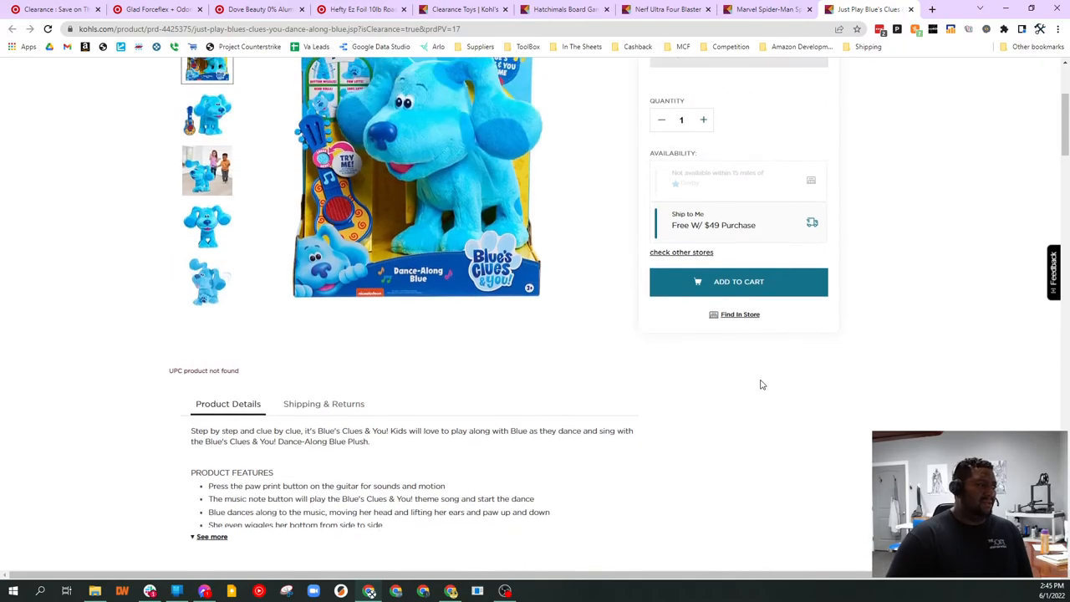
{"action": "scroll", "scroll_direction": "up", "scroll_amount": 3}
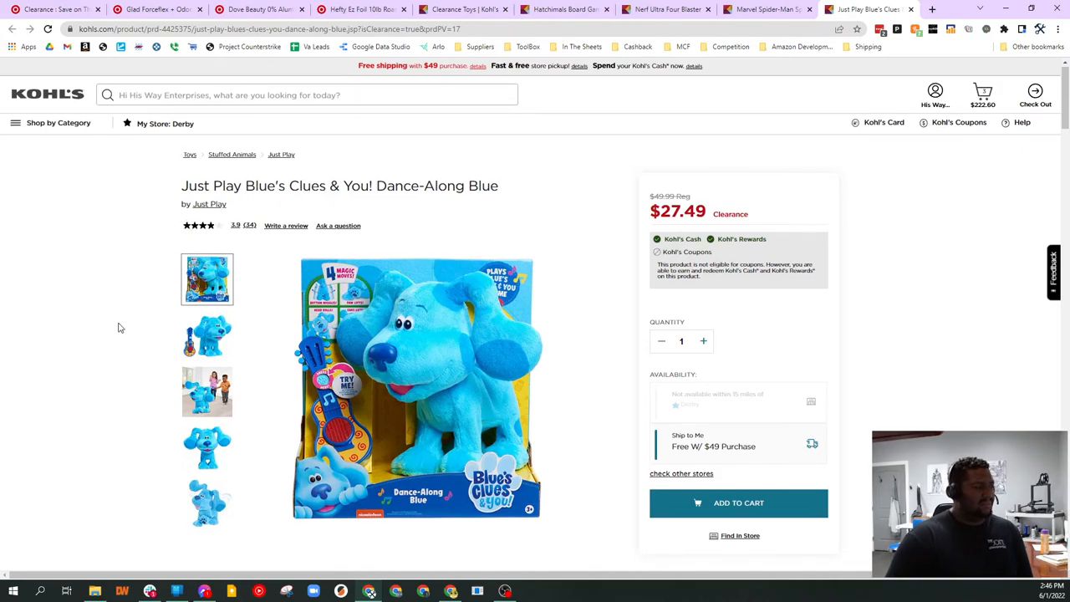
{"action": "scroll", "scroll_direction": "down", "scroll_amount": 3}
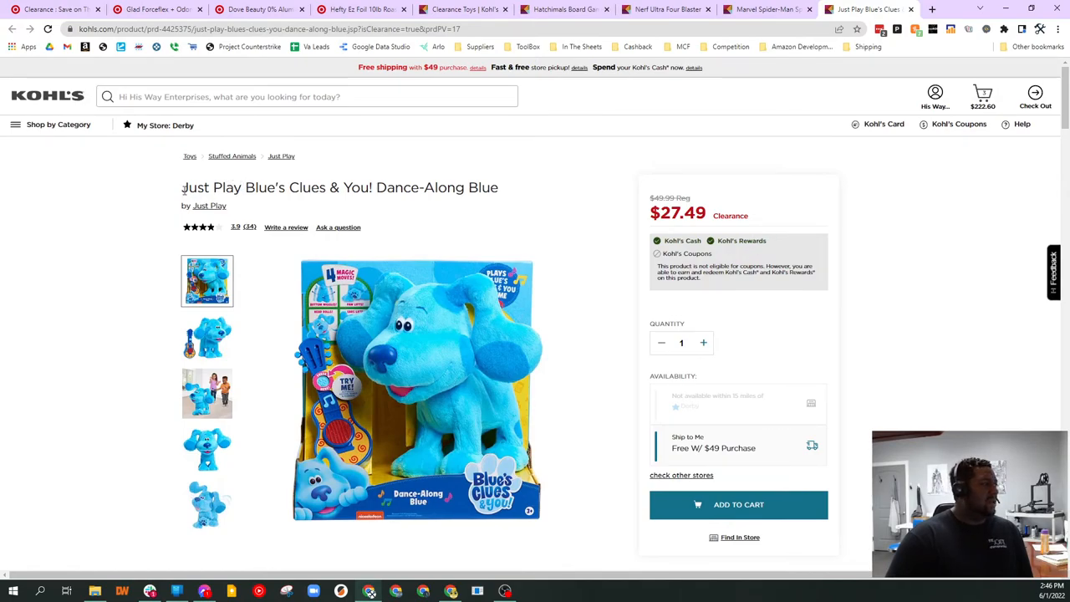
{"action": "triple_click", "coordinate": [338, 187]}
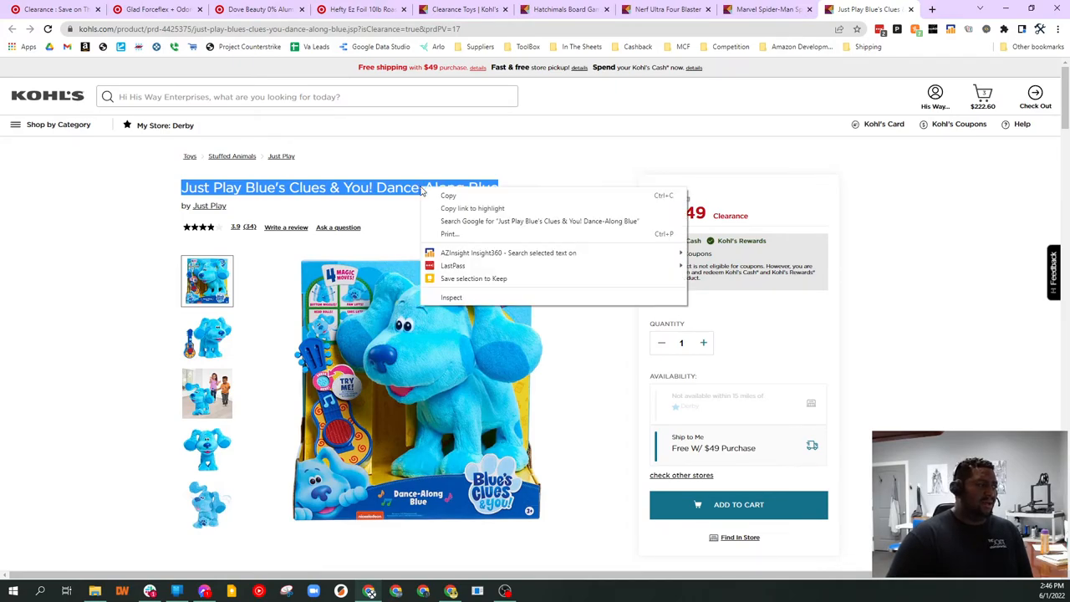
{"action": "mouse_move", "coordinate": [482, 257]}
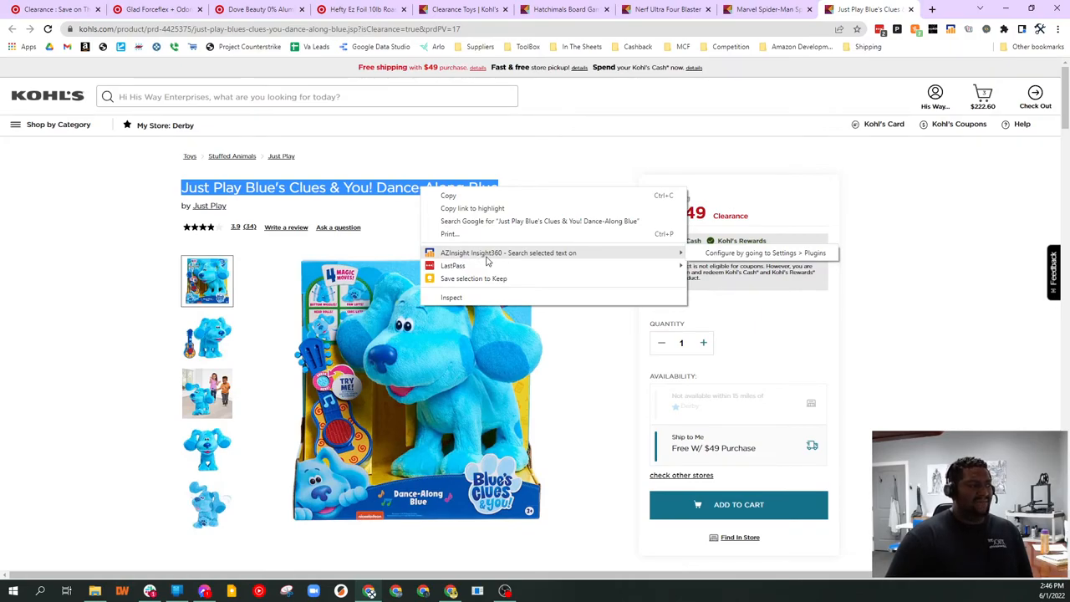
{"action": "mouse_move", "coordinate": [501, 261]}
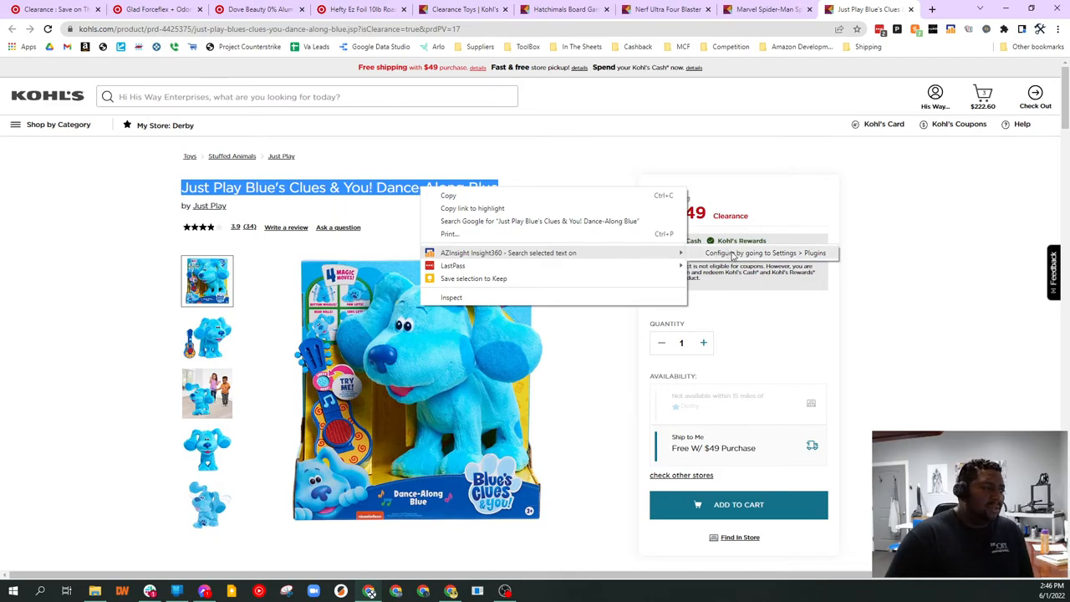
{"action": "left_click", "coordinate": [796, 300]}
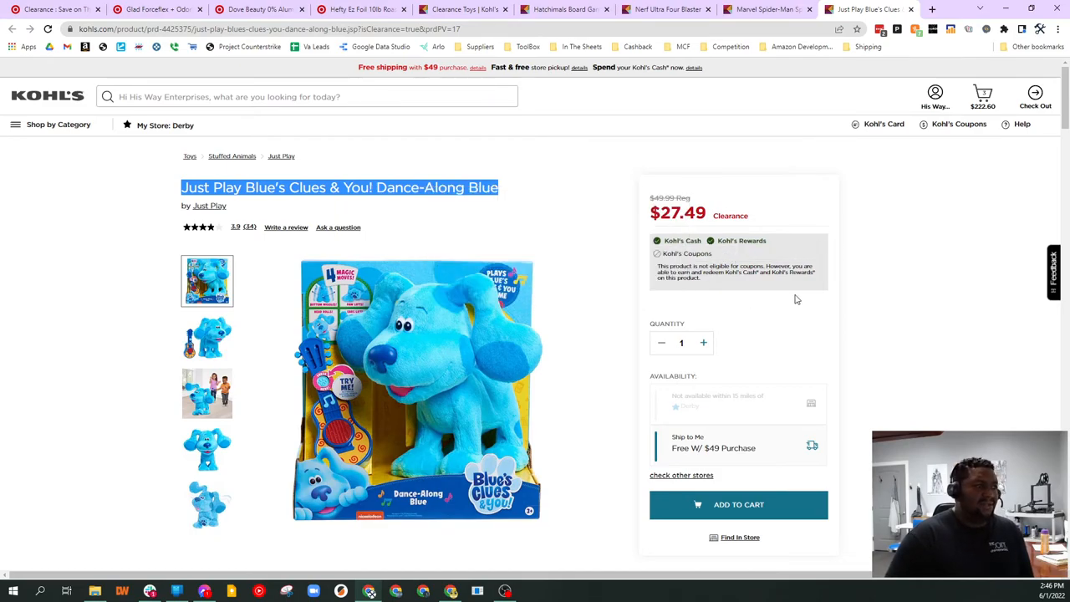
{"action": "mouse_move", "coordinate": [840, 269]}
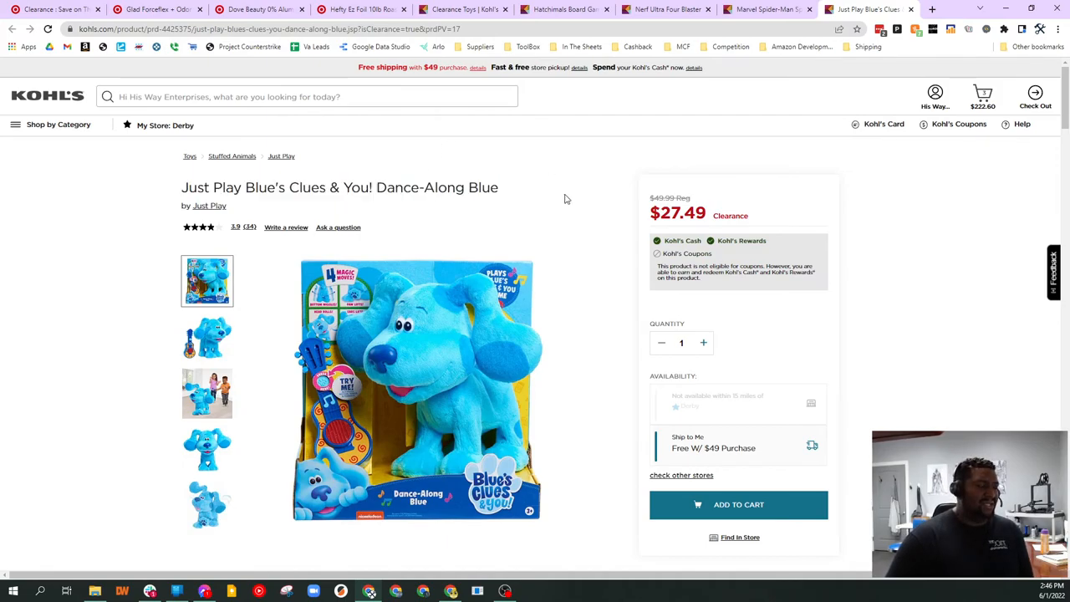
{"action": "mouse_move", "coordinate": [952, 154]}
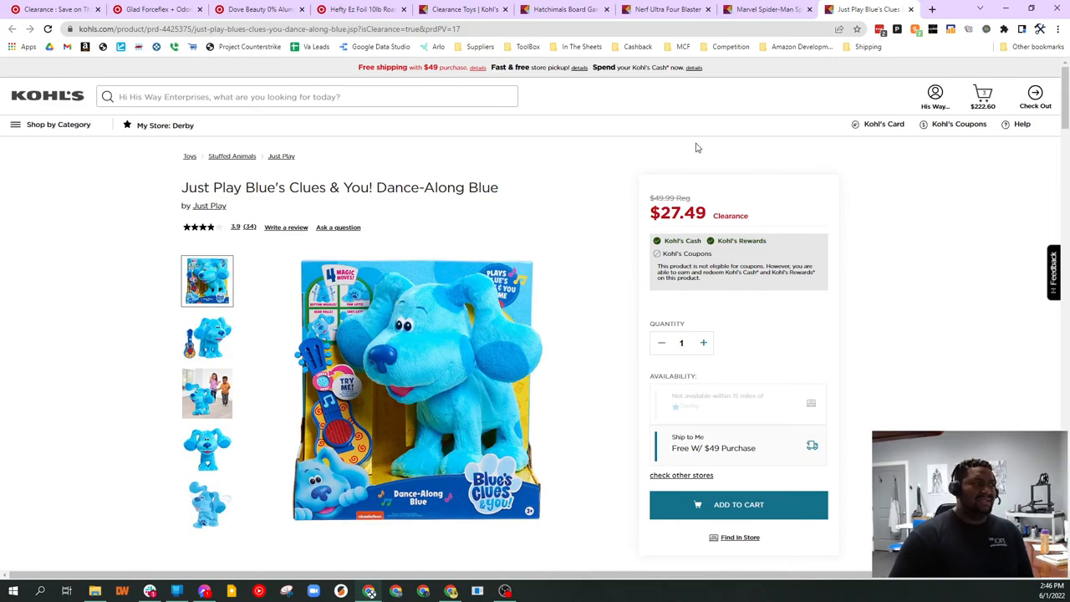
{"action": "mouse_move", "coordinate": [767, 10]}
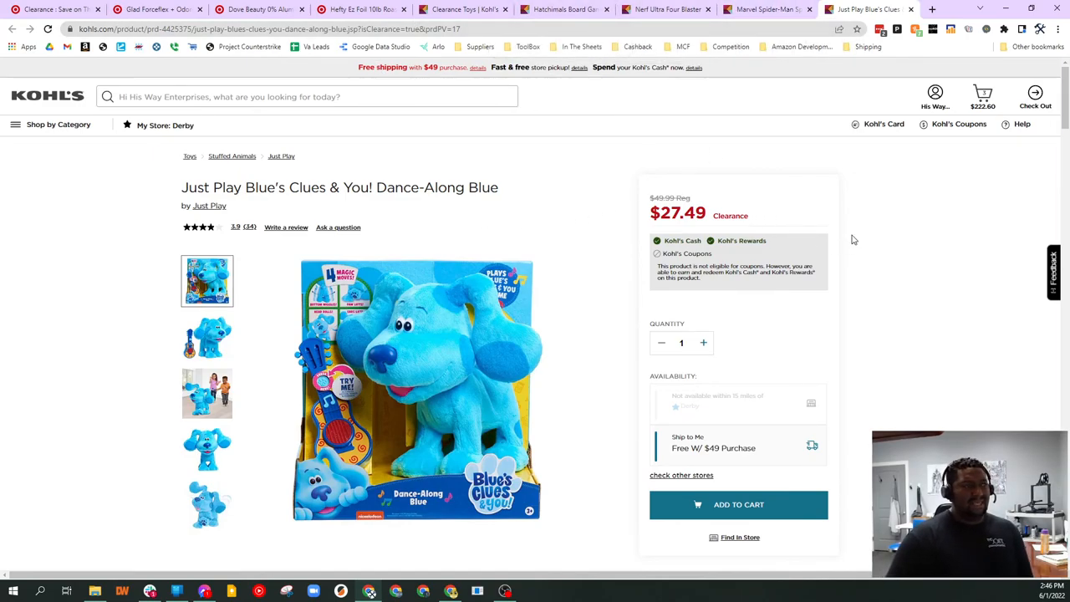
{"action": "mouse_move", "coordinate": [763, 70]}
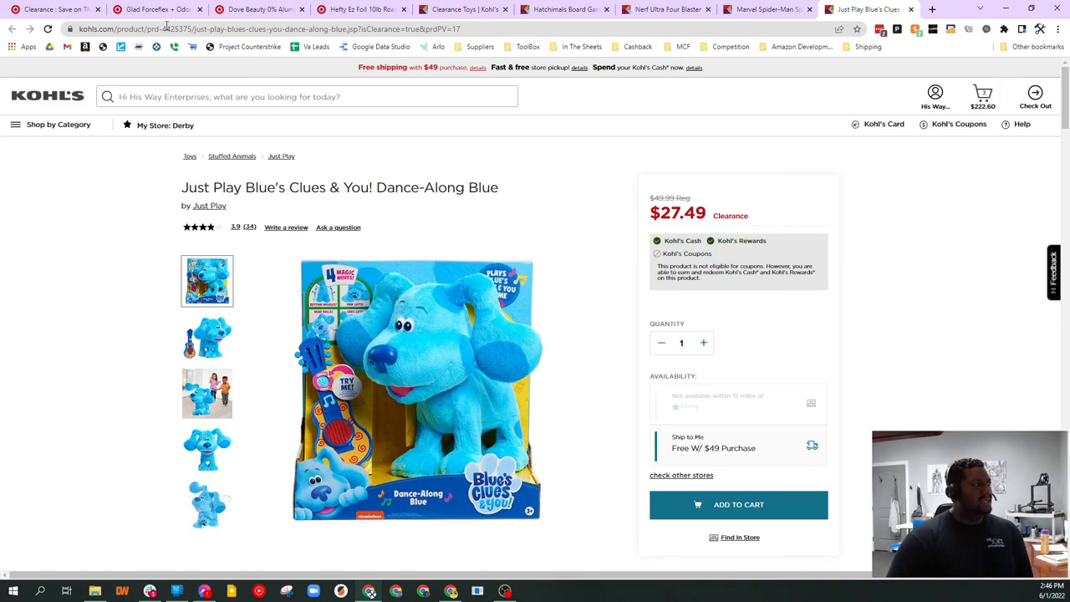
- Return to the $37.09 Marvel Spider-Man jet set page and its price-history chart
{"action": "scroll", "scroll_direction": "down", "scroll_amount": 3}
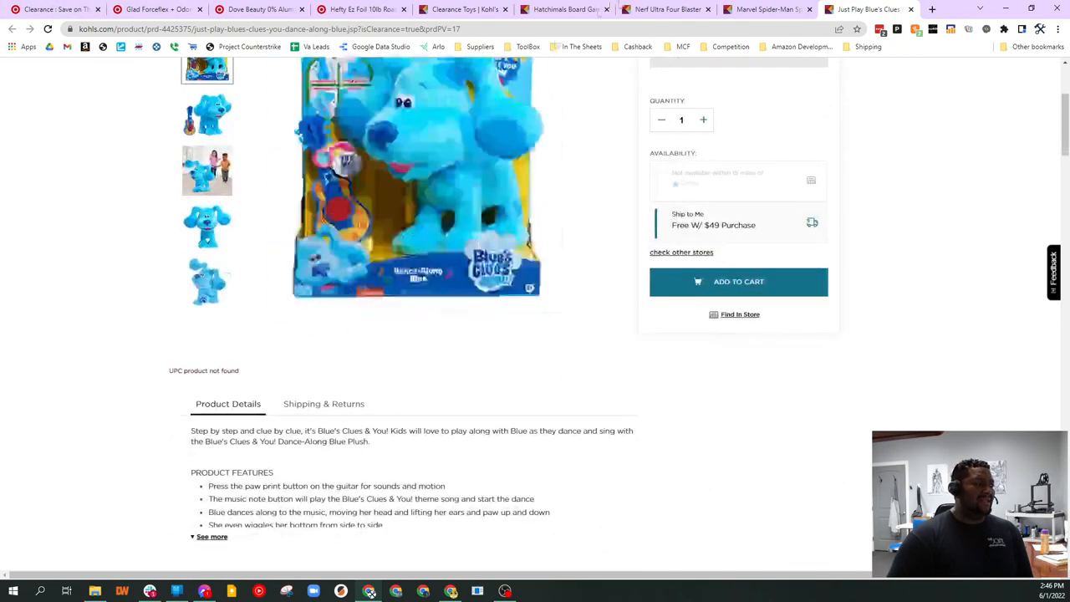
{"action": "left_click", "coordinate": [766, 10]}
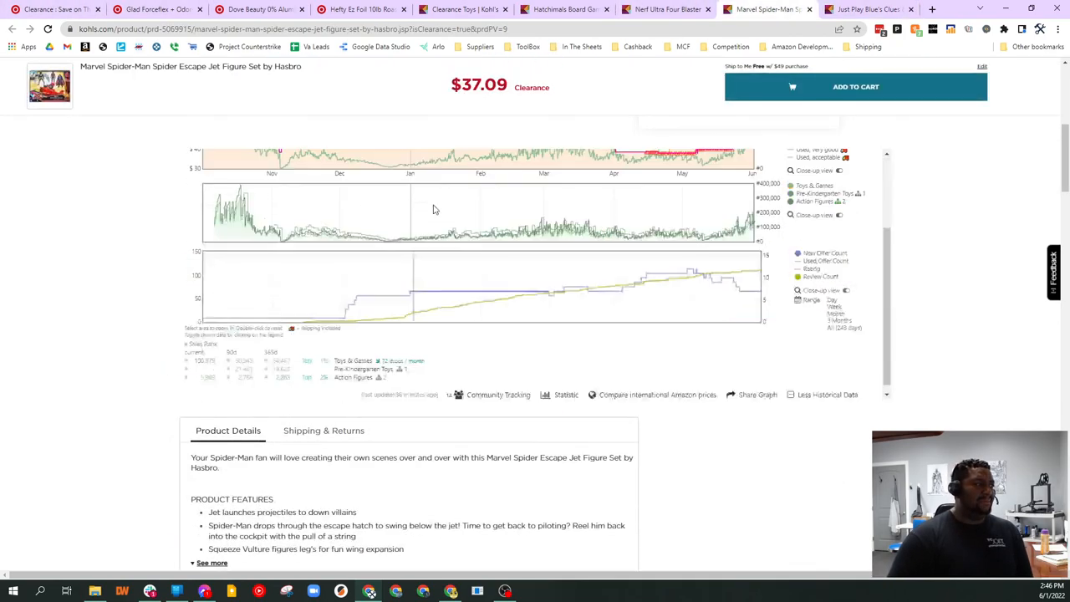